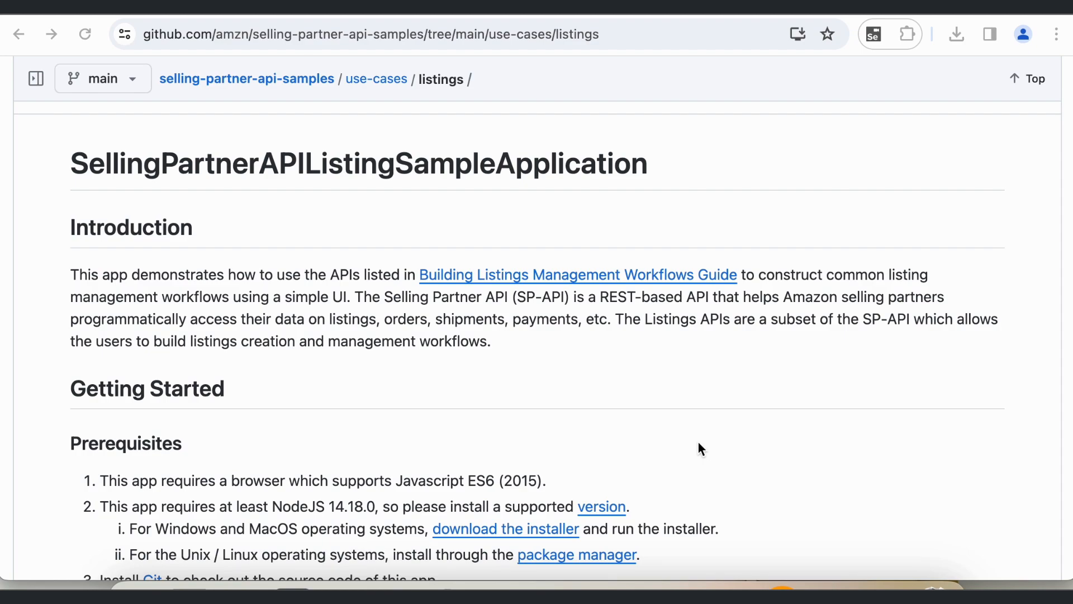
Step: Download the Node.js 20.9.0 macOS installer and confirm it in Chrome's Downloads
{"action": "scroll", "scroll_direction": "down", "scroll_amount": 3}
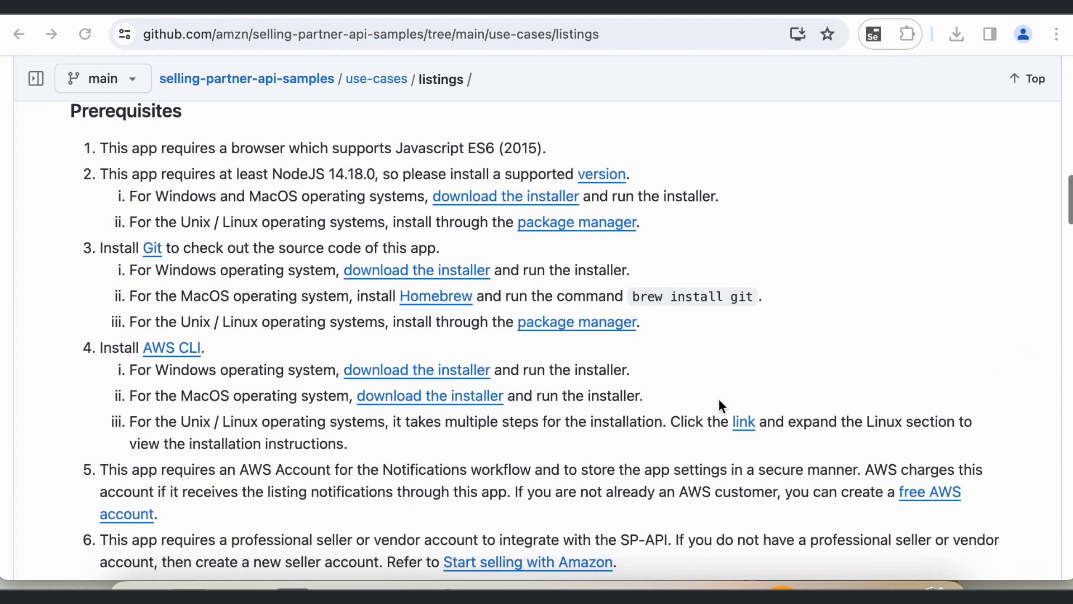
{"action": "scroll", "scroll_direction": "down", "scroll_amount": 3}
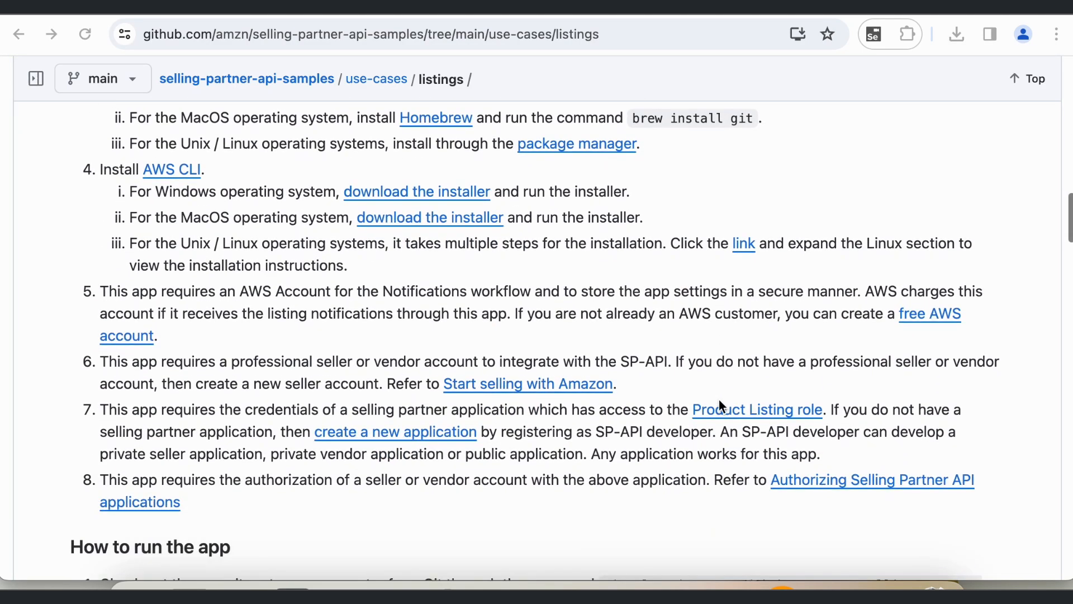
{"action": "scroll", "scroll_direction": "down", "scroll_amount": 3}
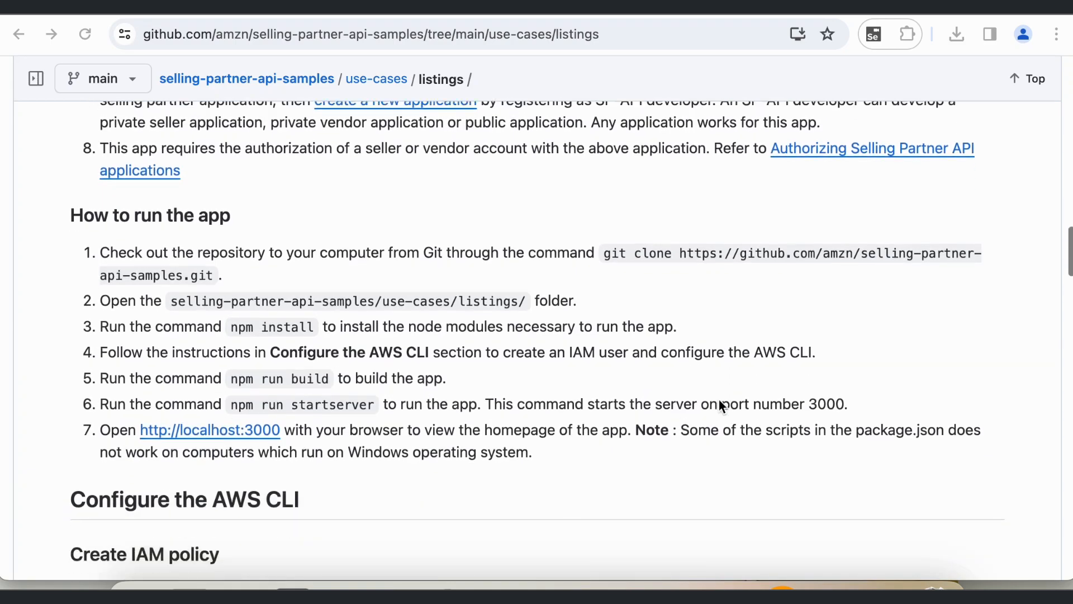
{"action": "scroll", "scroll_direction": "up", "scroll_amount": 3}
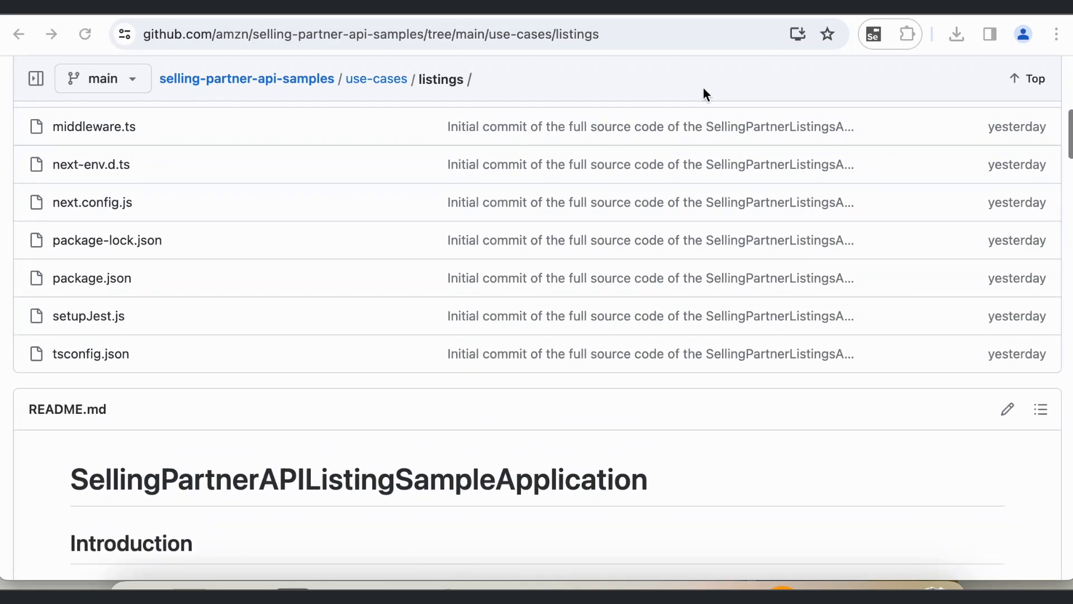
{"action": "scroll", "scroll_direction": "down", "scroll_amount": 3}
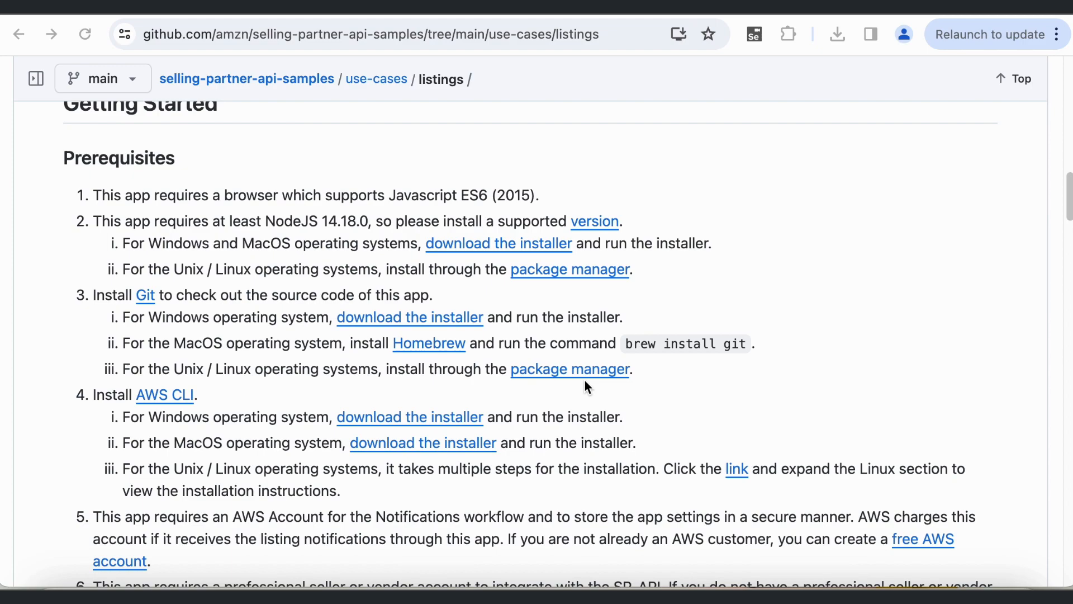
{"action": "scroll", "scroll_direction": "down", "scroll_amount": 3}
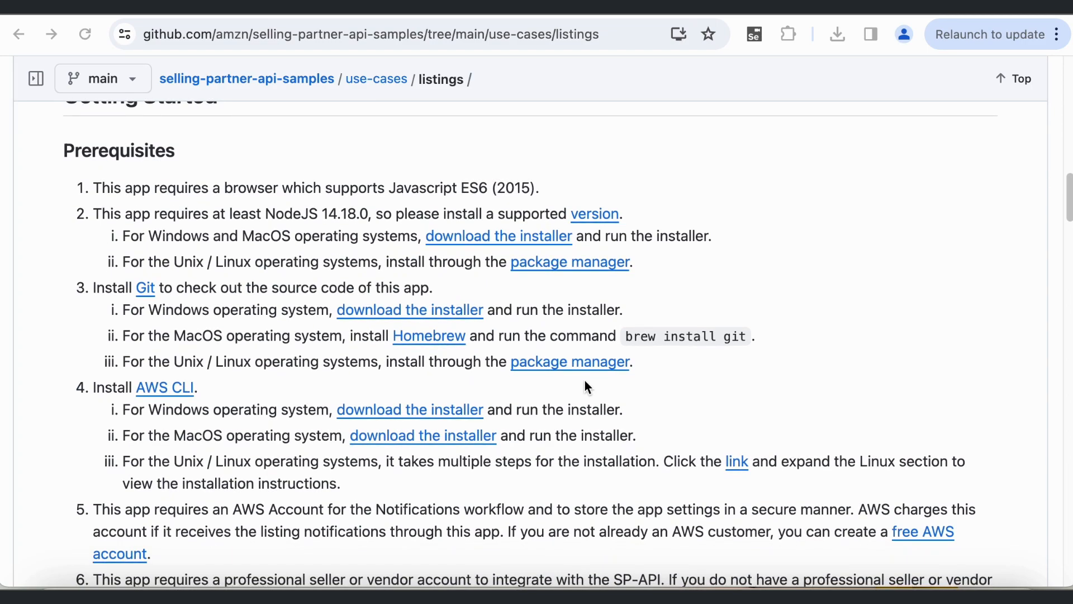
{"action": "scroll", "scroll_direction": "down", "scroll_amount": 3}
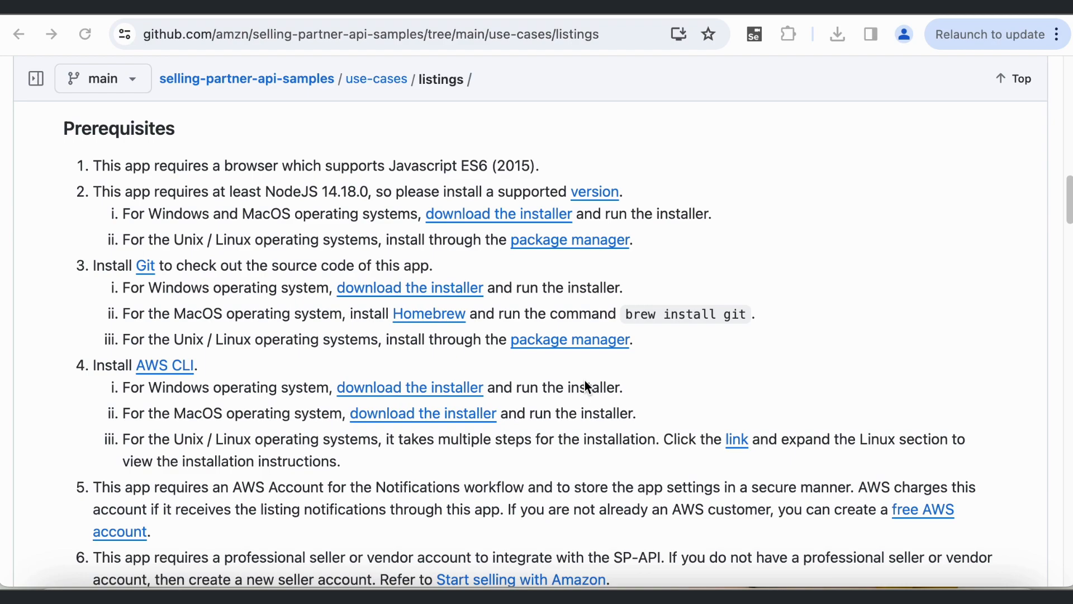
{"action": "mouse_move", "coordinate": [586, 389]}
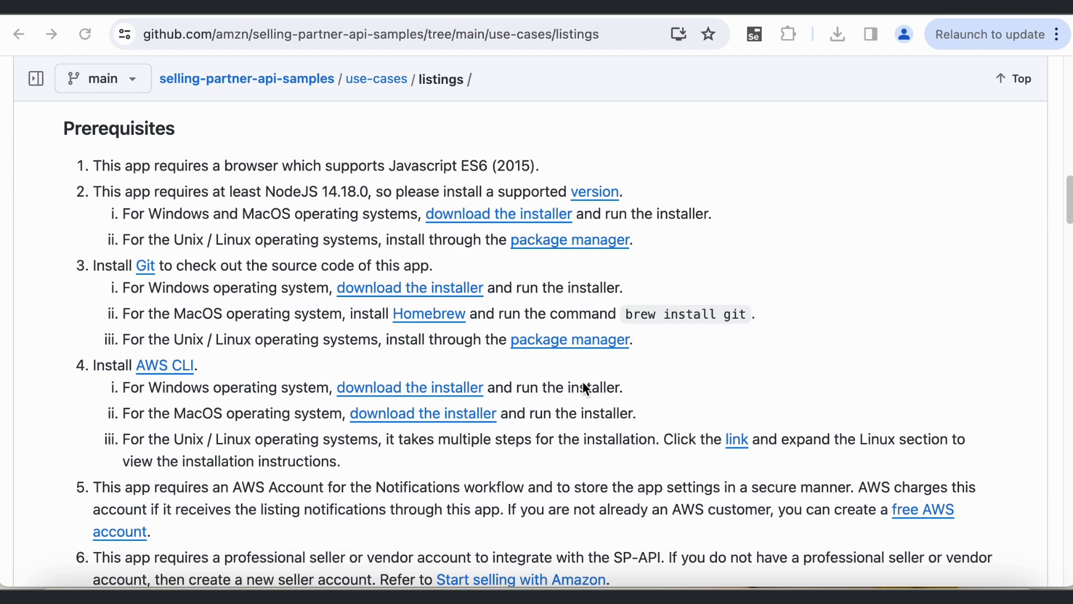
{"action": "mouse_move", "coordinate": [690, 285]}
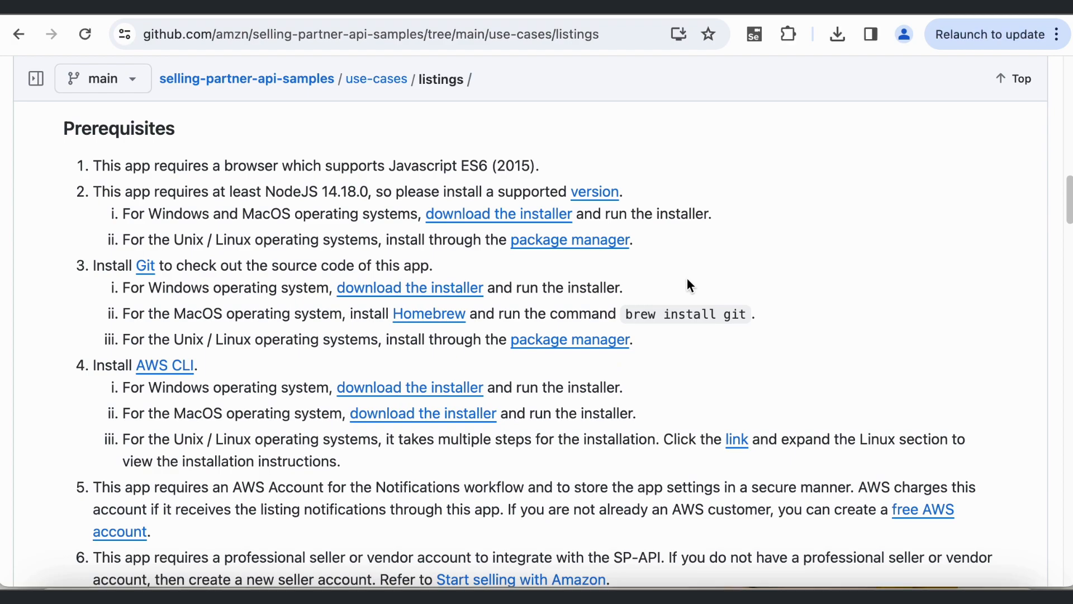
{"action": "mouse_move", "coordinate": [498, 213]}
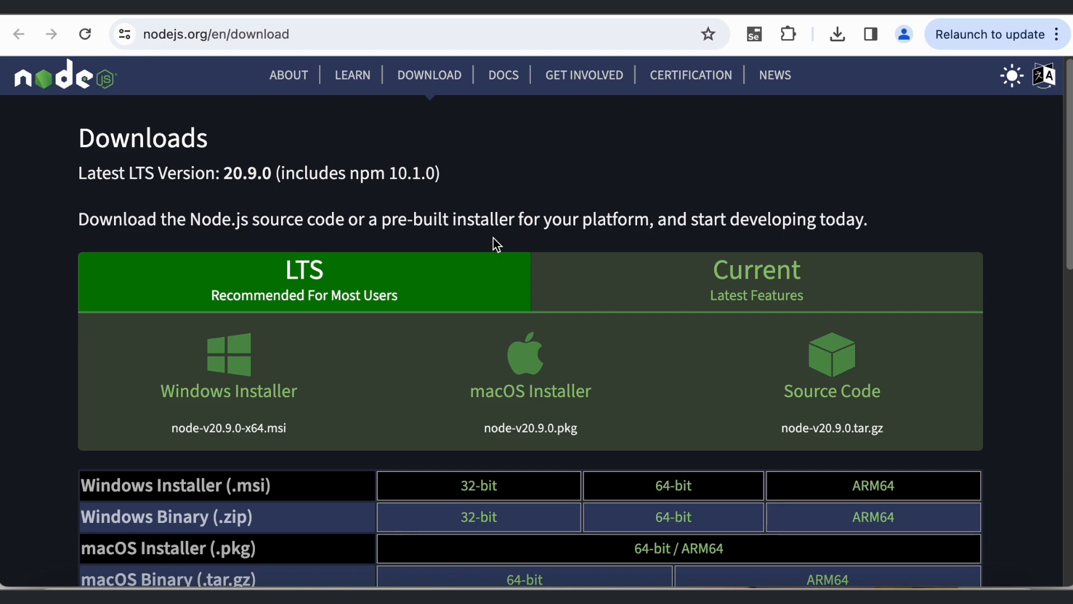
{"action": "mouse_move", "coordinate": [529, 370]}
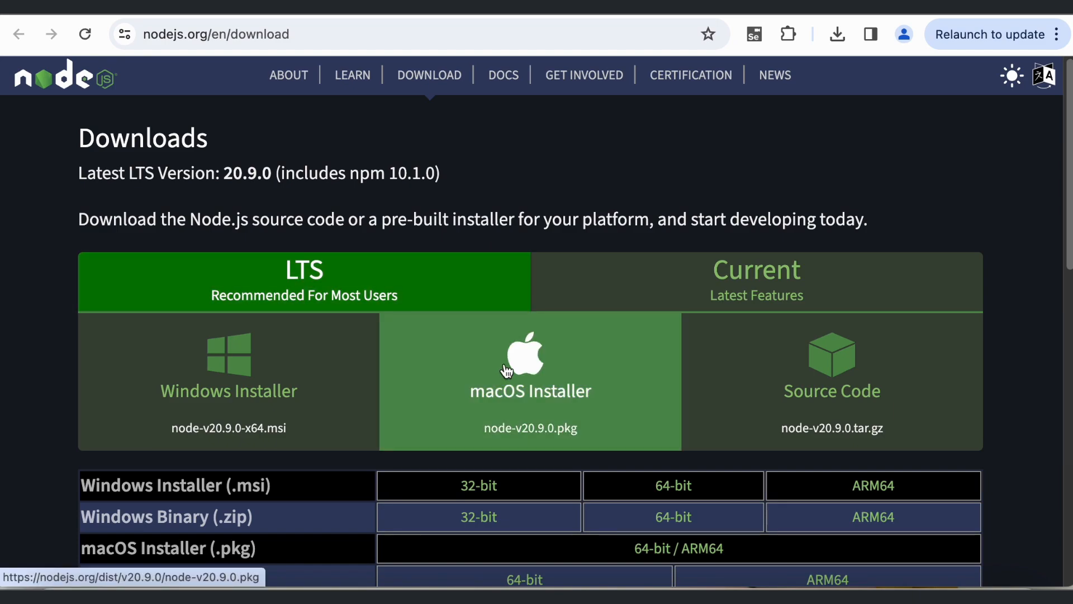
{"action": "left_click", "coordinate": [530, 370]}
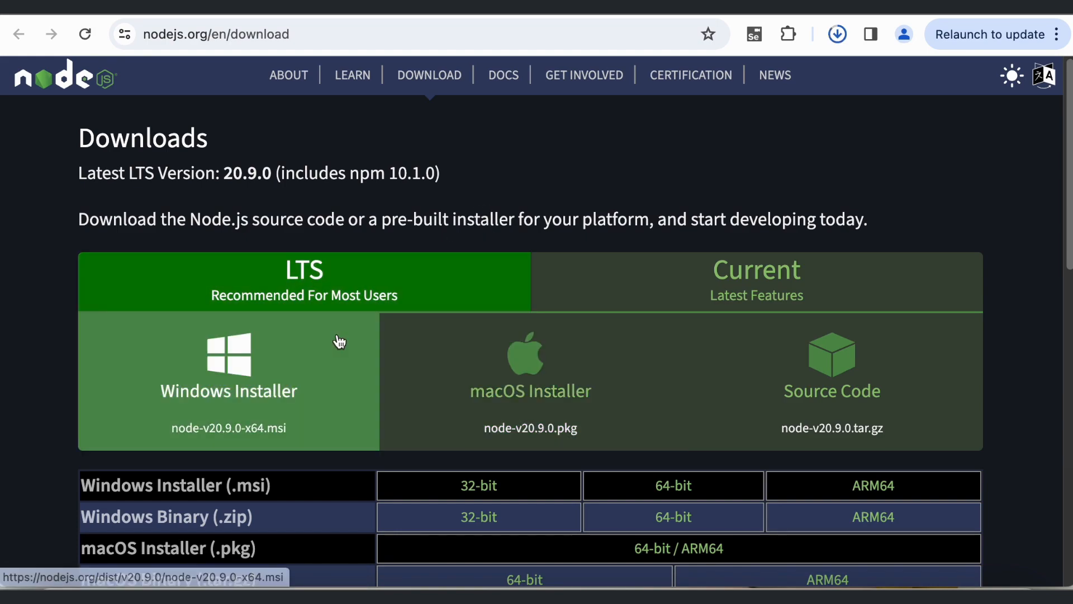
{"action": "left_click", "coordinate": [836, 34]}
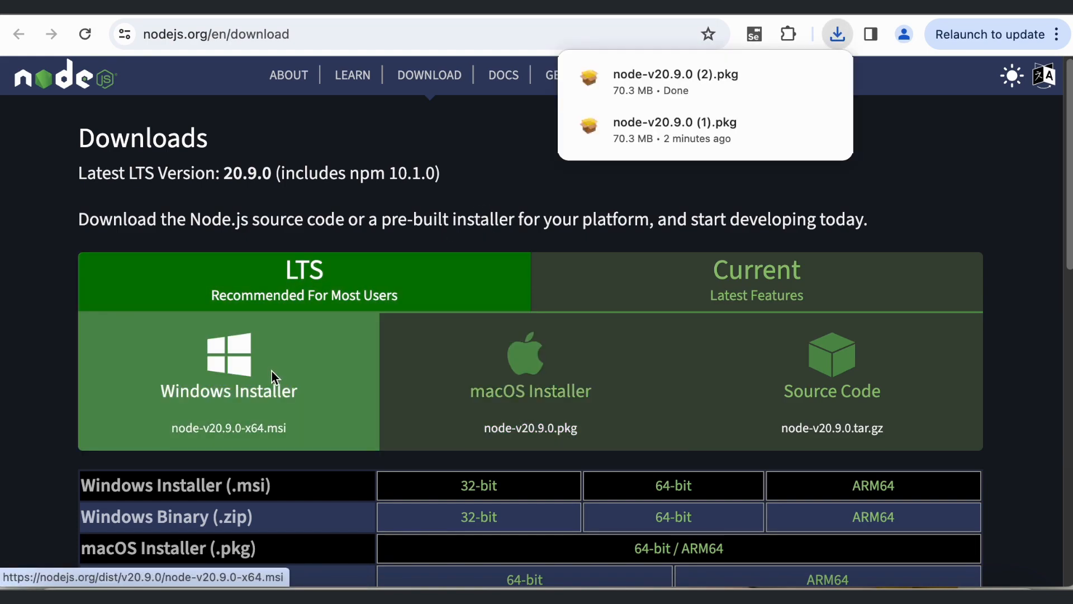
{"action": "left_click", "coordinate": [836, 35]}
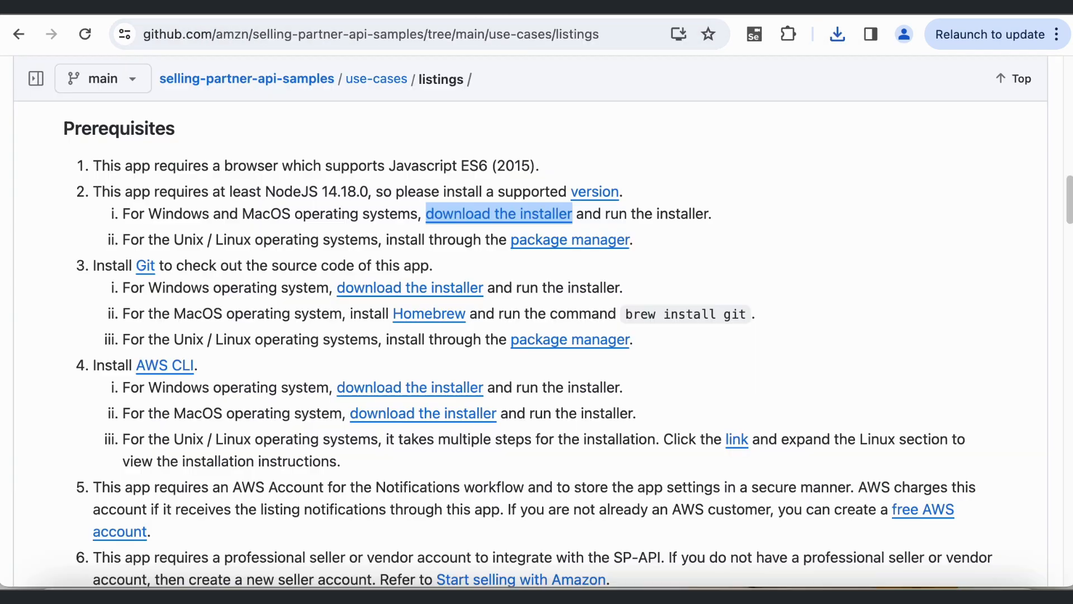
{"action": "mouse_move", "coordinate": [361, 212]}
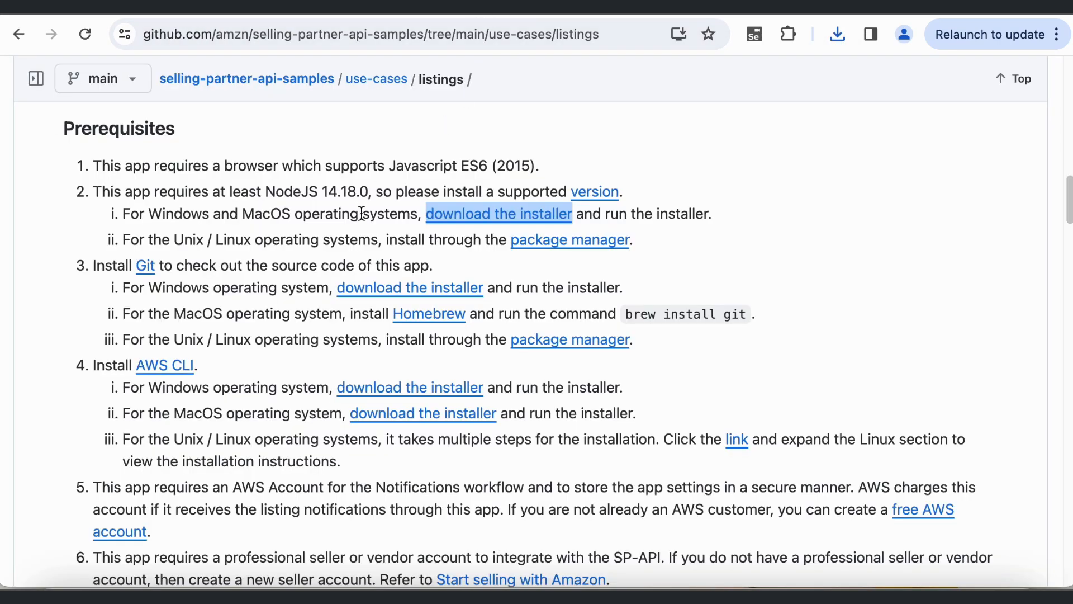
{"action": "mouse_move", "coordinate": [547, 246]}
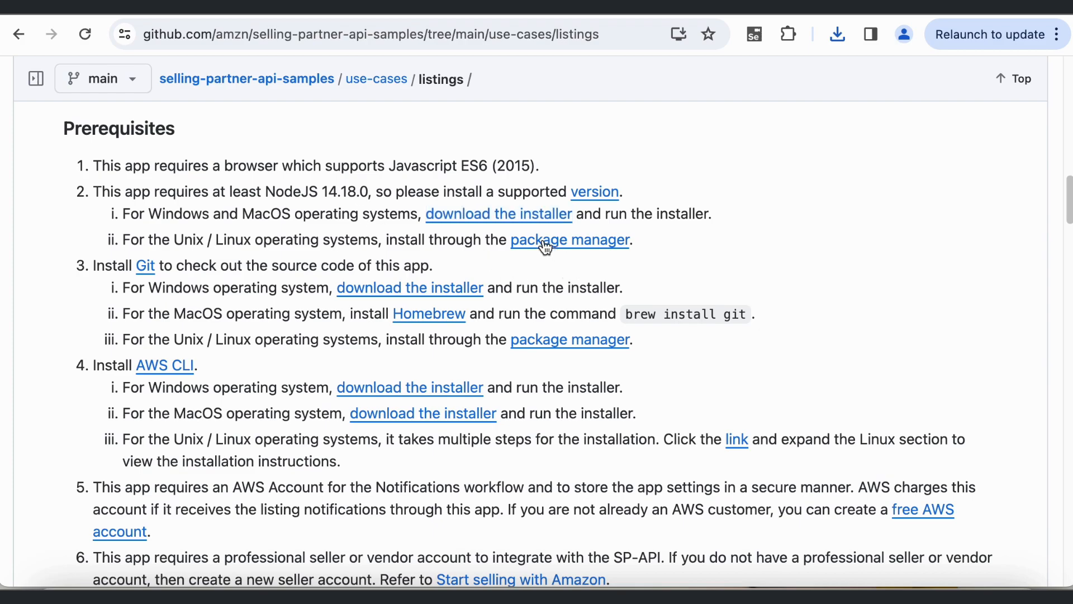
Step: Follow the README link to the Node.js package-manager installation guide and browse its list
{"action": "left_click", "coordinate": [569, 239]}
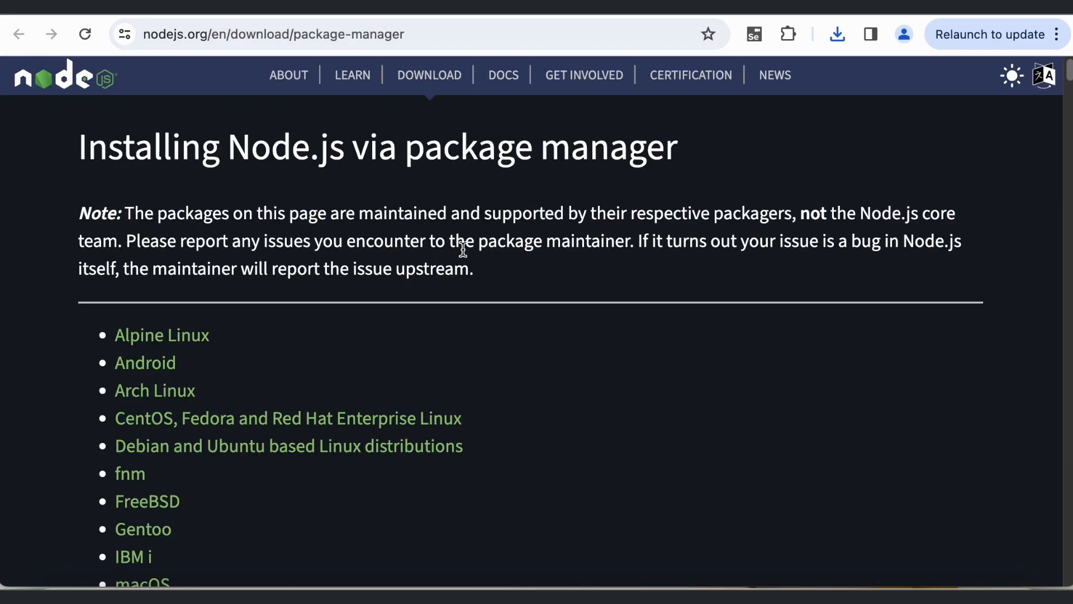
{"action": "scroll", "scroll_direction": "down", "scroll_amount": 3}
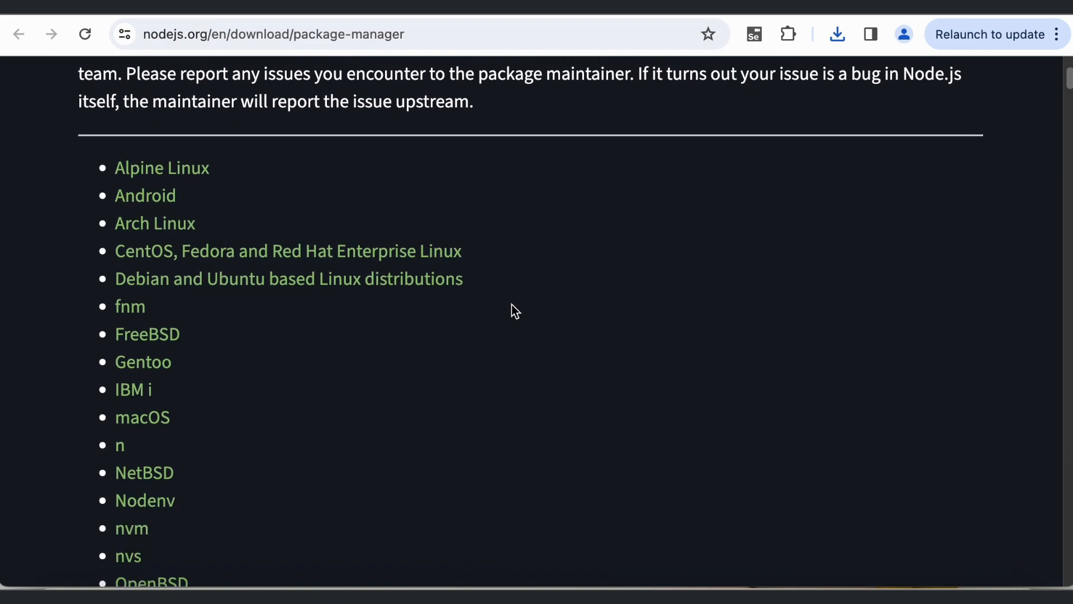
{"action": "scroll", "scroll_direction": "down", "scroll_amount": 3}
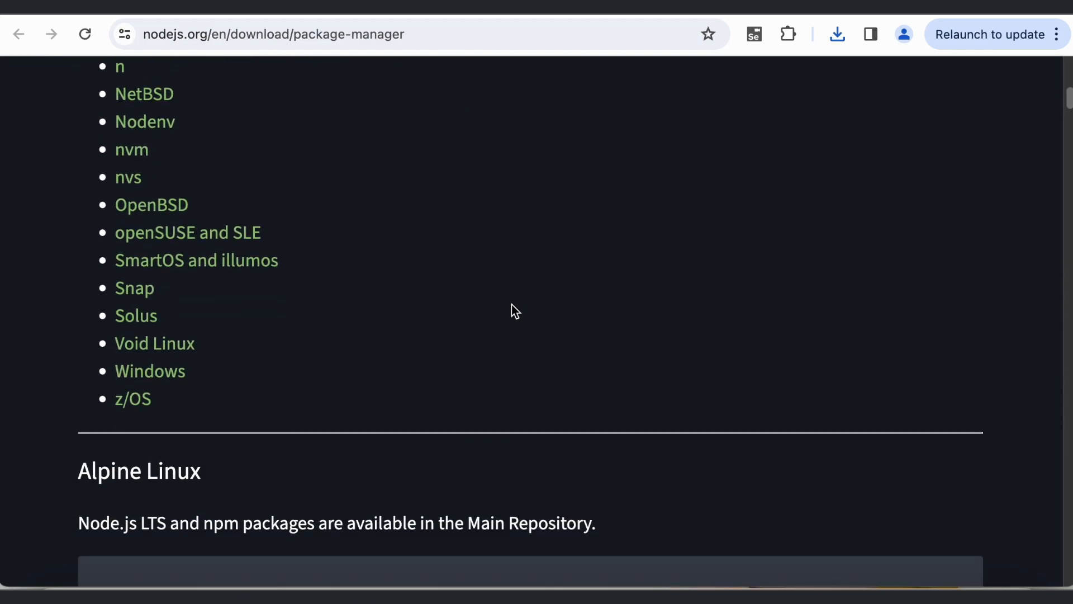
{"action": "scroll", "scroll_direction": "down", "scroll_amount": 3}
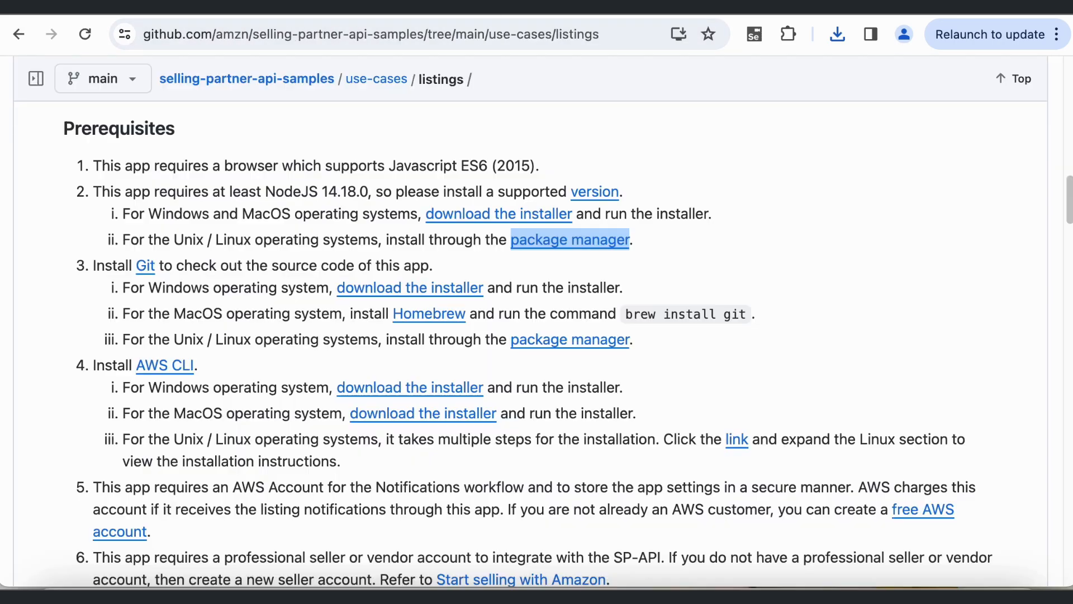
Step: From the README's Git prerequisite, bring up git-scm.com's Linux download instructions
{"action": "scroll", "scroll_direction": "down", "scroll_amount": 3}
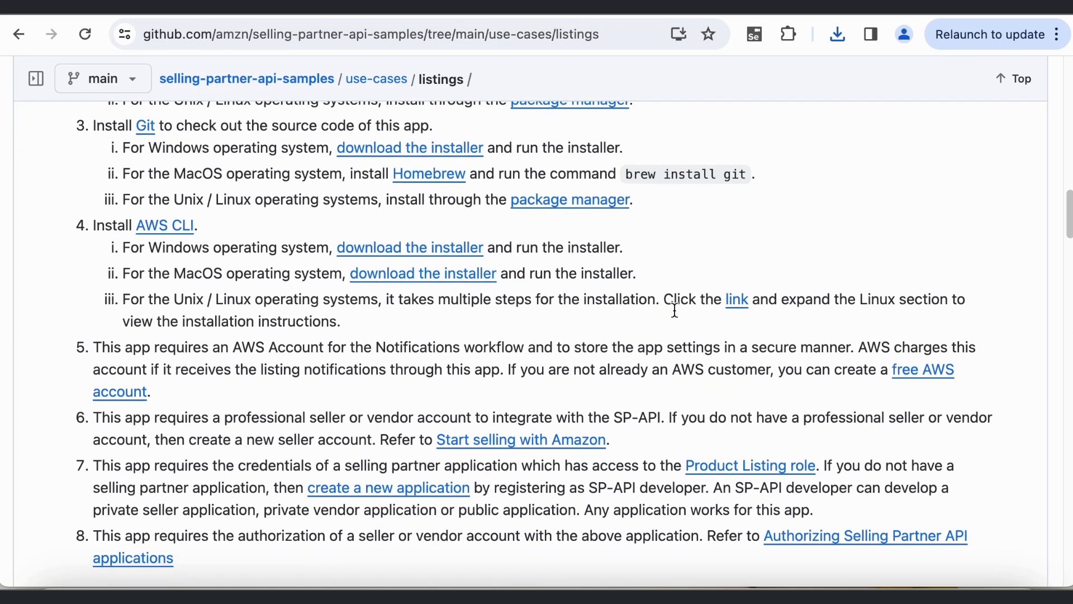
{"action": "scroll", "scroll_direction": "down", "scroll_amount": 3}
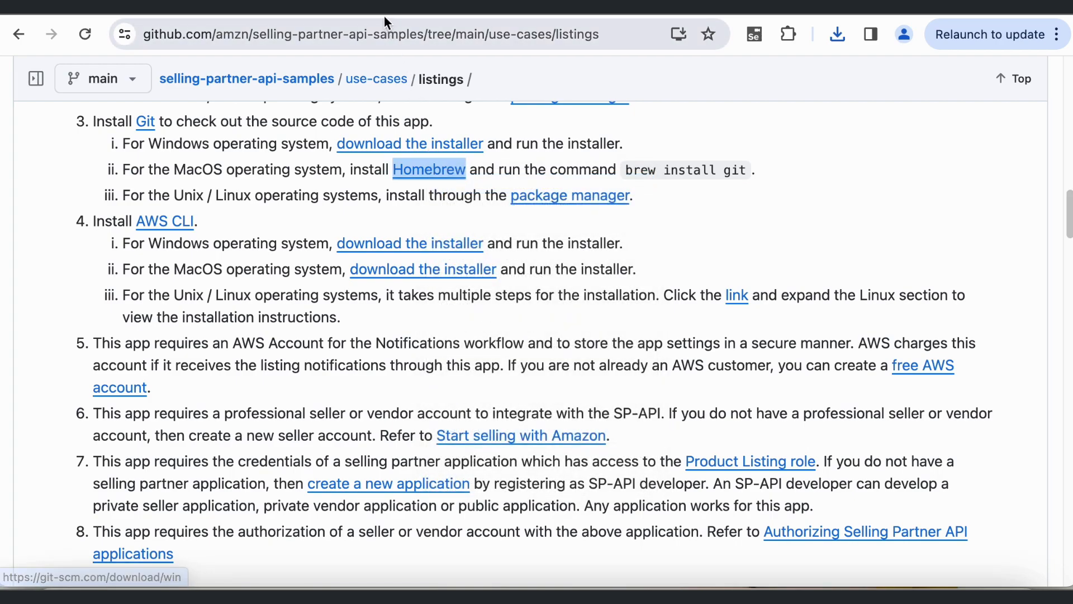
{"action": "left_click", "coordinate": [429, 169]}
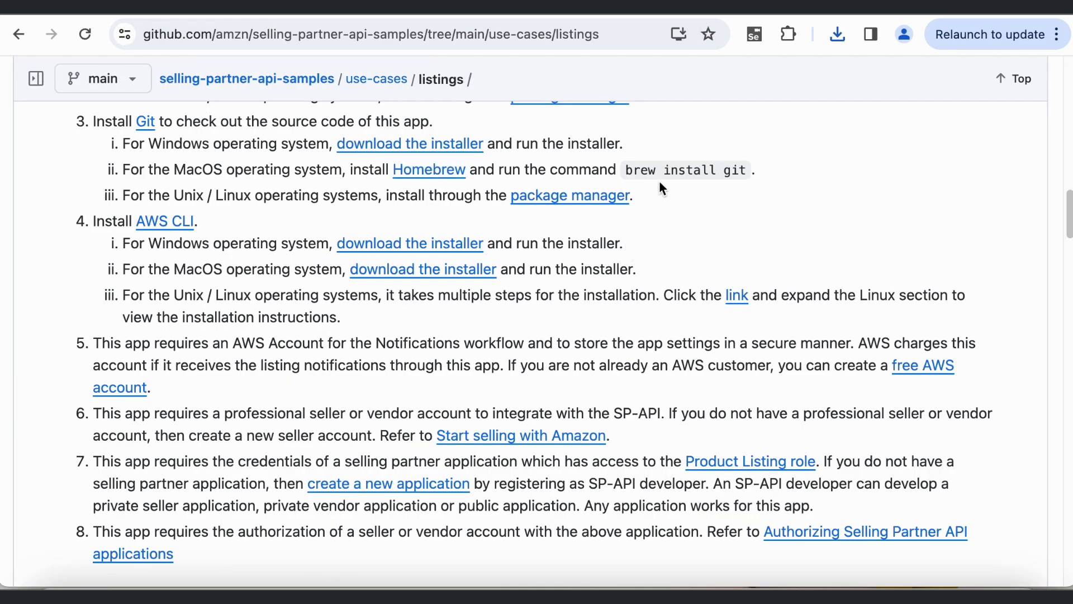
{"action": "mouse_move", "coordinate": [717, 177]}
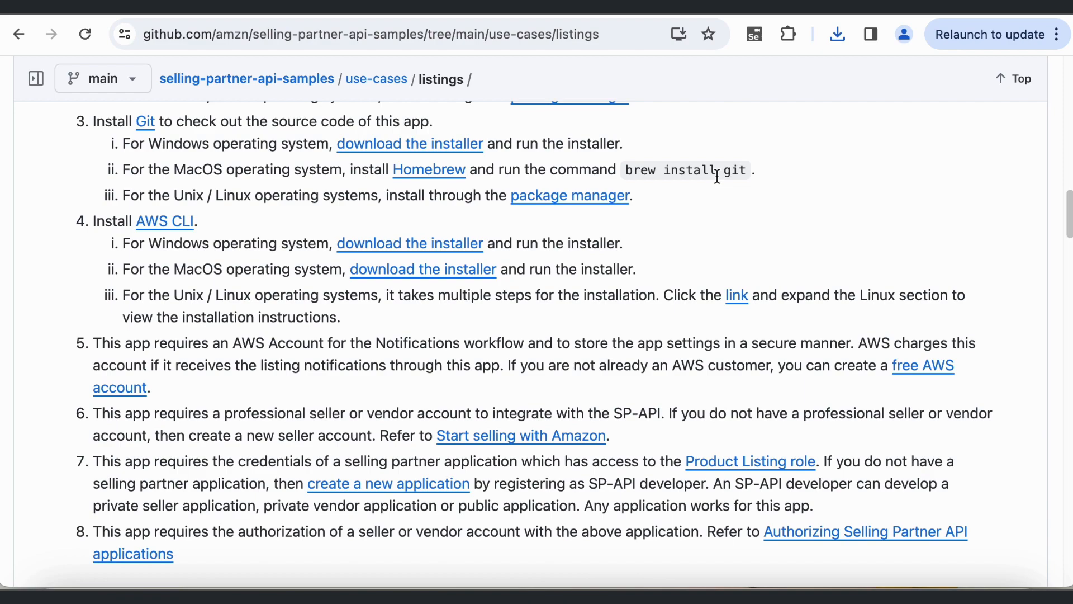
{"action": "mouse_move", "coordinate": [612, 269]}
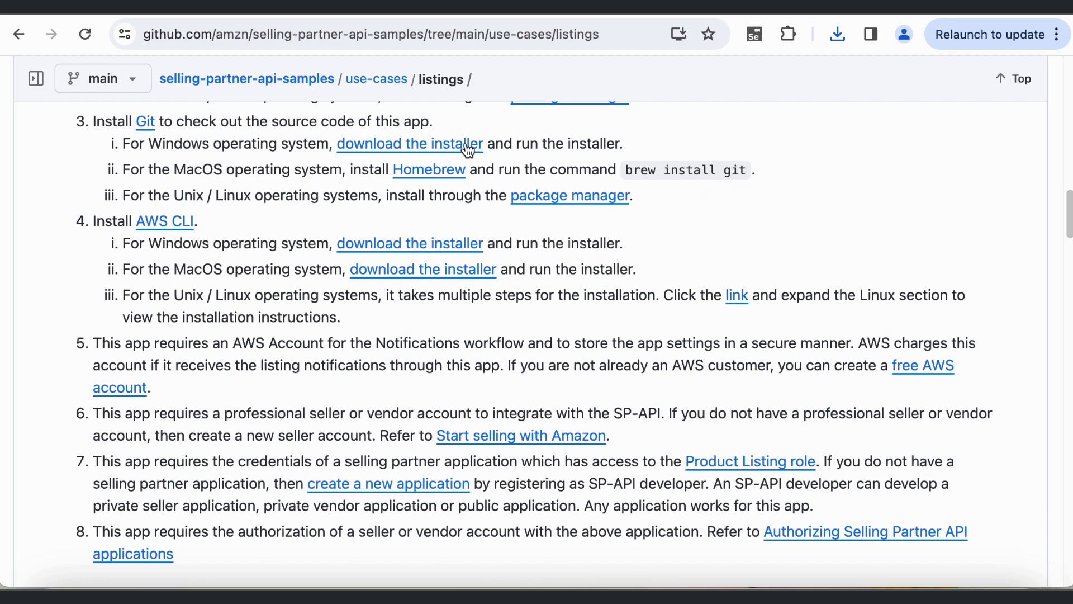
{"action": "left_click", "coordinate": [409, 144]}
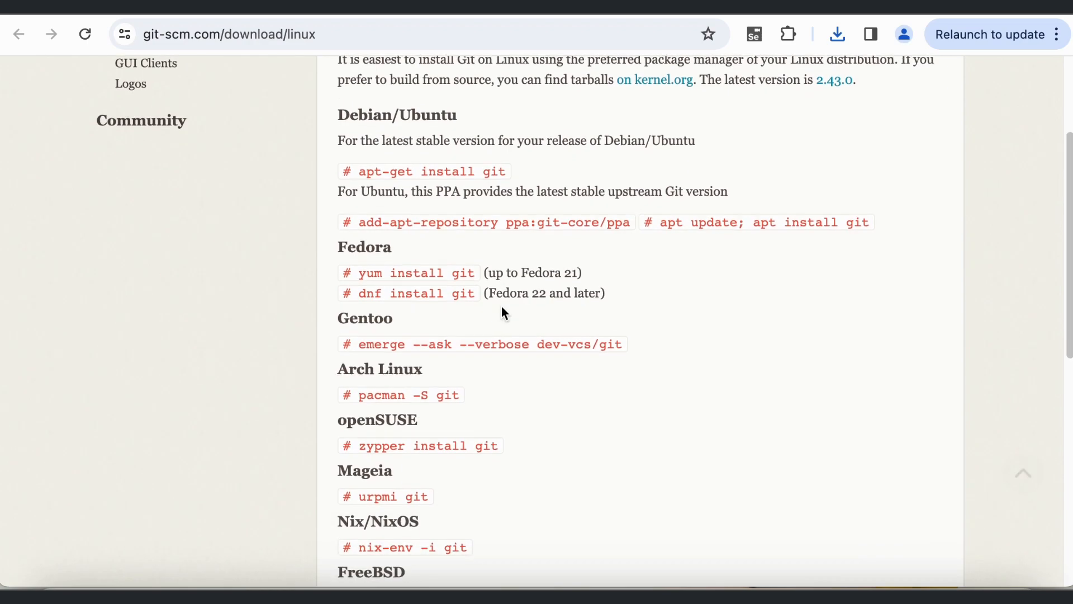
Step: Scroll through the per-distribution Git install commands on git-scm.com/download/linux
{"action": "scroll", "scroll_direction": "down", "scroll_amount": 3}
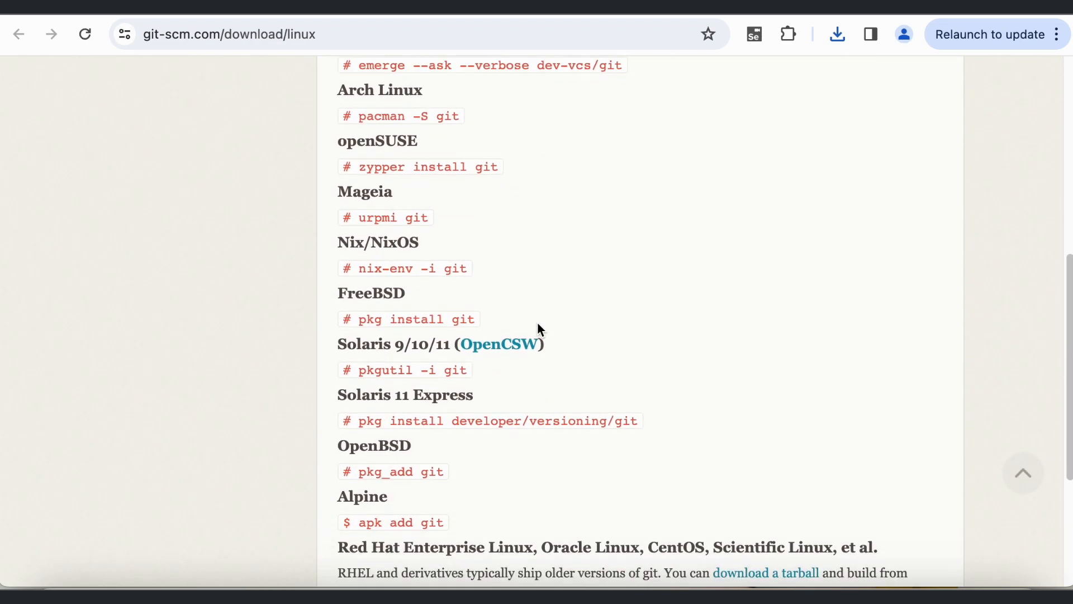
{"action": "scroll", "scroll_direction": "up", "scroll_amount": 3}
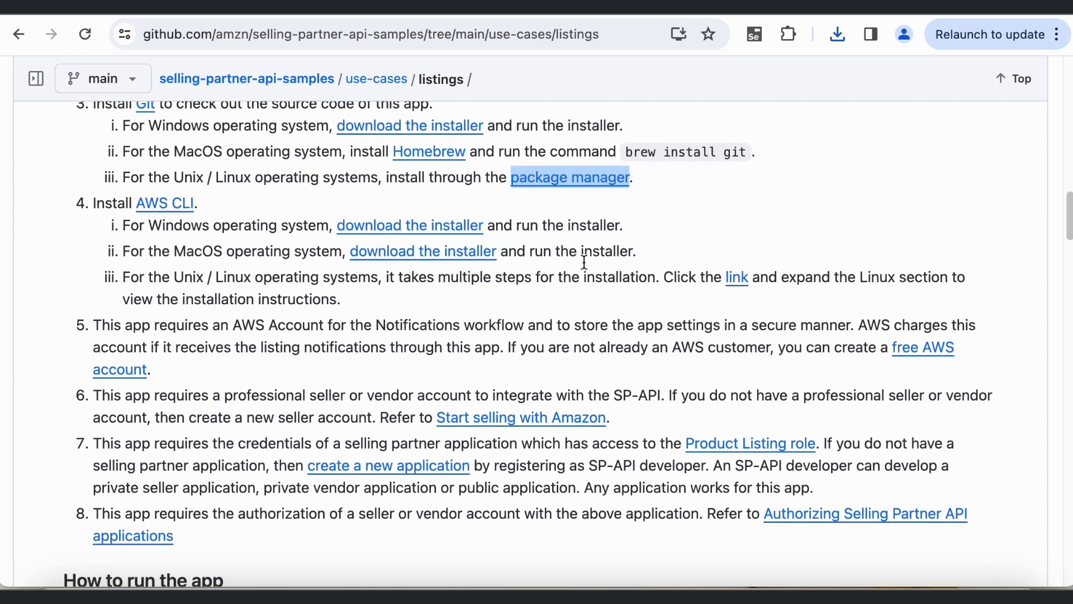
Step: Read the README's AWS CLI and remaining prerequisites and the 'How to run the app' section
{"action": "scroll", "scroll_direction": "down", "scroll_amount": 3}
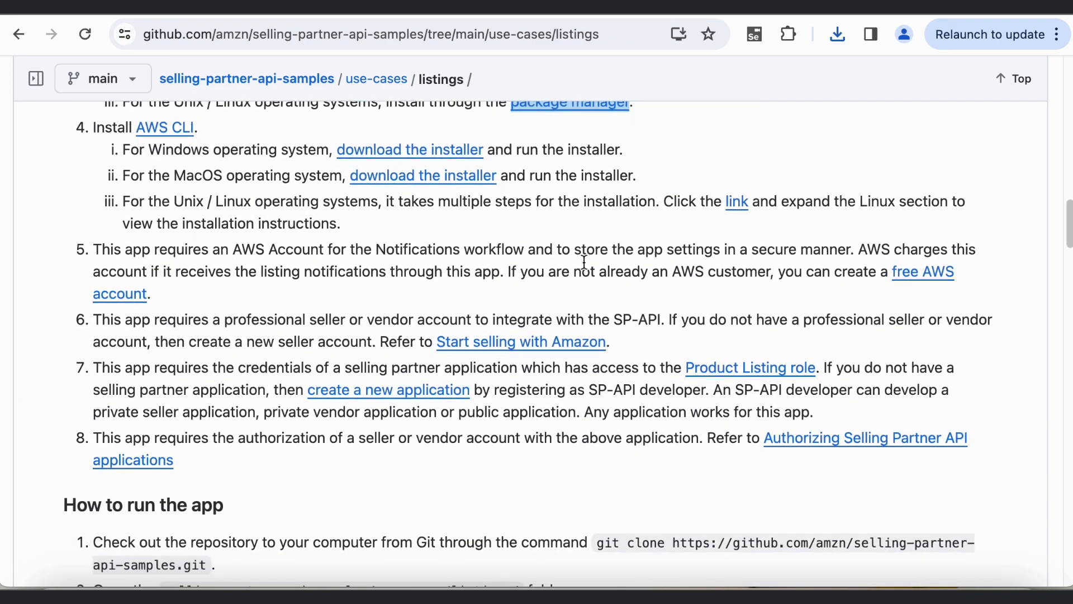
{"action": "scroll", "scroll_direction": "down", "scroll_amount": 3}
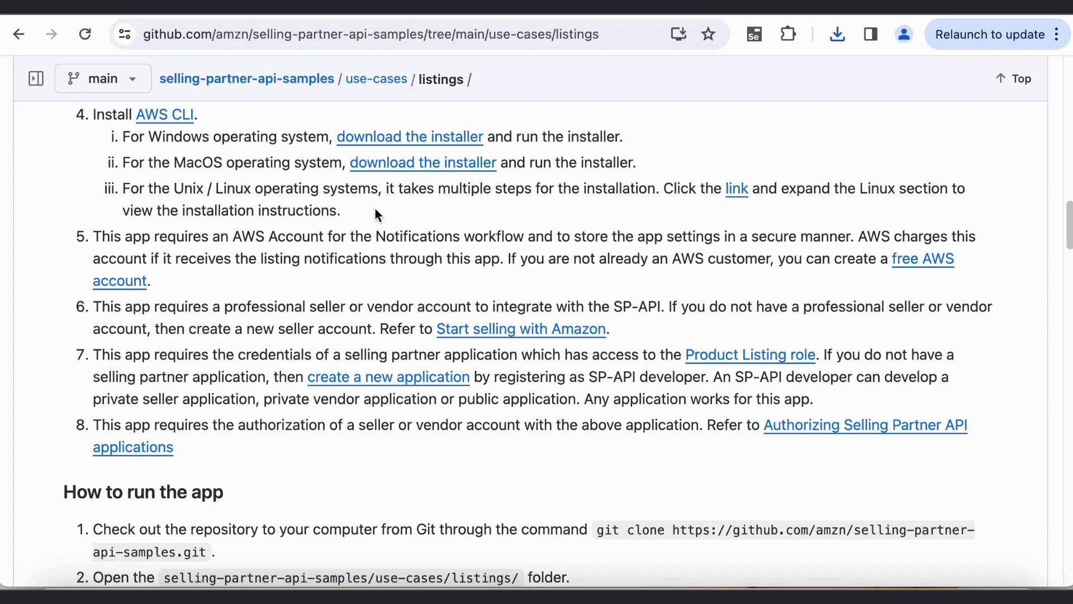
{"action": "right_click", "coordinate": [423, 162]}
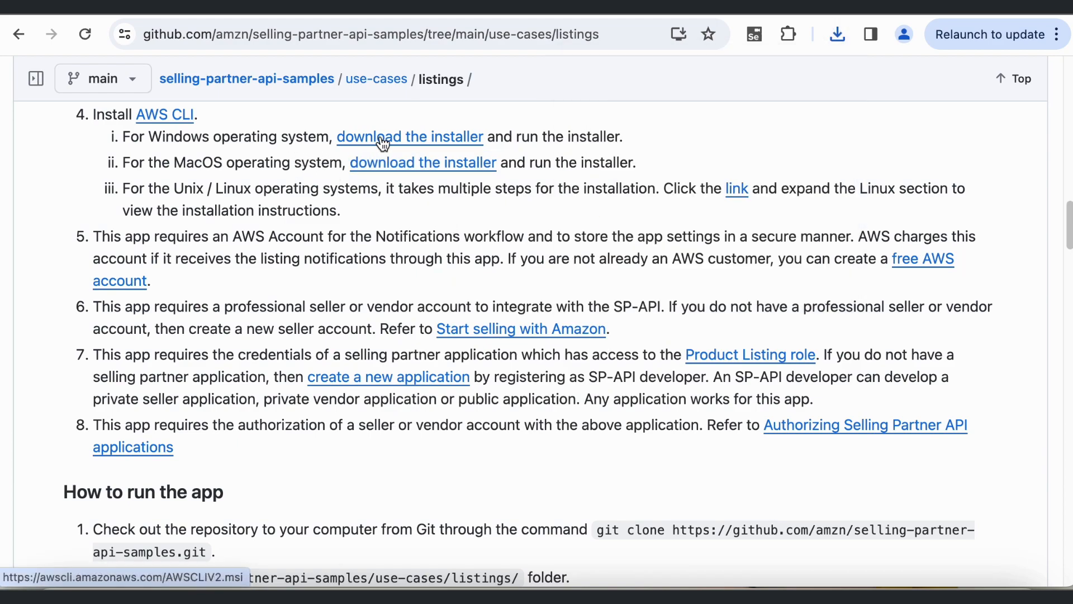
{"action": "left_click", "coordinate": [409, 136]}
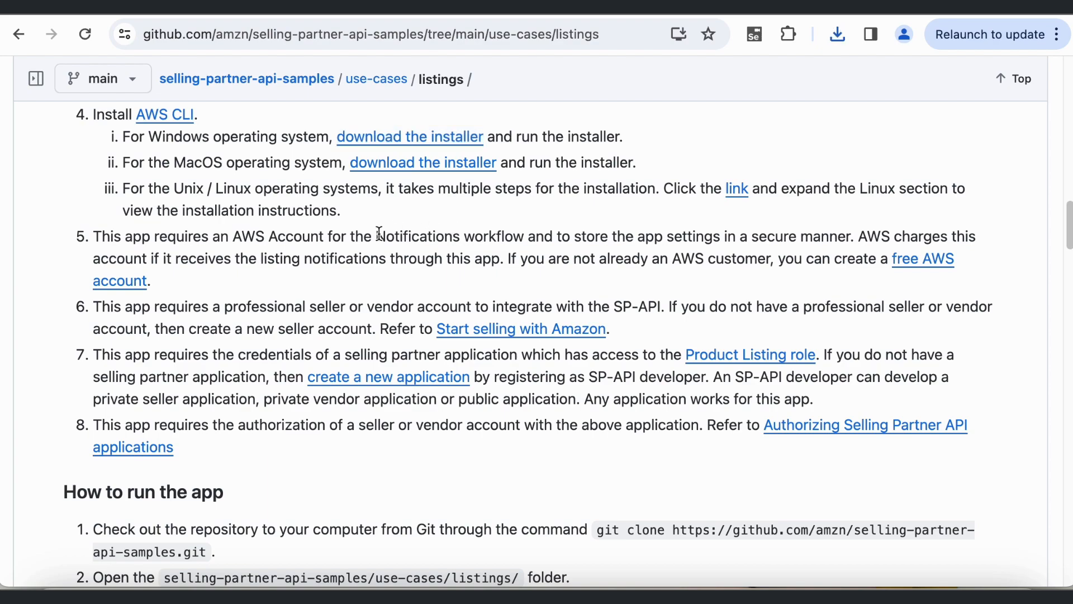
{"action": "scroll", "scroll_direction": "down", "scroll_amount": 3}
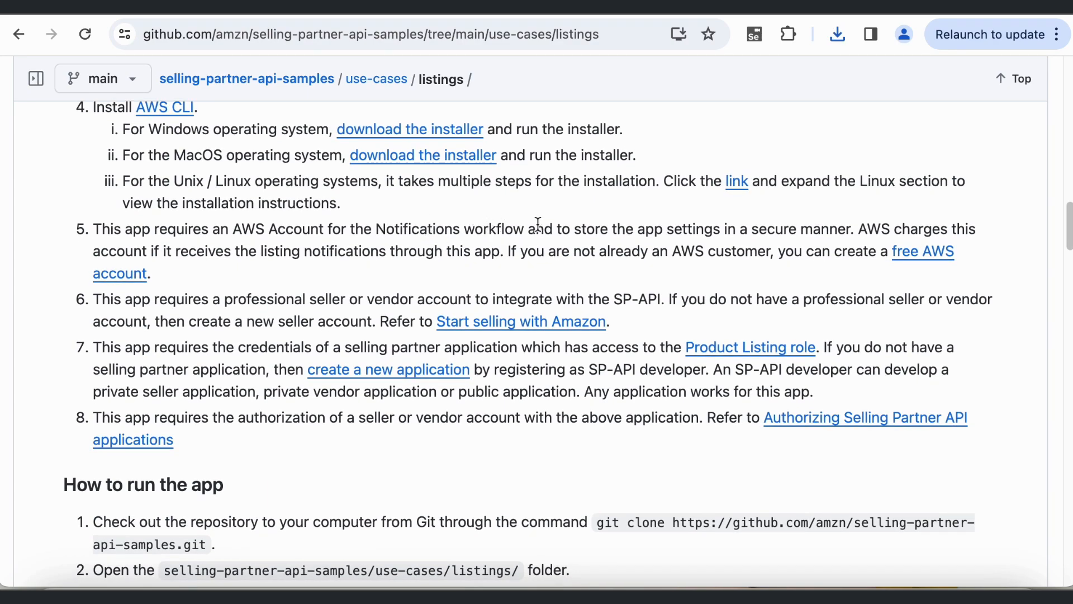
{"action": "mouse_move", "coordinate": [742, 197]}
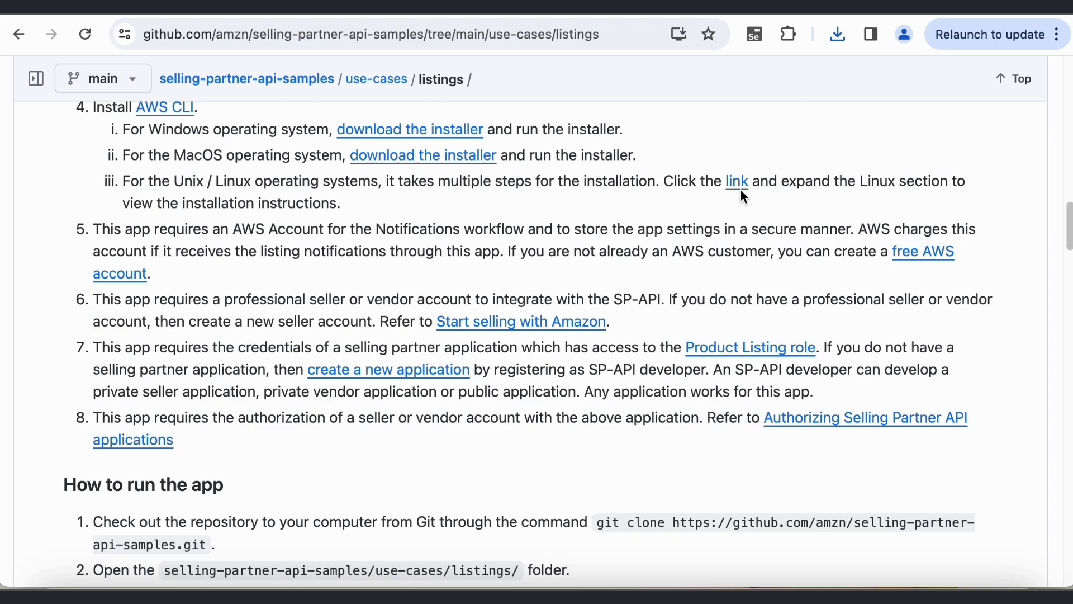
{"action": "left_click", "coordinate": [736, 181]}
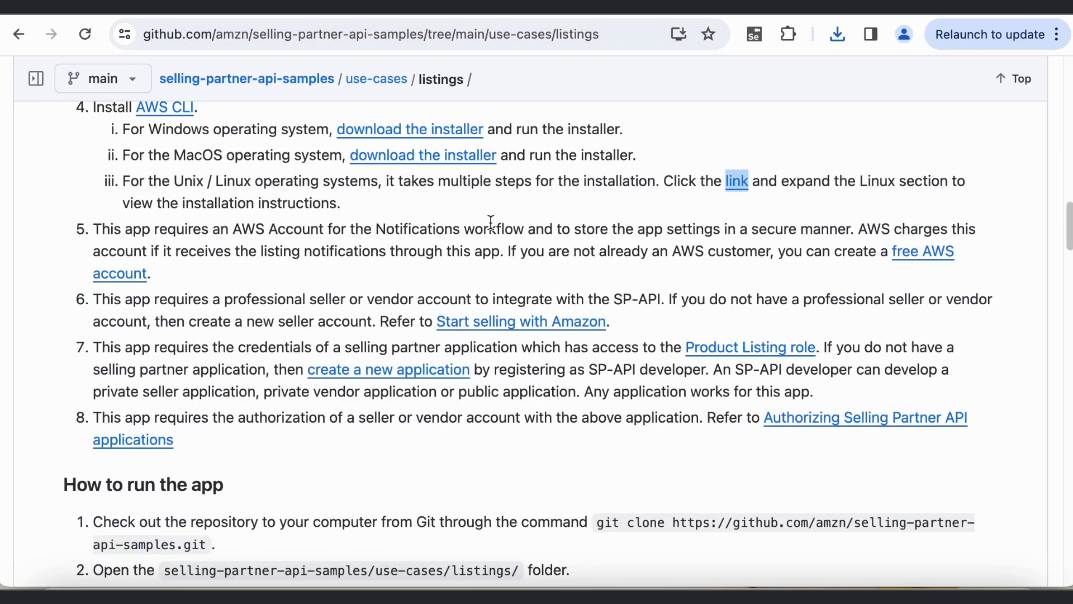
{"action": "scroll", "scroll_direction": "down", "scroll_amount": 3}
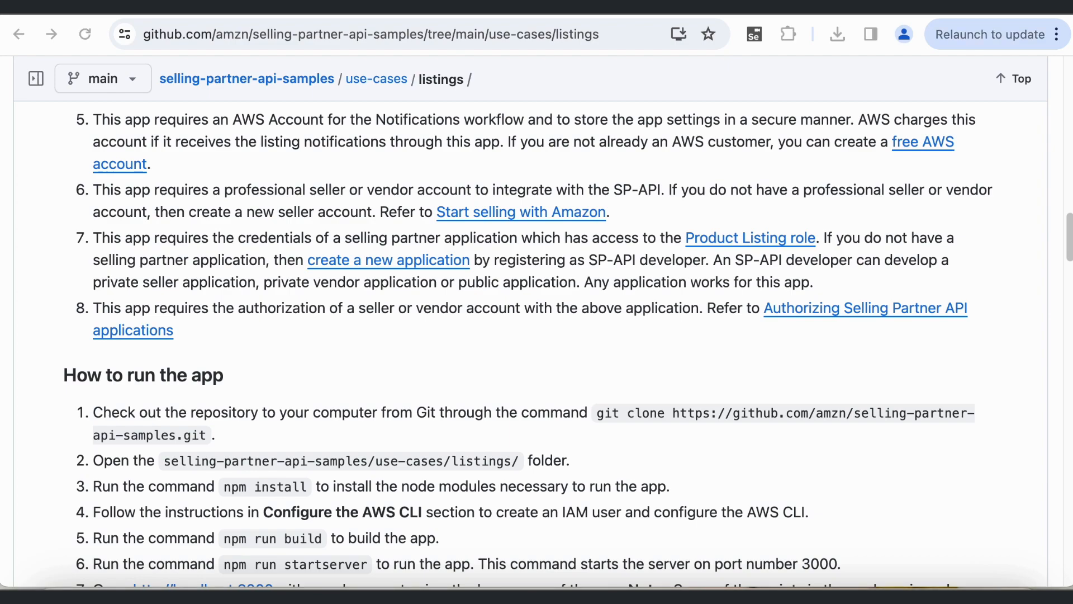
{"action": "mouse_move", "coordinate": [865, 219]}
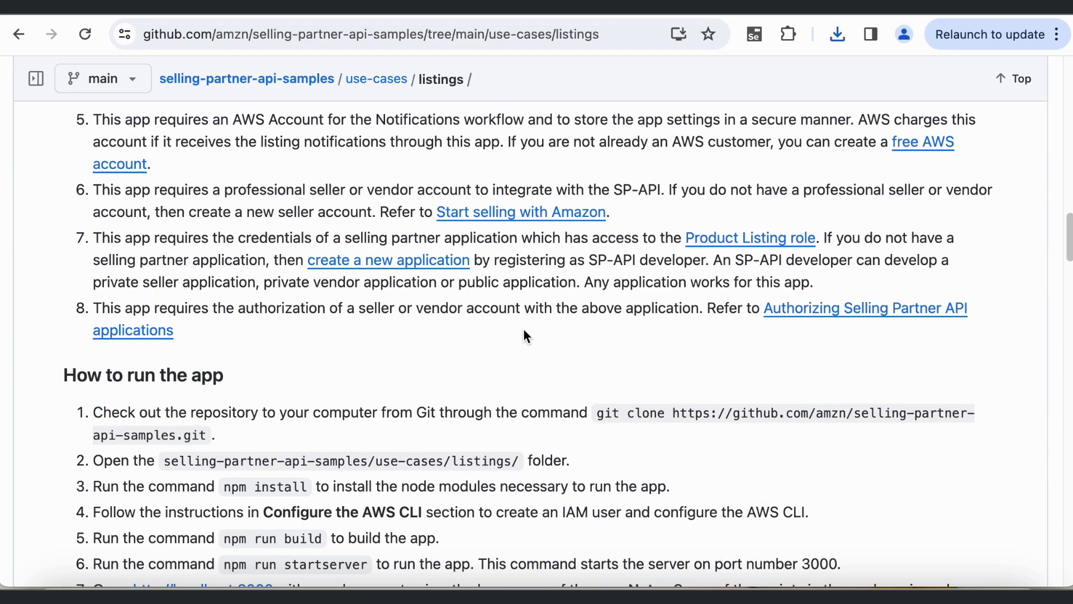
{"action": "mouse_move", "coordinate": [682, 220]}
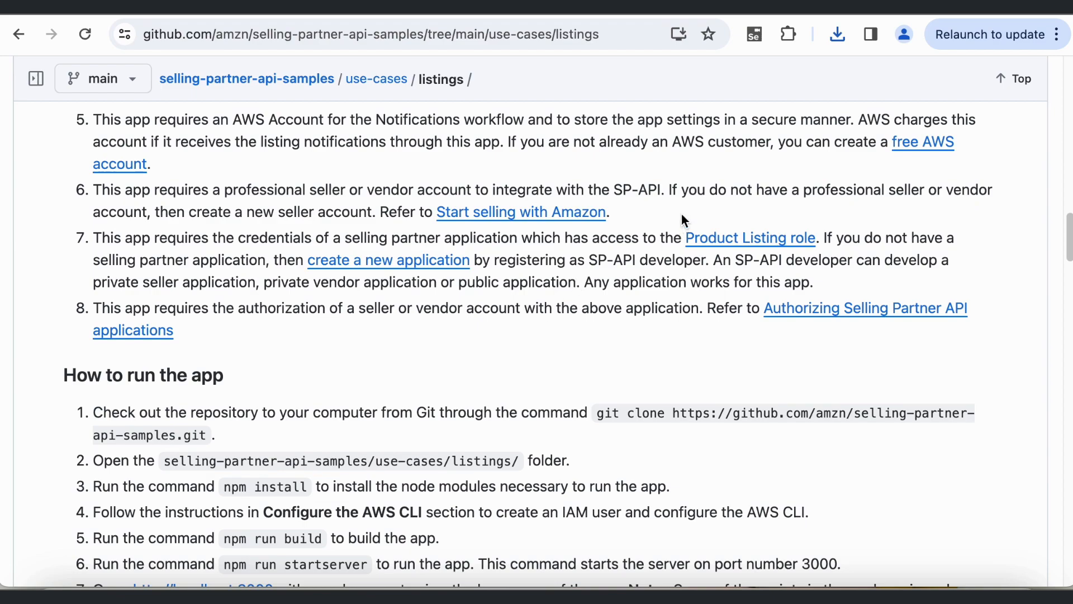
{"action": "mouse_move", "coordinate": [922, 142]}
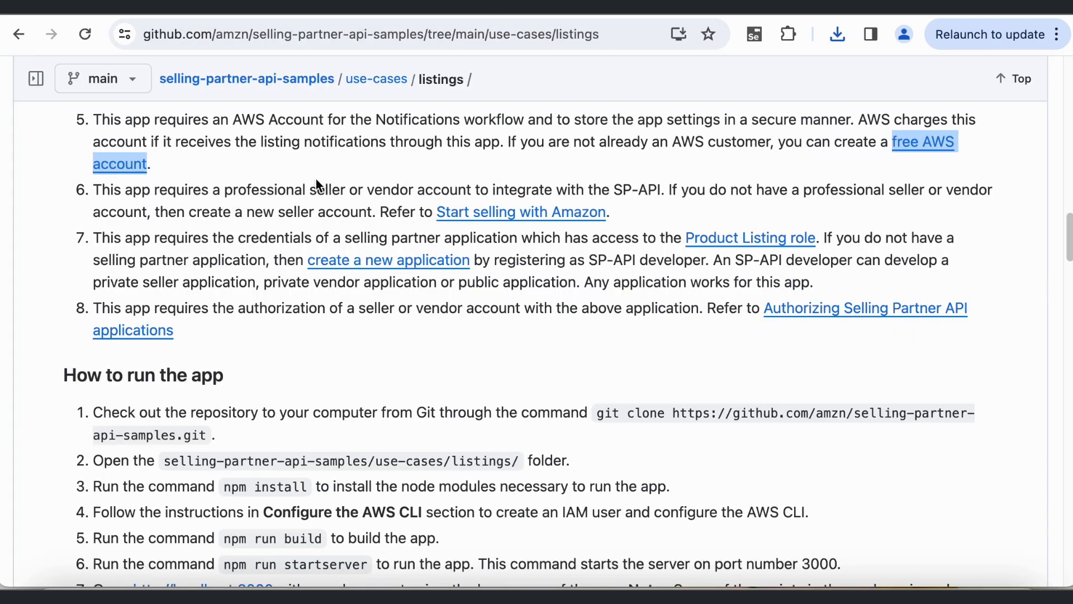
{"action": "scroll", "scroll_direction": "down", "scroll_amount": 3}
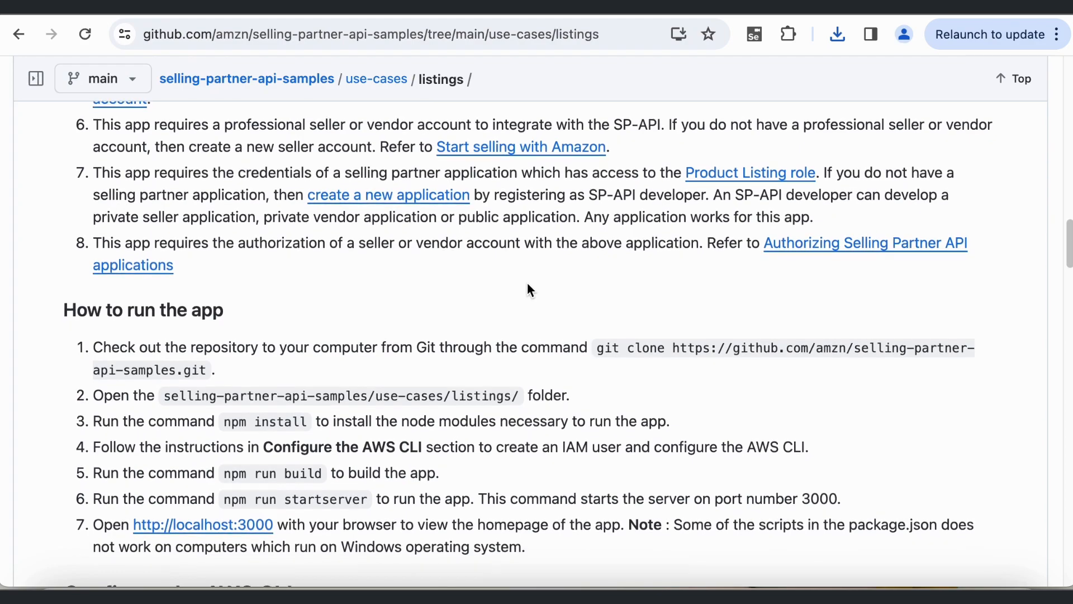
{"action": "scroll", "scroll_direction": "down", "scroll_amount": 3}
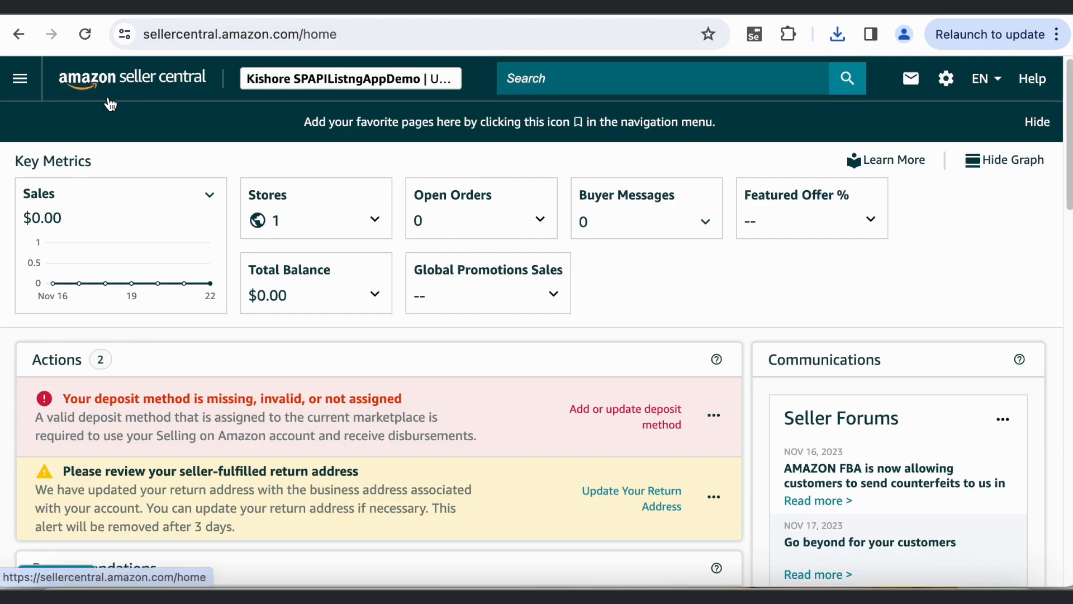
Step: Browse Seller Central's hamburger menu to the Apps and Services / Develop Apps options
{"action": "left_click", "coordinate": [20, 79]}
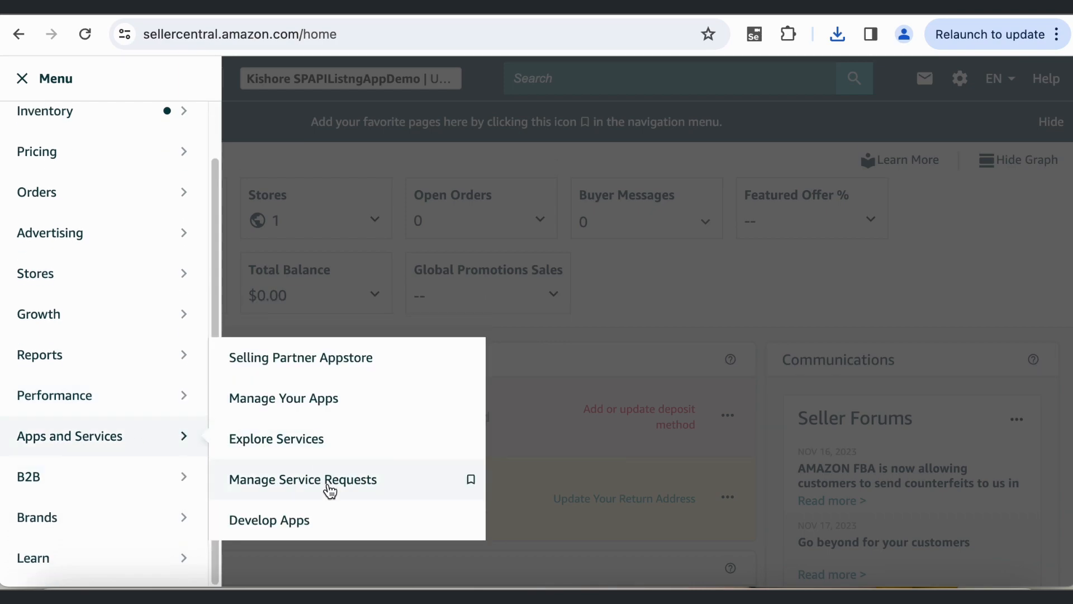
{"action": "left_click", "coordinate": [270, 520]}
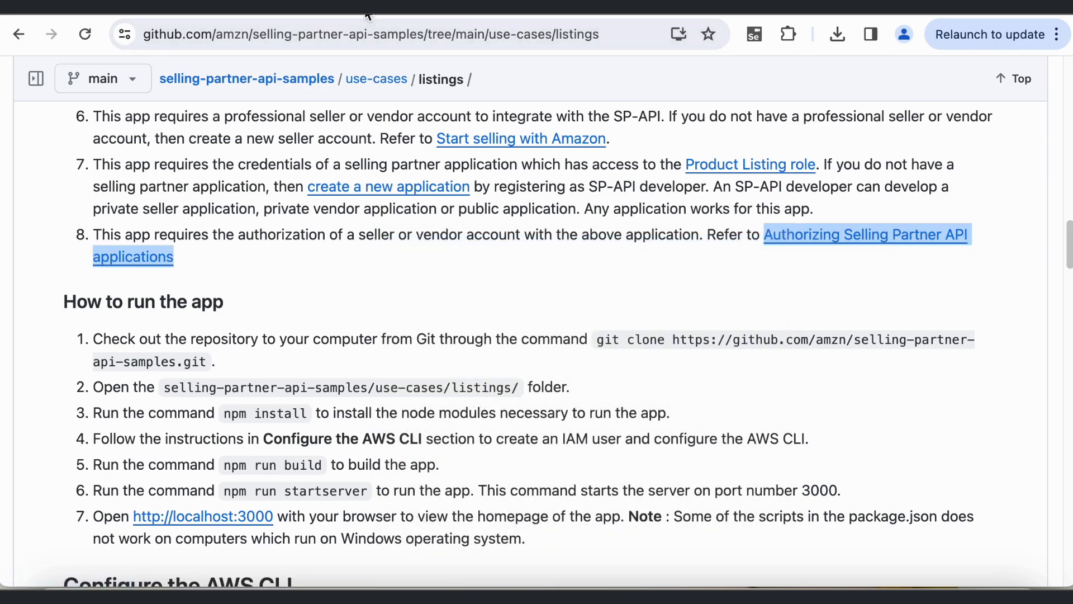
{"action": "left_click", "coordinate": [866, 234]}
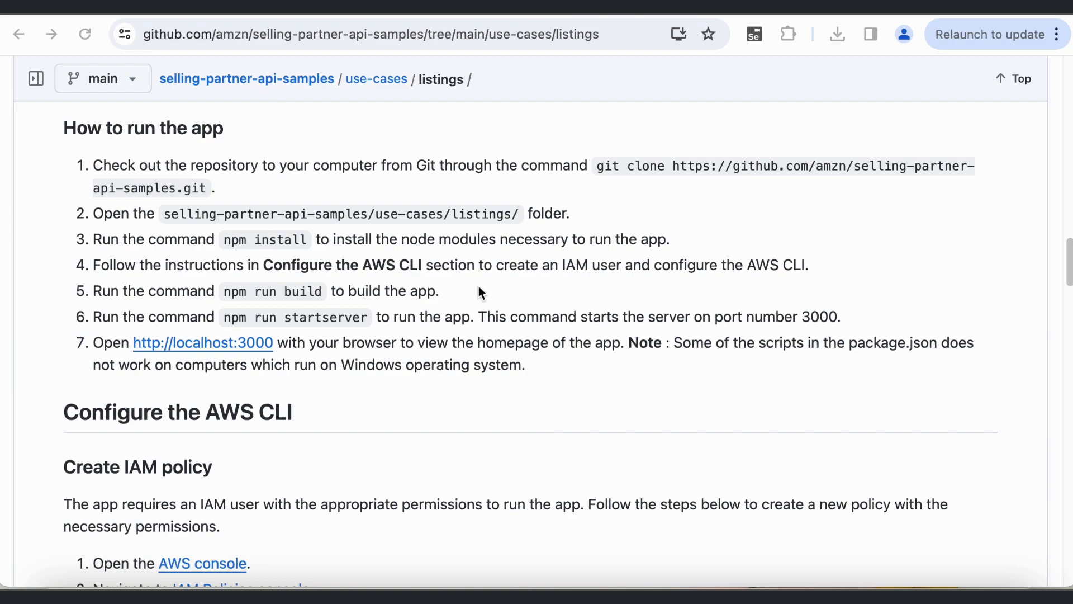
{"action": "mouse_move", "coordinate": [380, 237]}
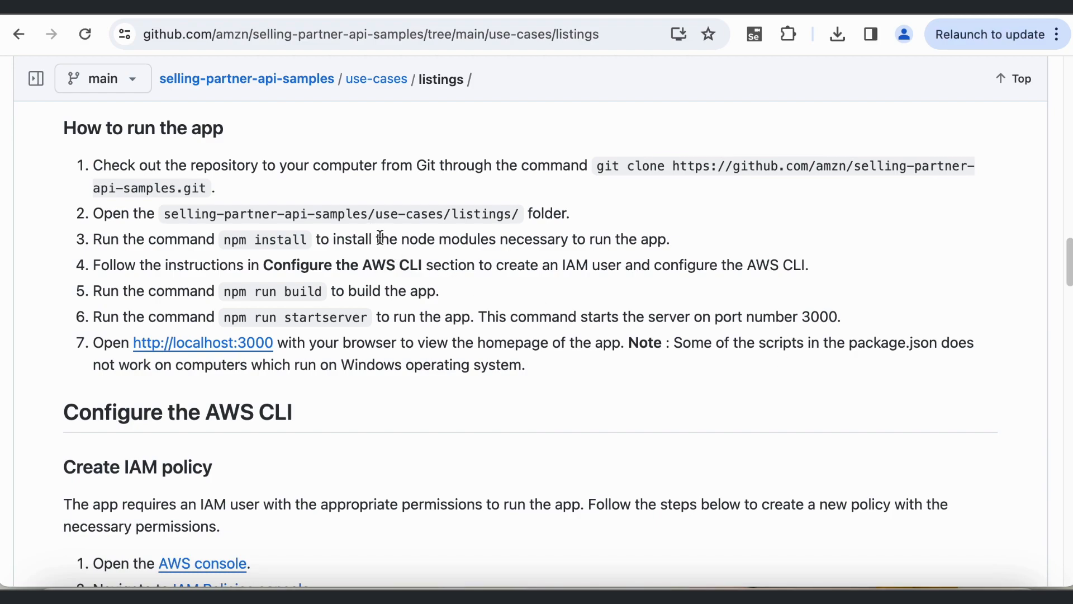
{"action": "mouse_move", "coordinate": [681, 218]}
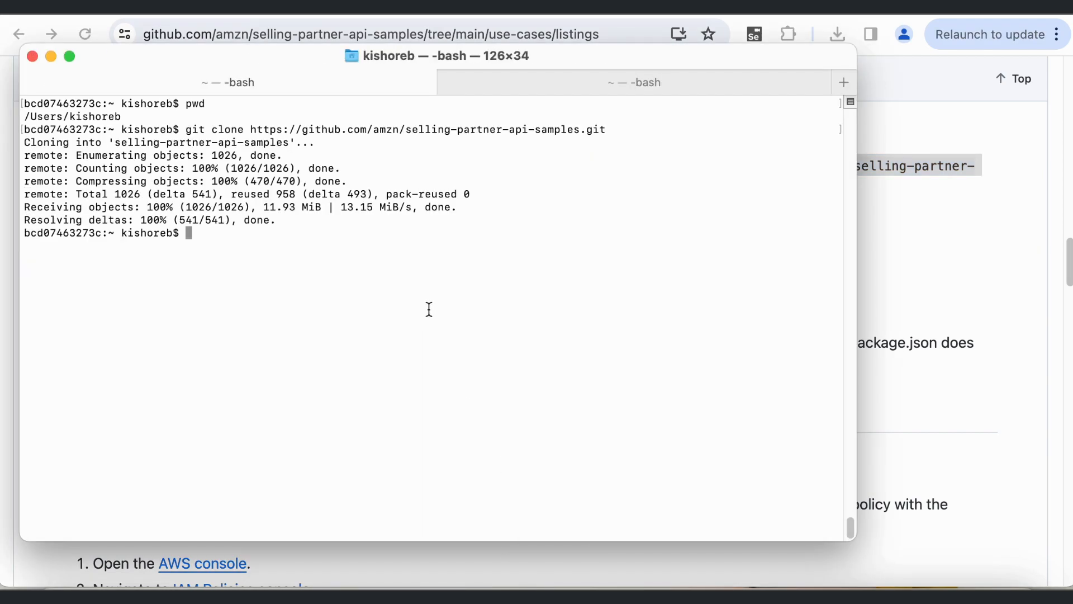
{"action": "mouse_move", "coordinate": [380, 284]}
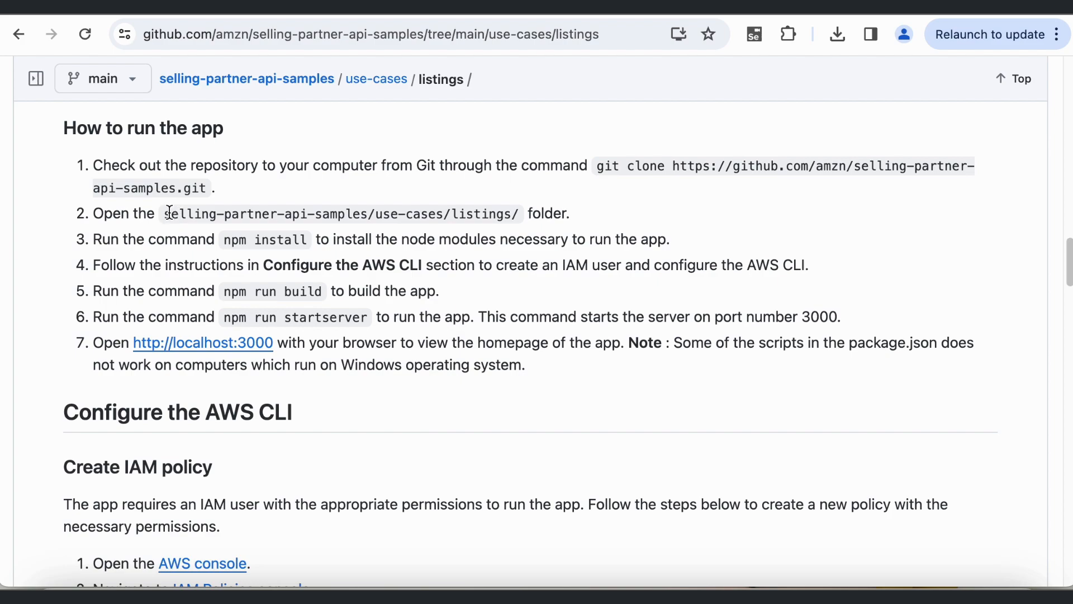
Step: Select the listings folder path text in the README for the clone location
{"action": "double_click", "coordinate": [341, 212]}
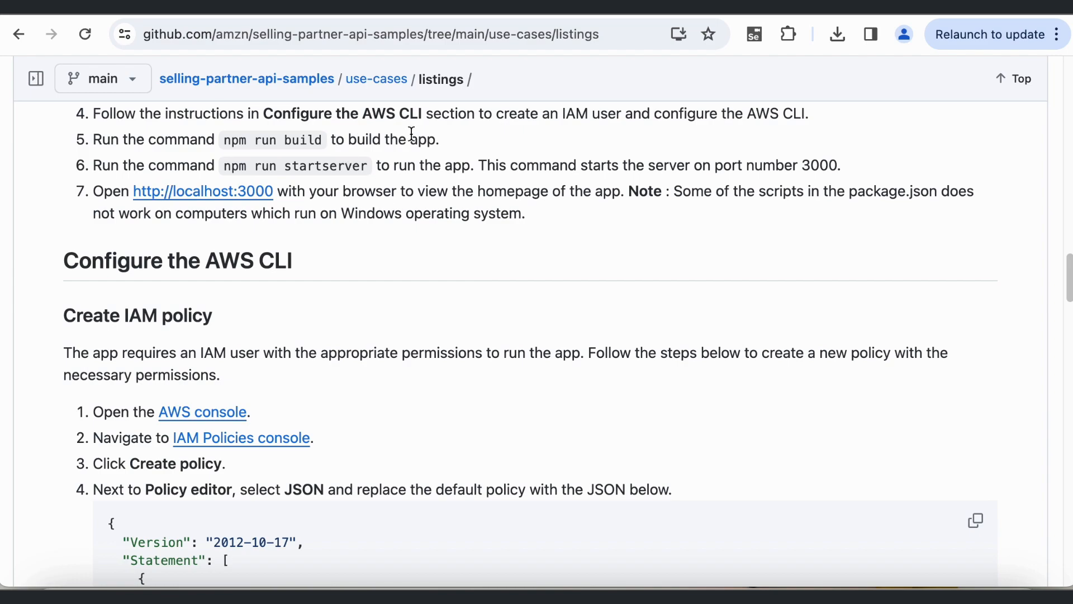
Step: Scroll the README down to the 'Create IAM policy' section with the AWS console link
{"action": "scroll", "scroll_direction": "down", "scroll_amount": 3}
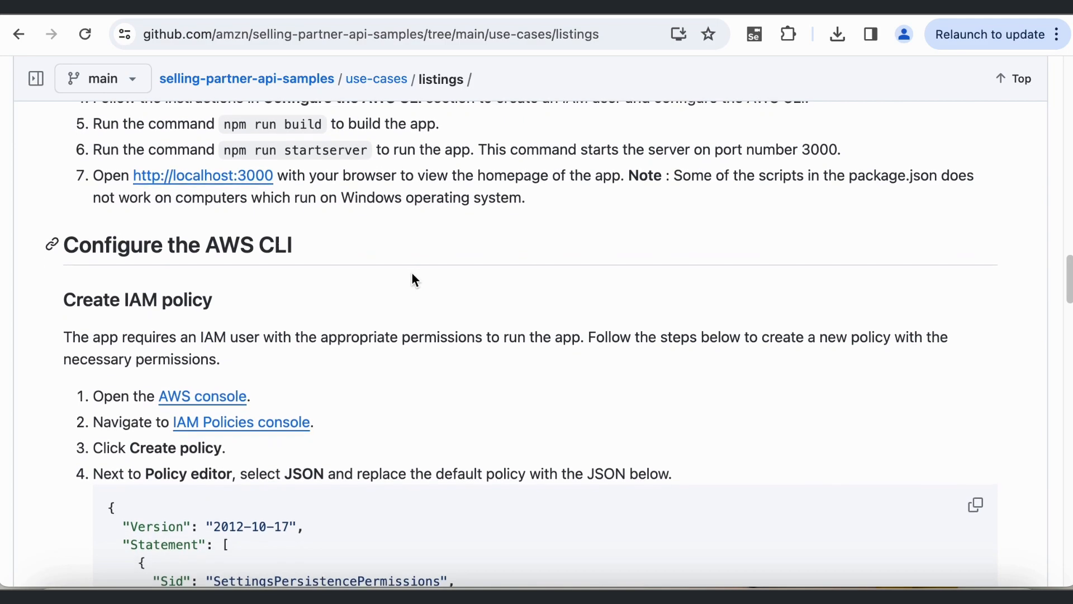
{"action": "scroll", "scroll_direction": "down", "scroll_amount": 3}
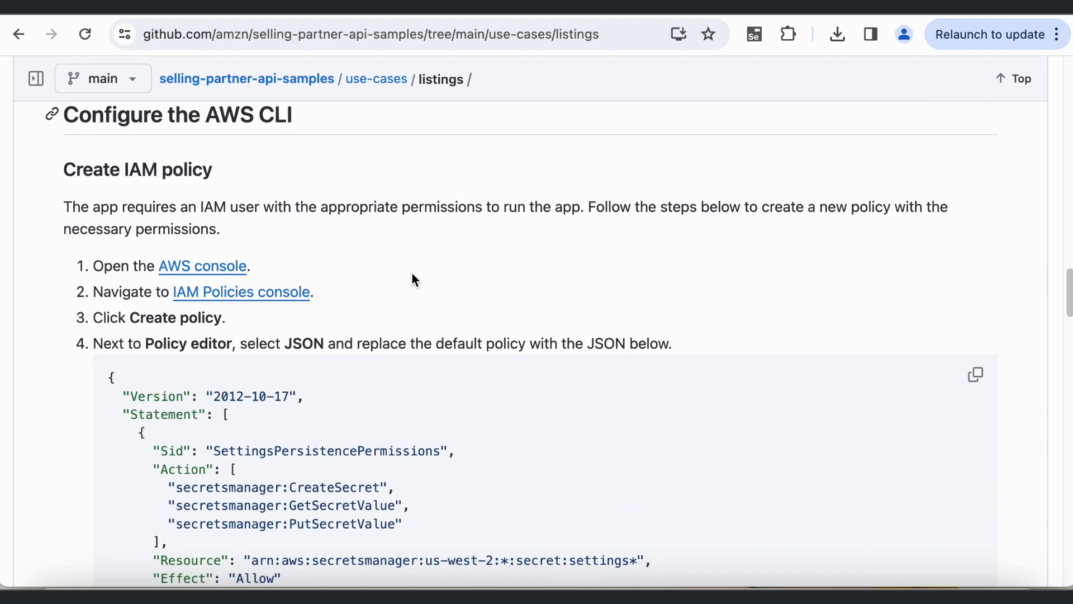
{"action": "scroll", "scroll_direction": "down", "scroll_amount": 3}
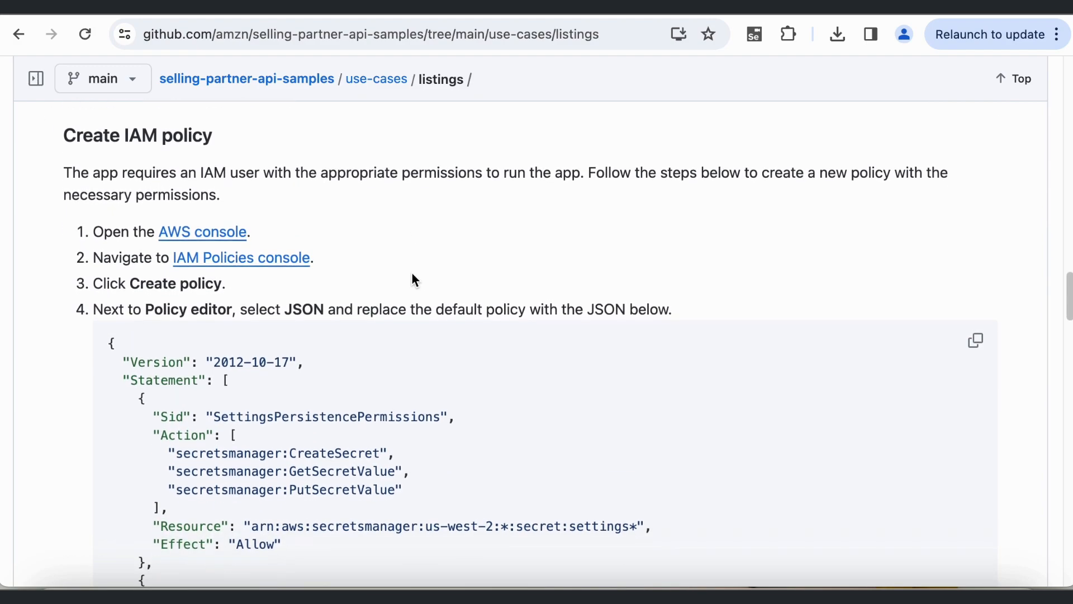
{"action": "scroll", "scroll_direction": "down", "scroll_amount": 3}
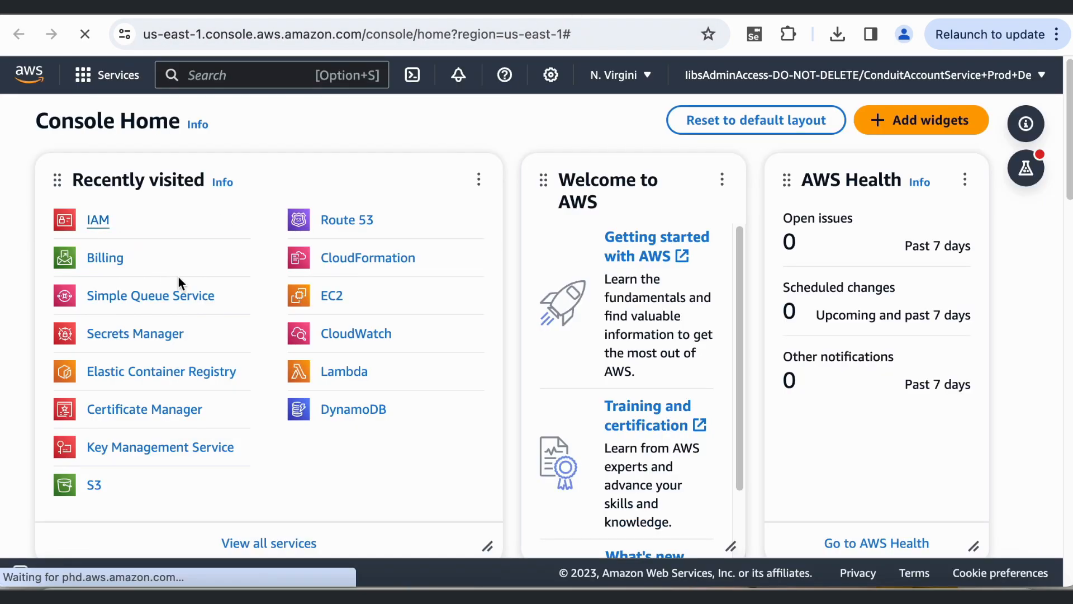
Step: Start a new IAM policy from Recently visited IAM, switching the policy editor to JSON
{"action": "left_click", "coordinate": [97, 220]}
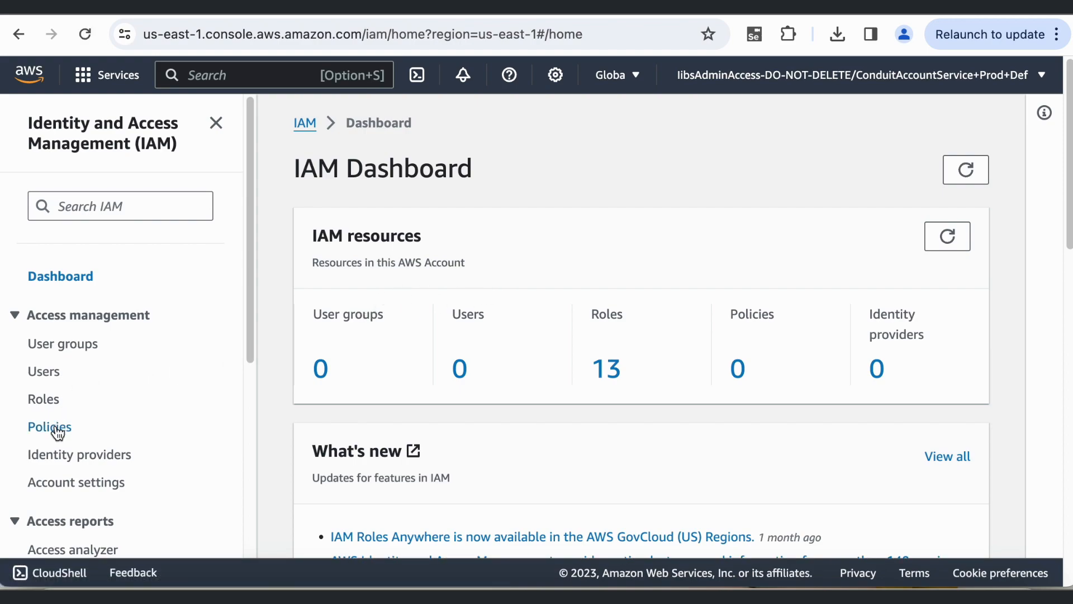
{"action": "left_click", "coordinate": [49, 426]}
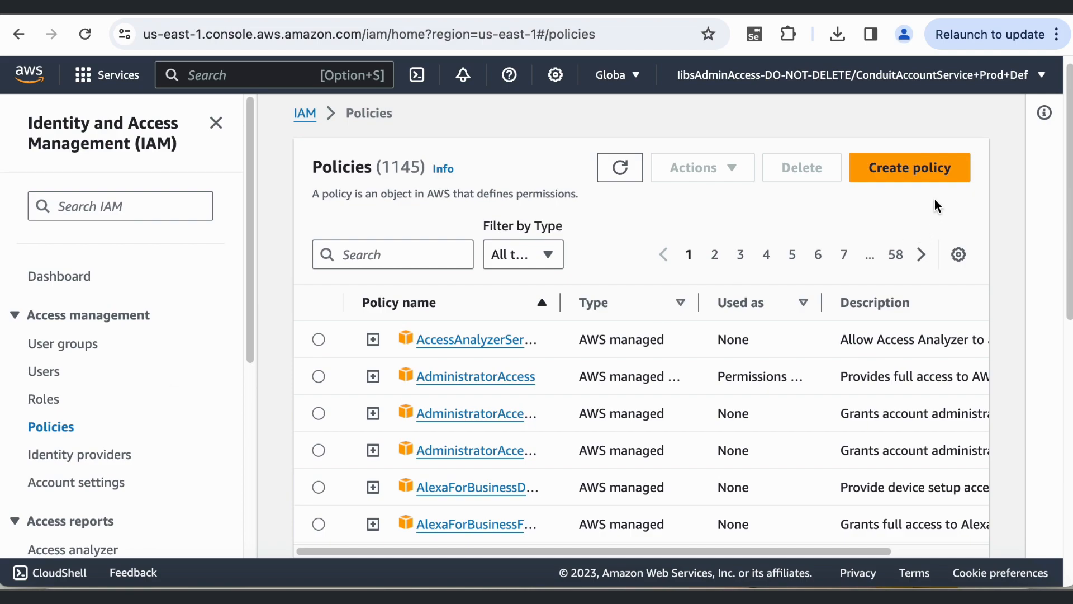
{"action": "left_click", "coordinate": [908, 168]}
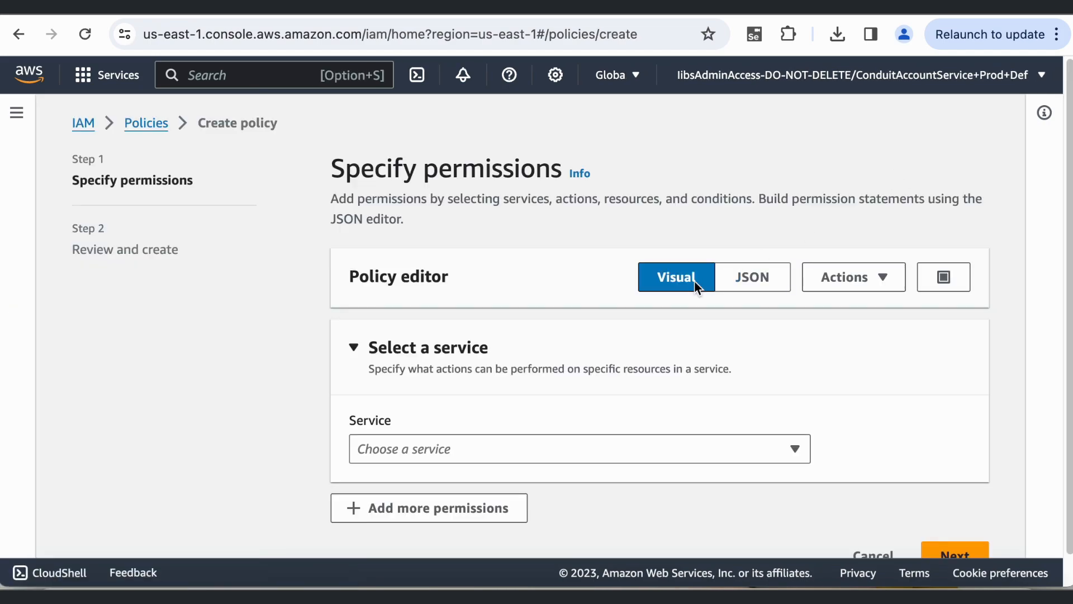
{"action": "left_click", "coordinate": [752, 277]}
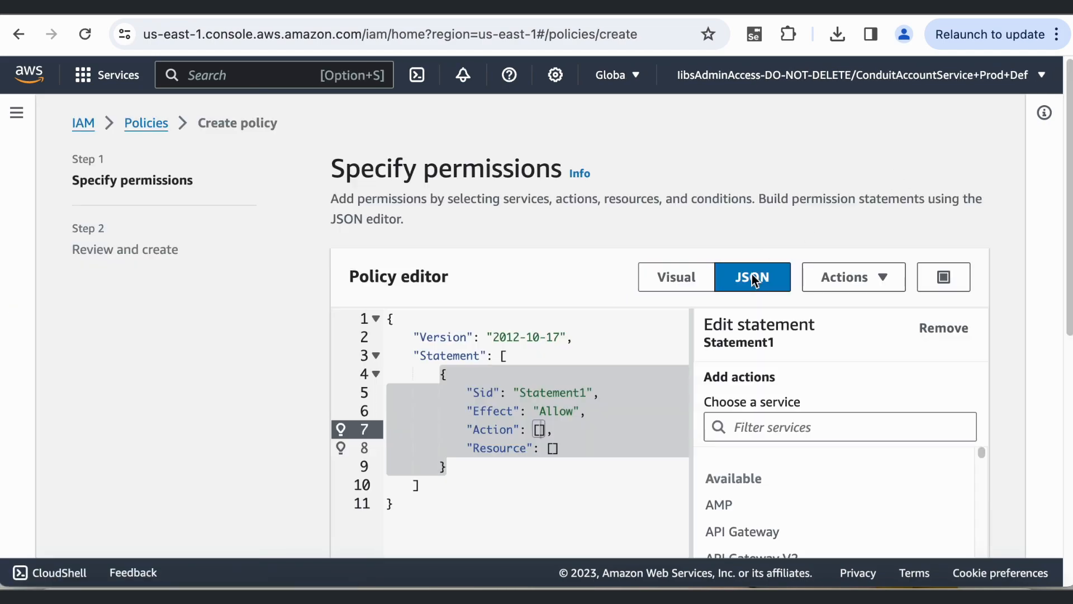
{"action": "scroll", "scroll_direction": "down", "scroll_amount": 3}
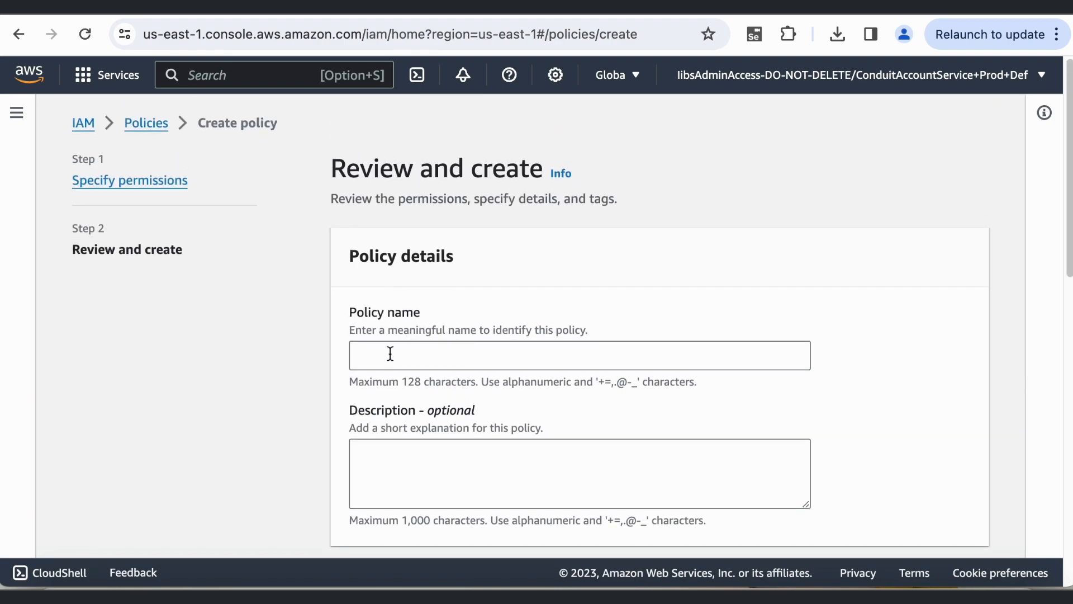
Step: Create the policy as SPAPIListingAppPolicy, find it in the Policies list, then go to IAM Users
{"action": "scroll", "scroll_direction": "down", "scroll_amount": 3}
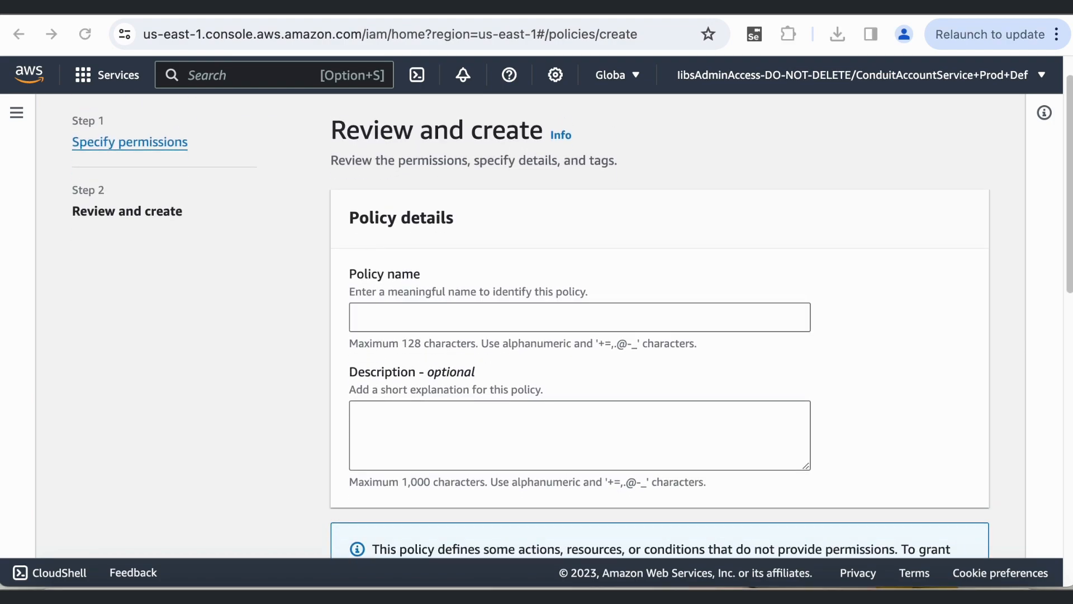
{"action": "mouse_move", "coordinate": [977, 411]}
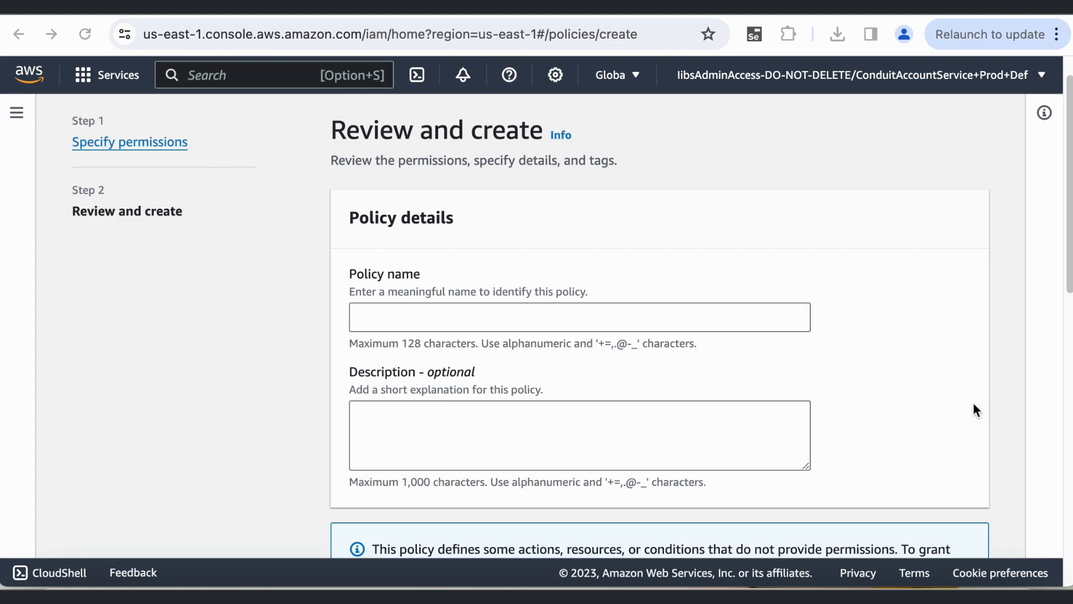
{"action": "type", "text": "SPAPIListingAppPolicy"}
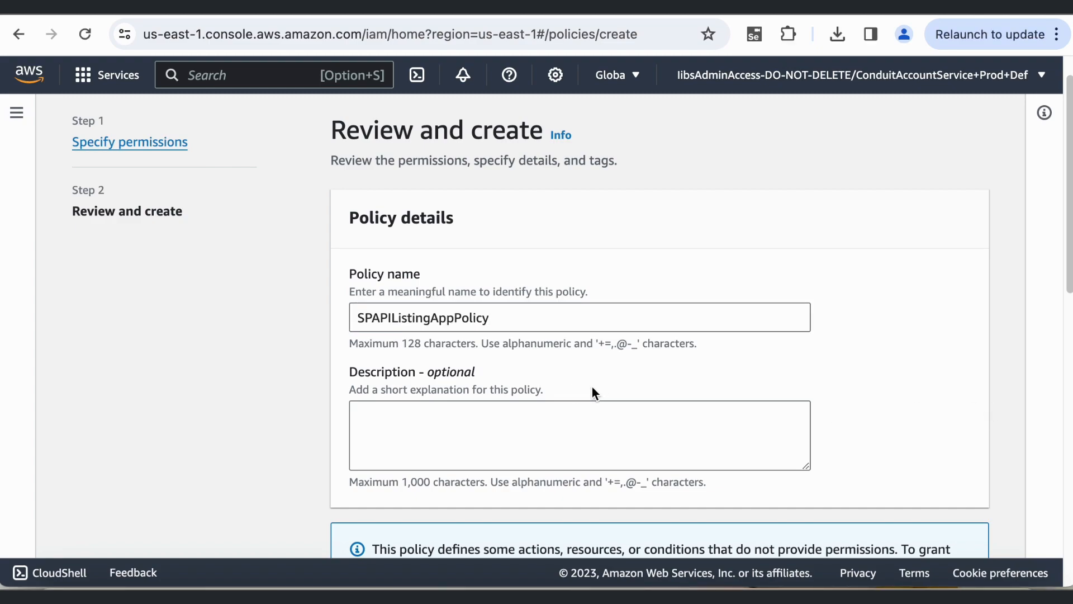
{"action": "scroll", "scroll_direction": "down", "scroll_amount": 3}
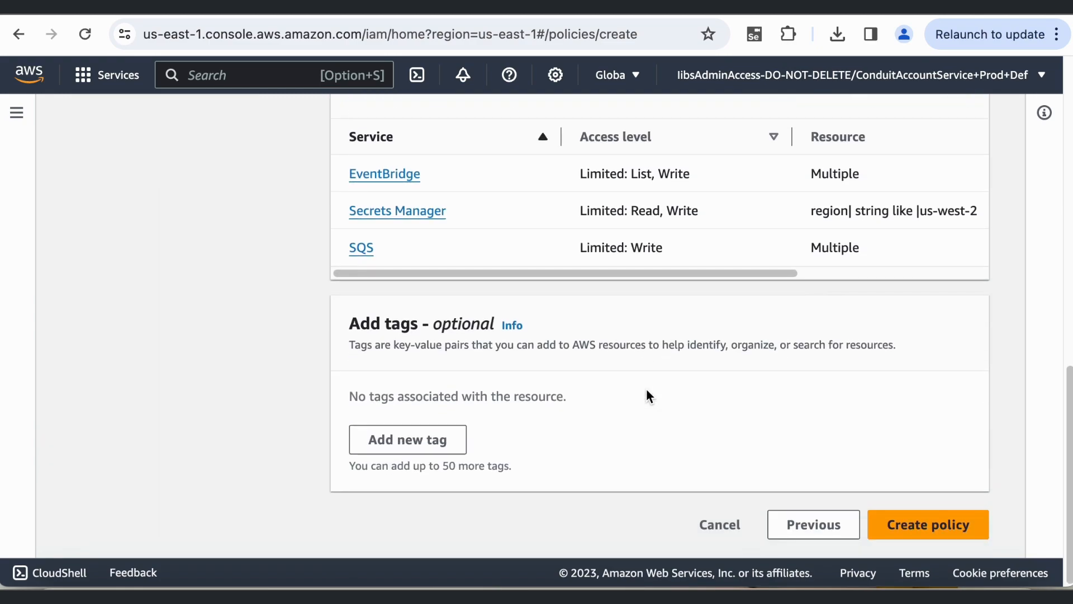
{"action": "left_click", "coordinate": [927, 525]}
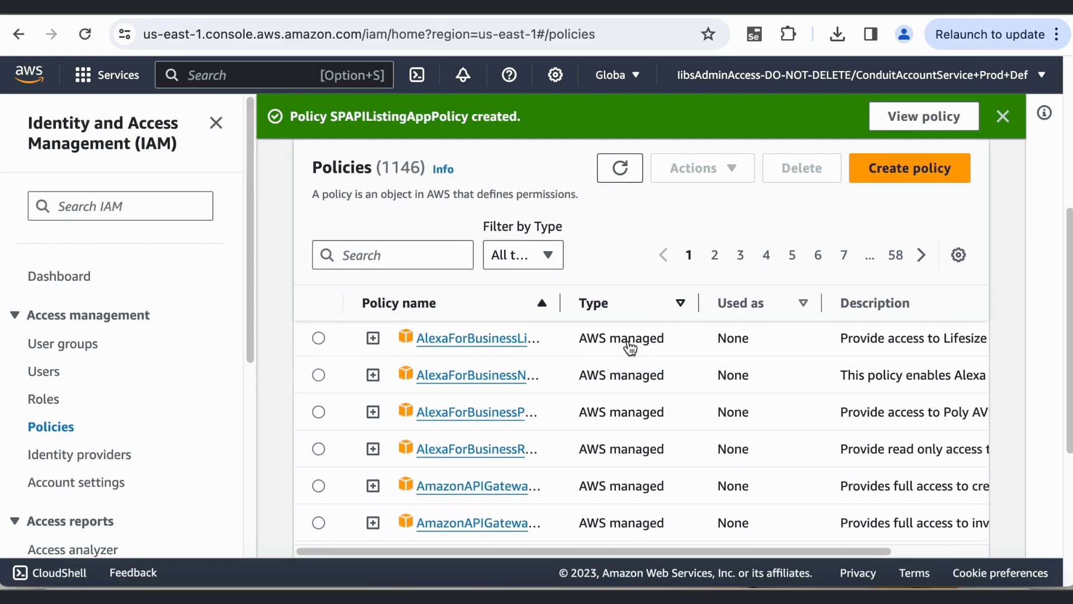
{"action": "type", "text": "SPAPIListingAppPolicy"}
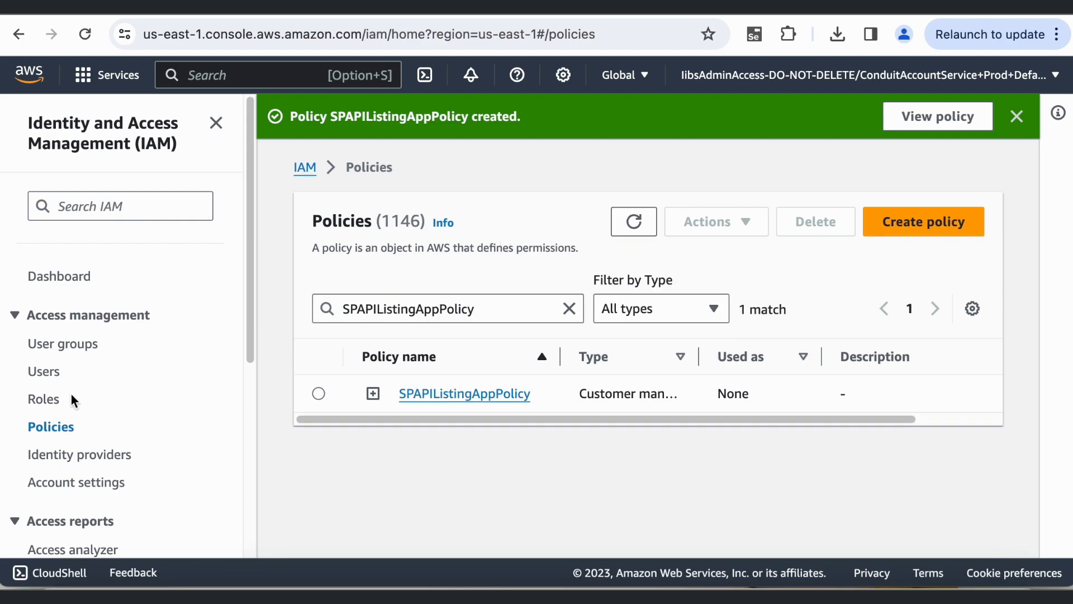
{"action": "left_click", "coordinate": [44, 371]}
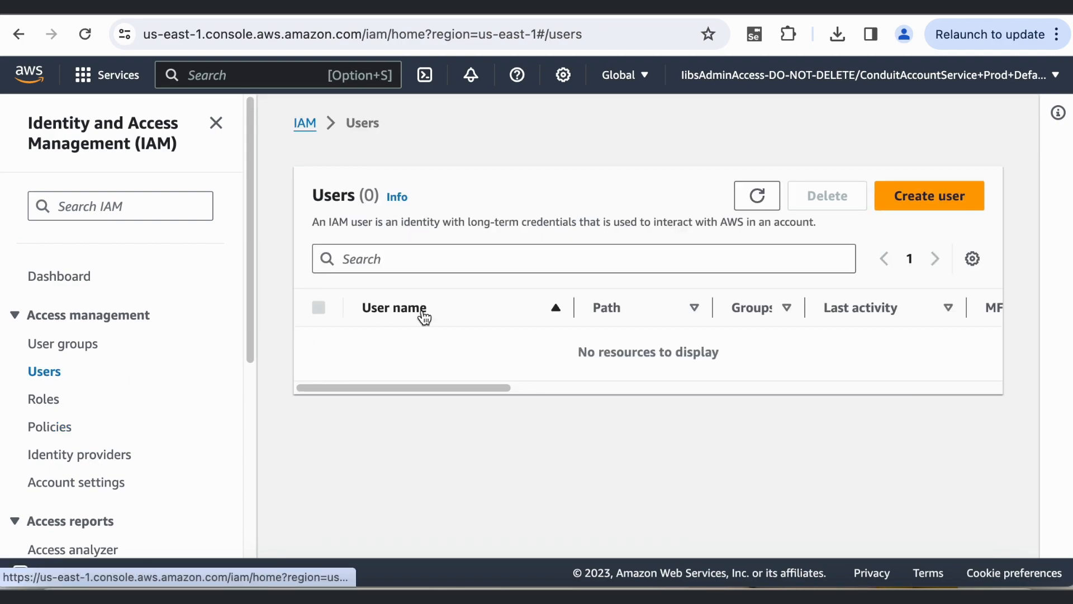
Step: Create IAM user SPAPIListingAppUser with SPAPIListingAppPolicy attached directly
{"action": "left_click", "coordinate": [928, 195]}
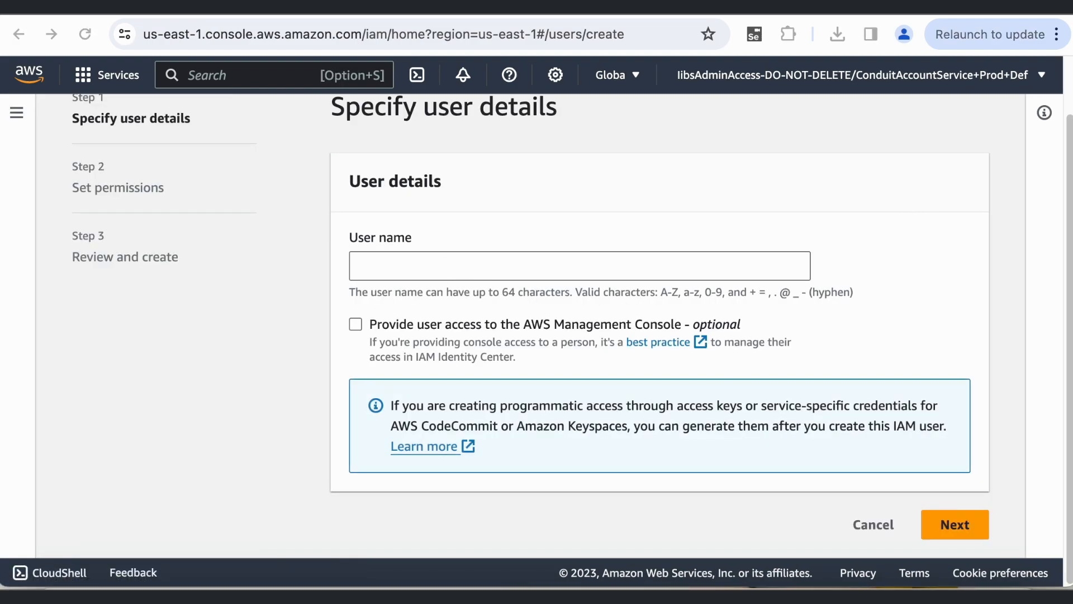
{"action": "left_click", "coordinate": [579, 266]}
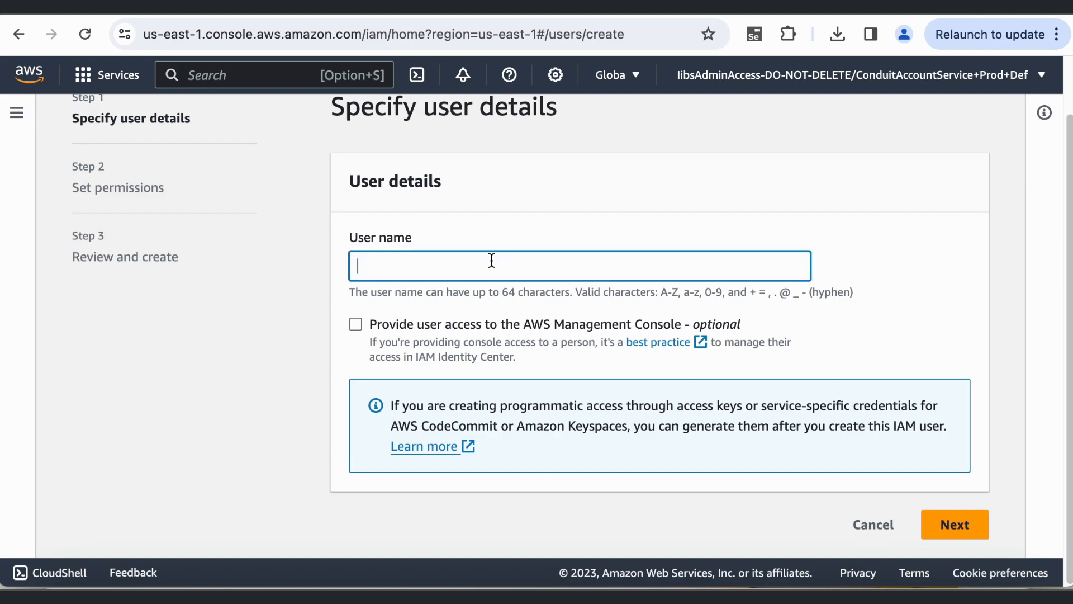
{"action": "type", "text": "SPAPIListingAppUser"}
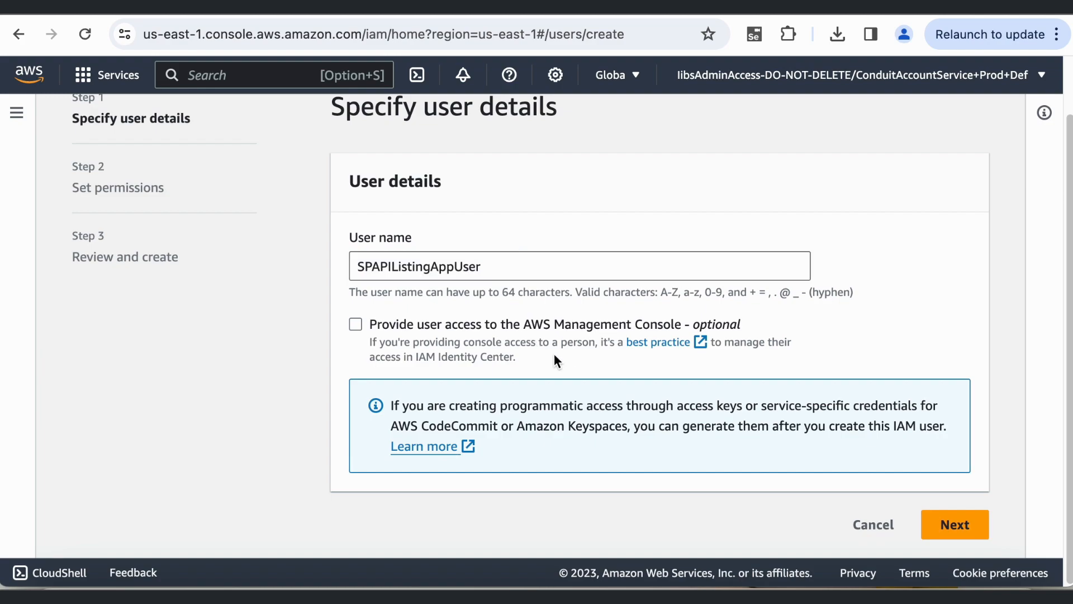
{"action": "left_click", "coordinate": [954, 524]}
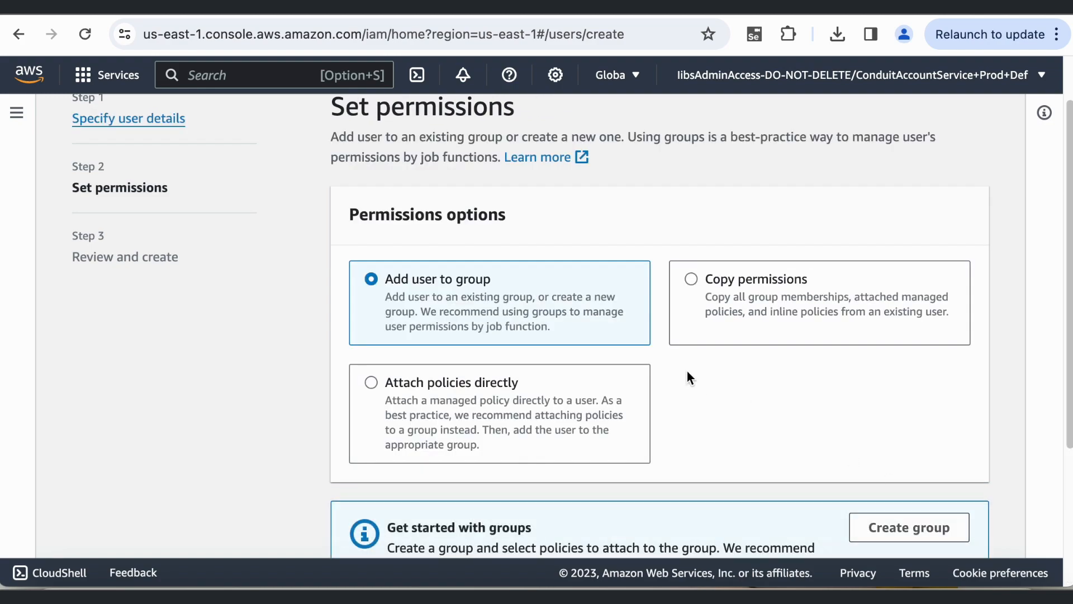
{"action": "left_click", "coordinate": [371, 382]}
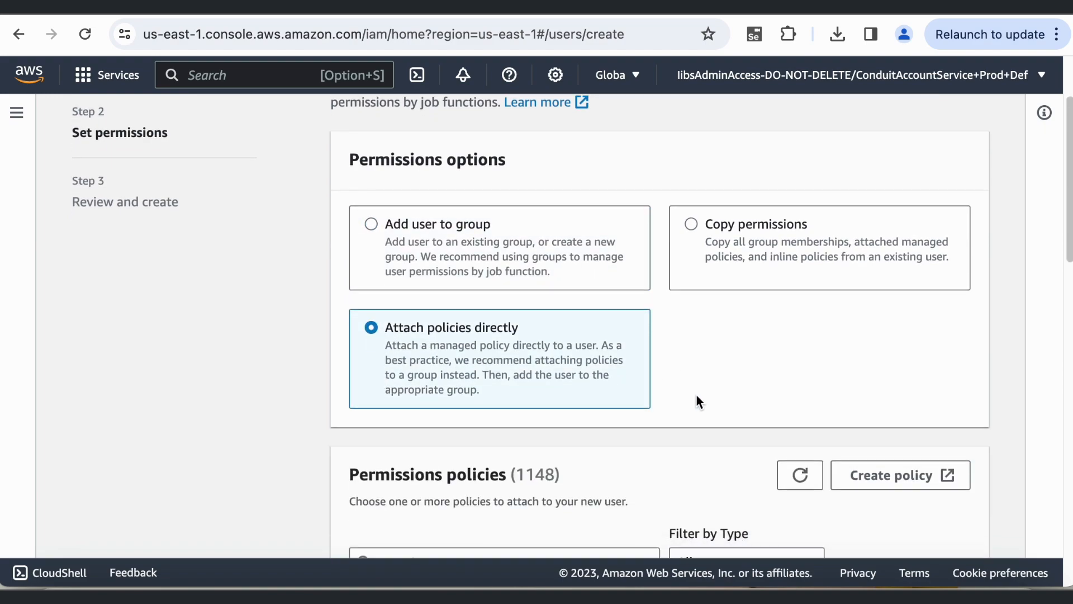
{"action": "scroll", "scroll_direction": "down", "scroll_amount": 3}
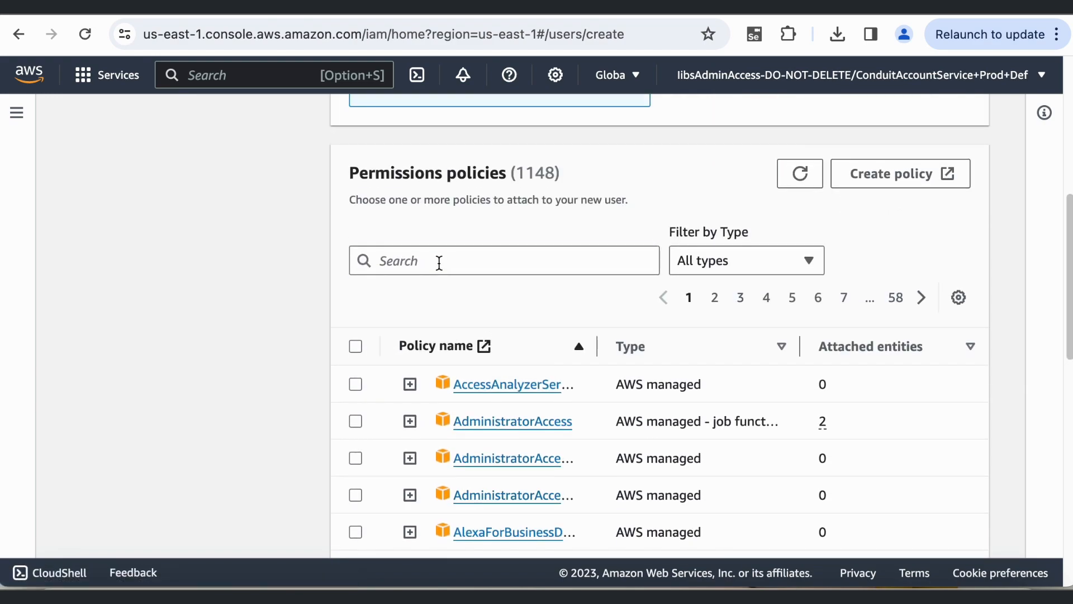
{"action": "type", "text": "SPA"}
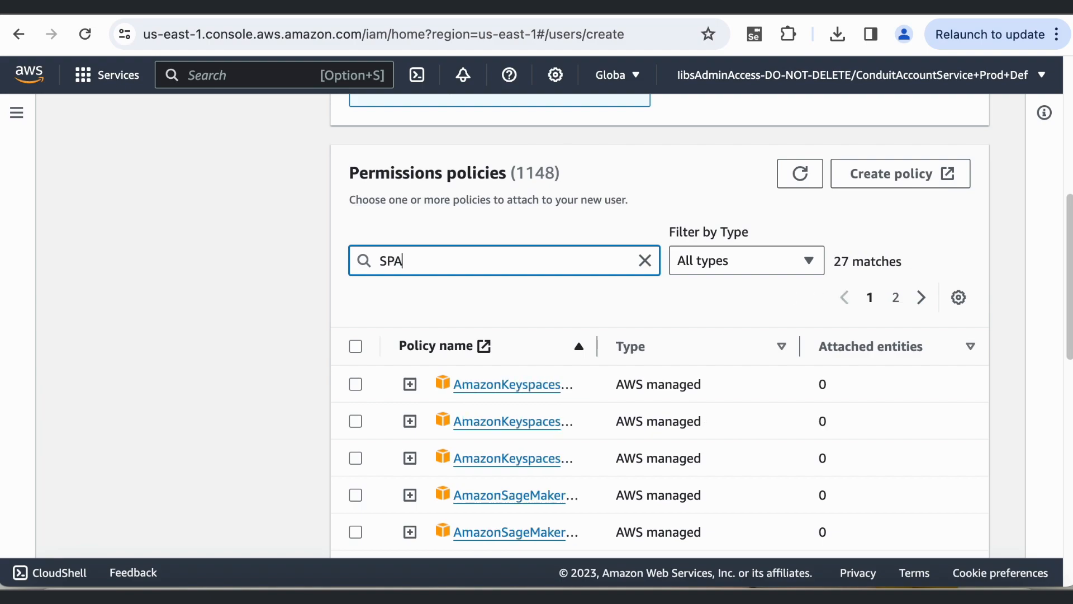
{"action": "type", "text": "PI"}
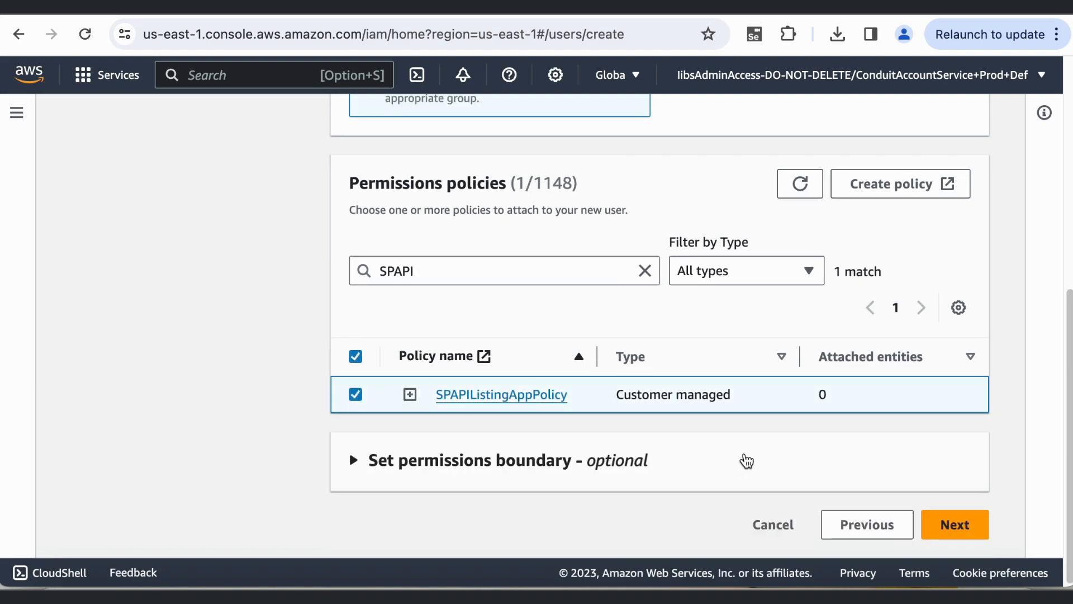
{"action": "left_click", "coordinate": [954, 524]}
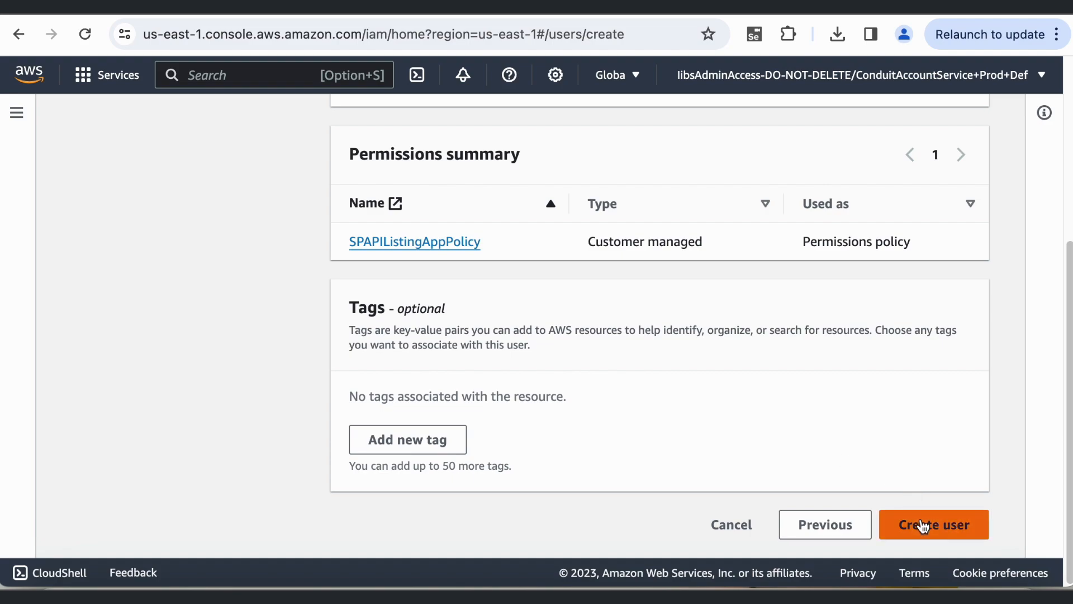
{"action": "left_click", "coordinate": [934, 524]}
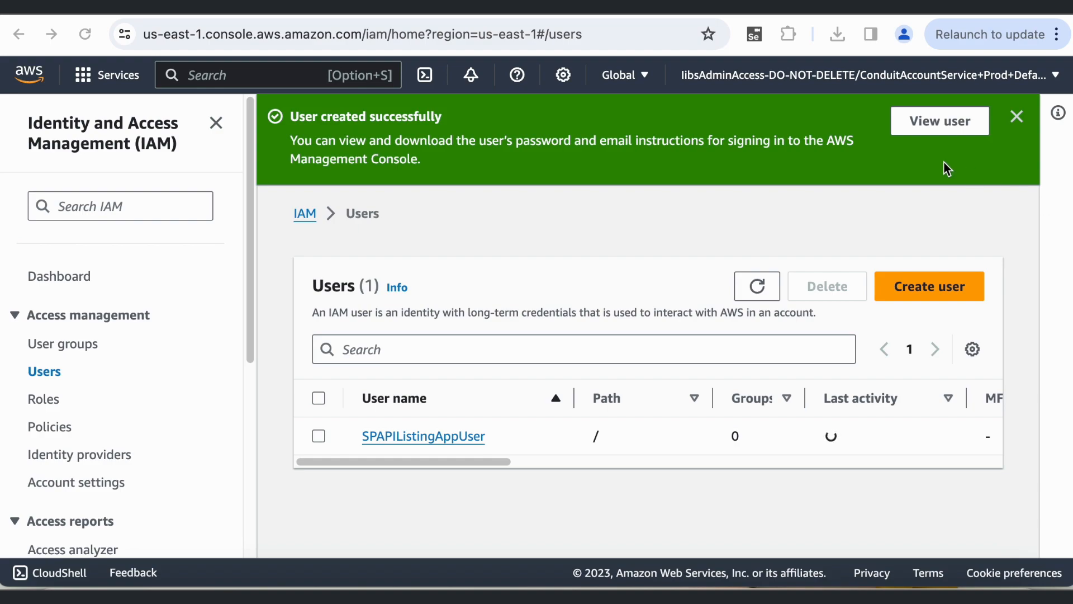
Step: Generate an access key for SPAPIListingAppUser under Security credentials and download its CSV
{"action": "left_click", "coordinate": [422, 436]}
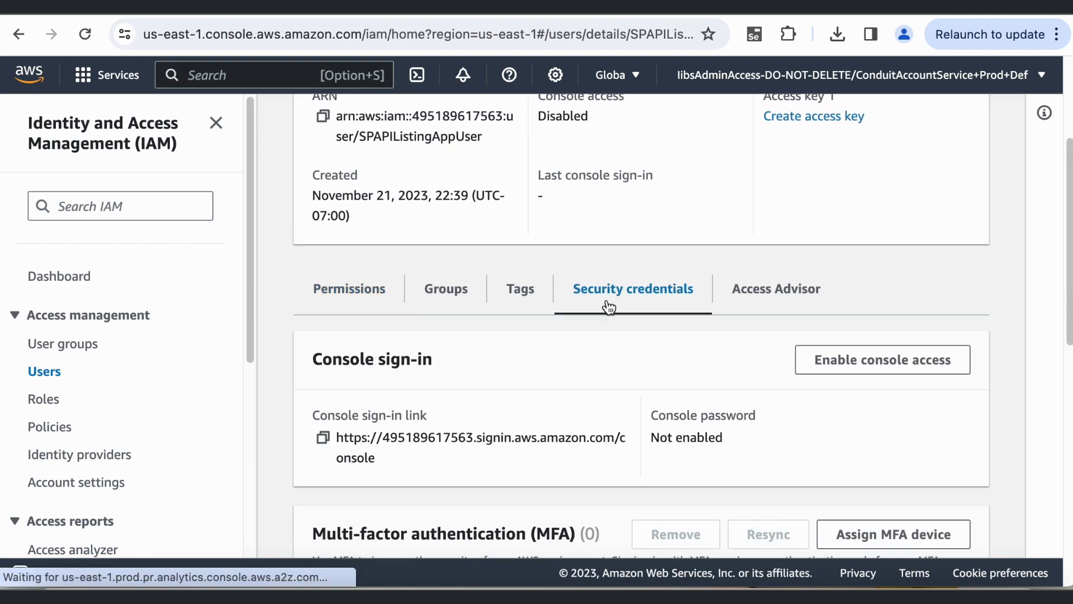
{"action": "scroll", "scroll_direction": "down", "scroll_amount": 3}
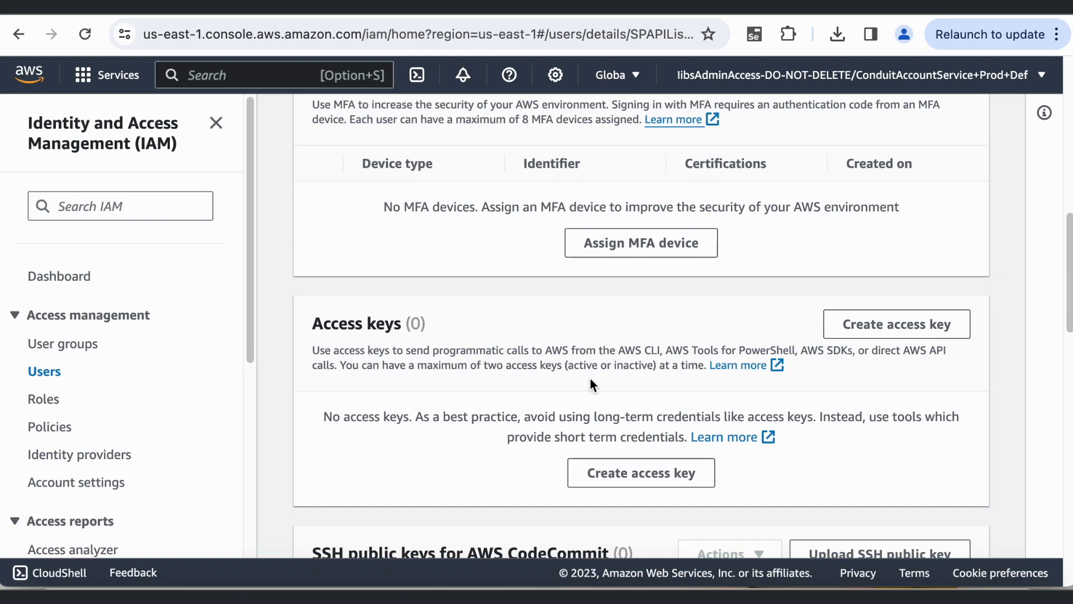
{"action": "scroll", "scroll_direction": "down", "scroll_amount": 3}
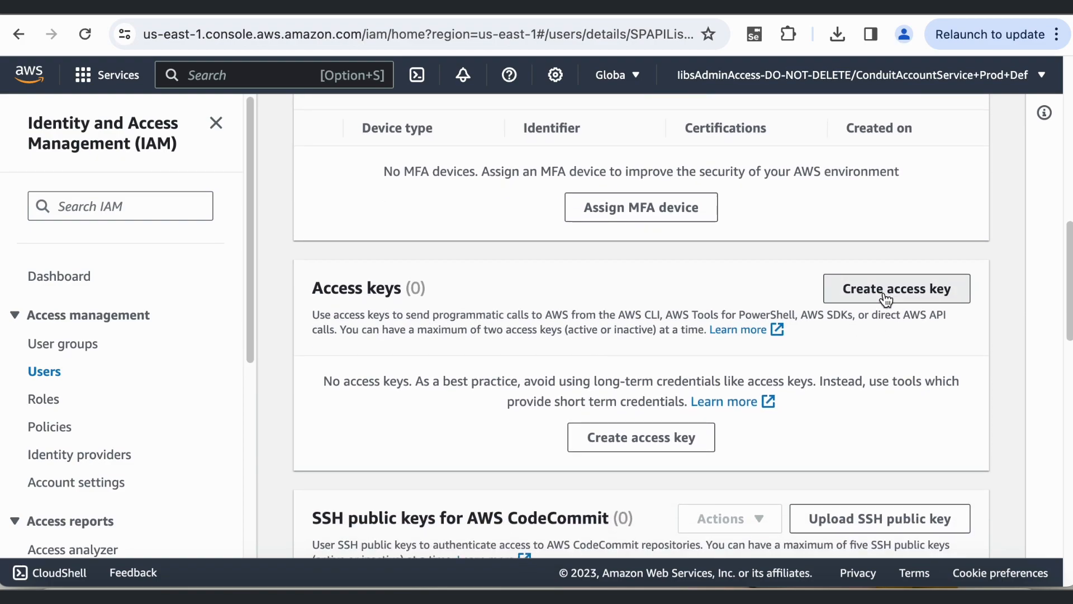
{"action": "left_click", "coordinate": [896, 289]}
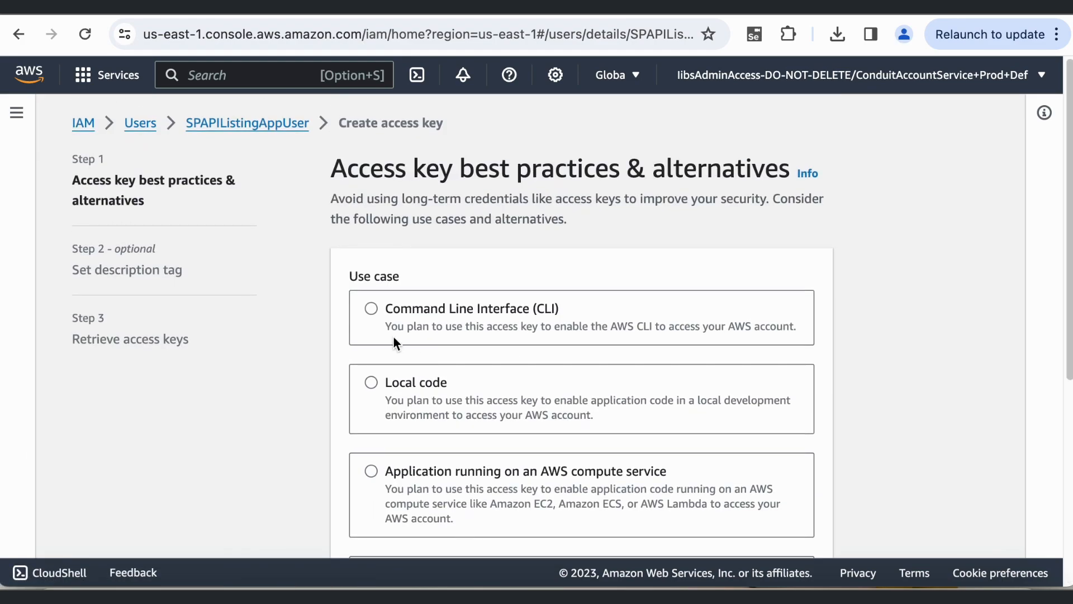
{"action": "scroll", "scroll_direction": "down", "scroll_amount": 3}
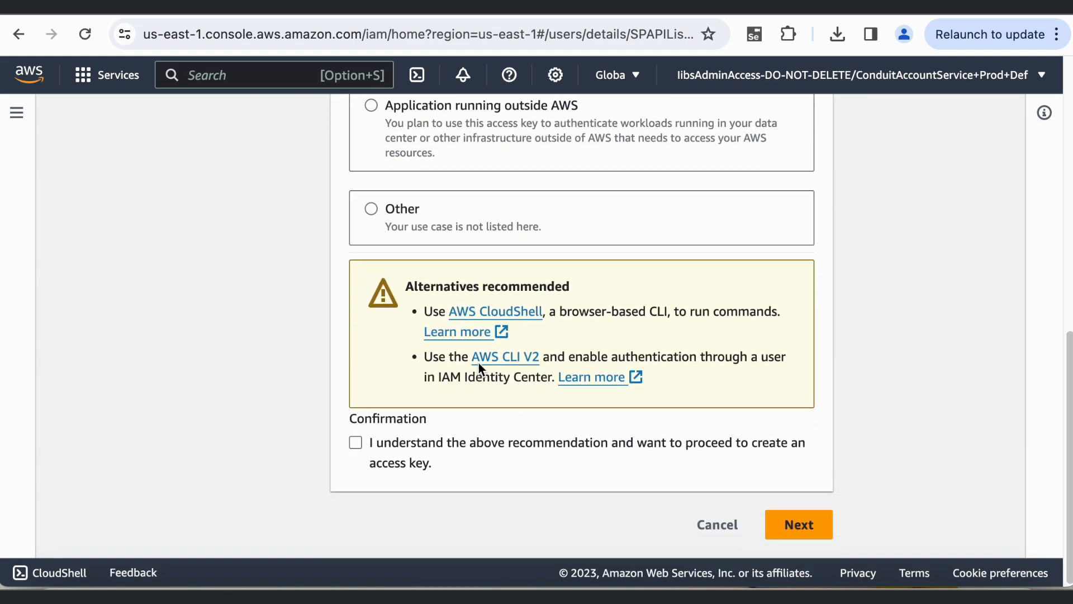
{"action": "left_click", "coordinate": [355, 443]}
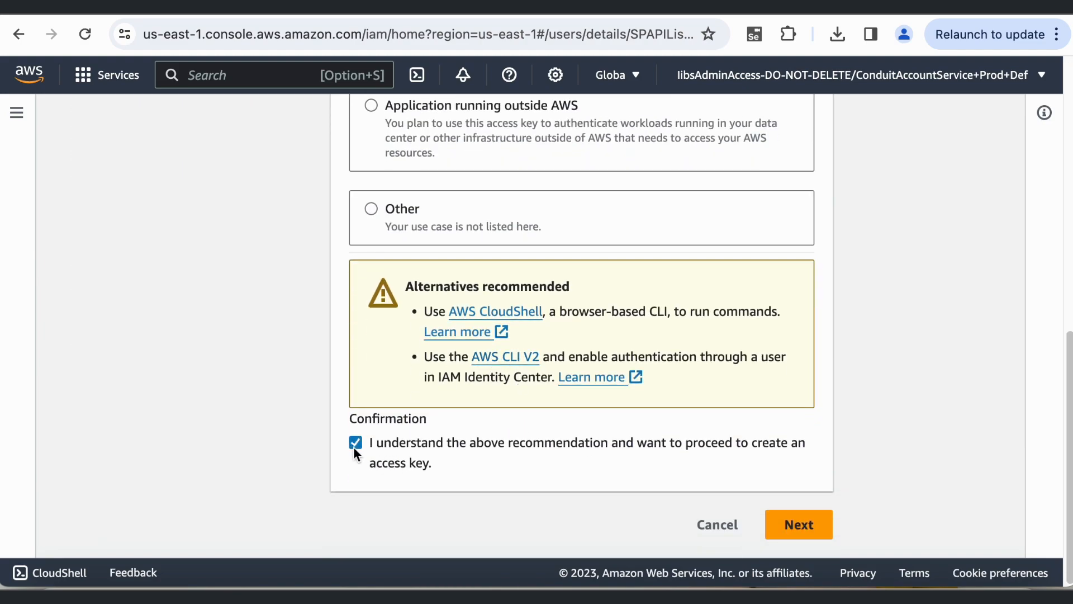
{"action": "left_click", "coordinate": [798, 524]}
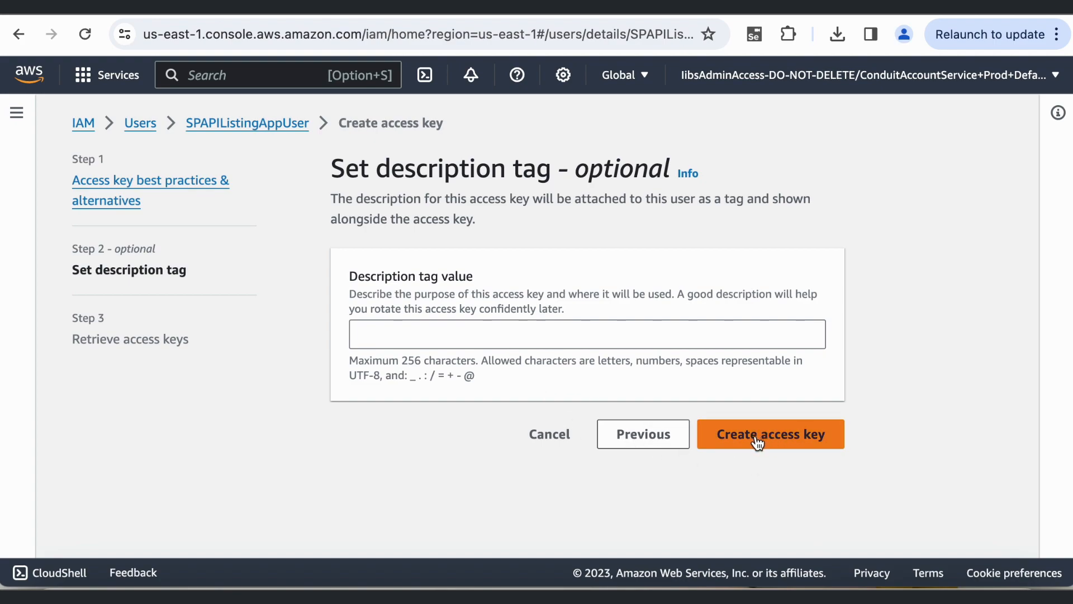
{"action": "left_click", "coordinate": [769, 433]}
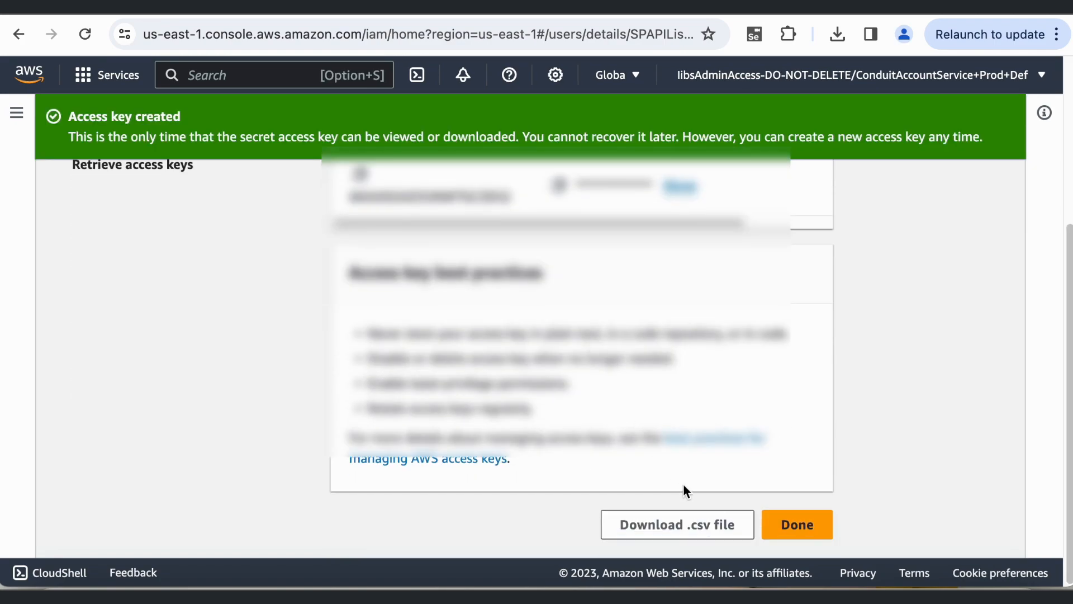
{"action": "left_click", "coordinate": [676, 524]}
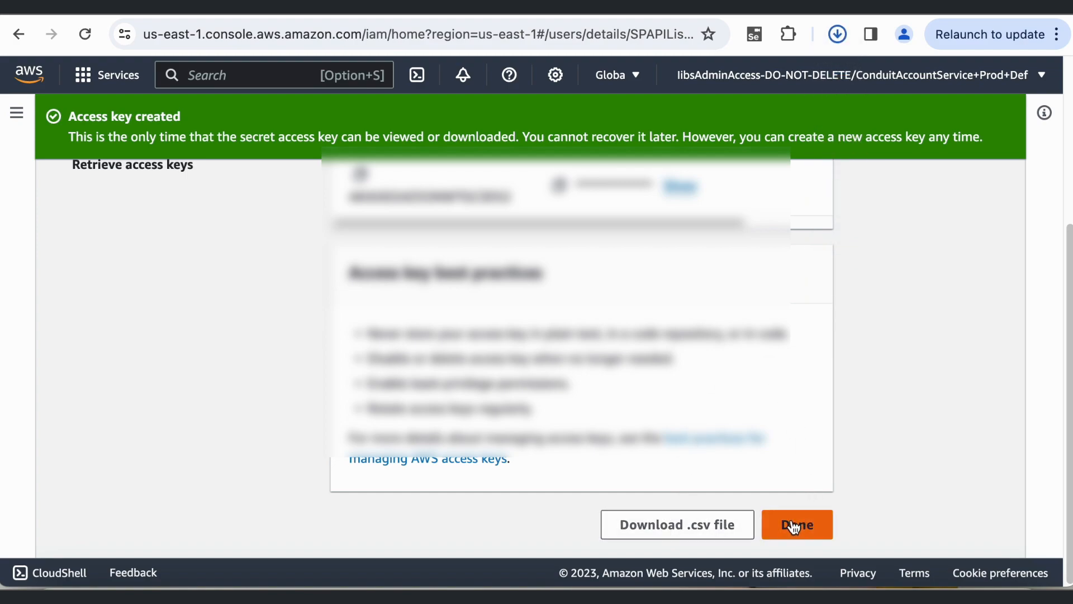
{"action": "left_click", "coordinate": [797, 524]}
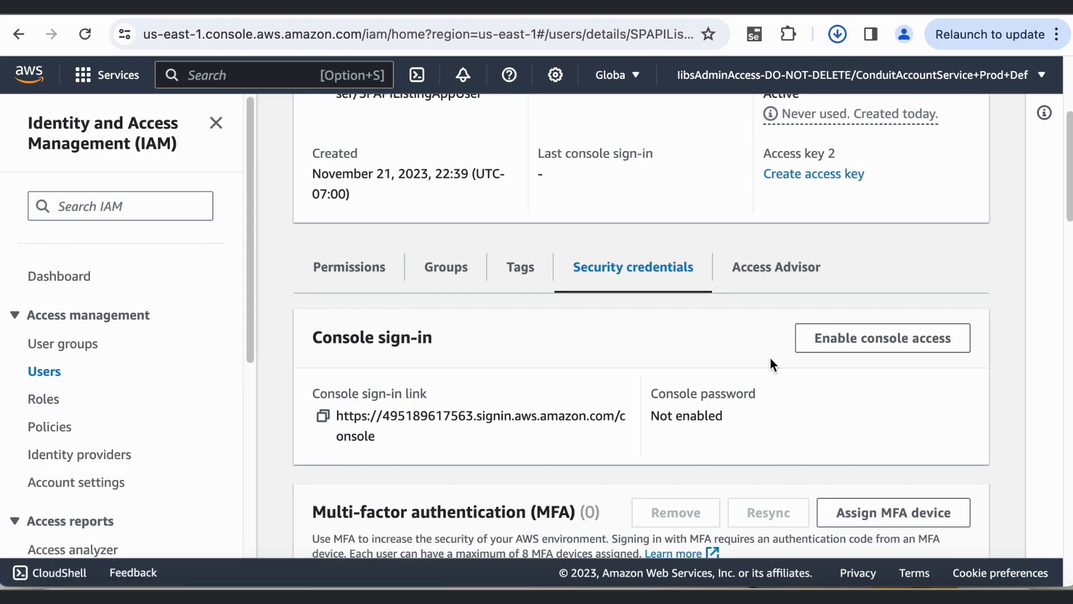
{"action": "mouse_move", "coordinate": [584, 335]}
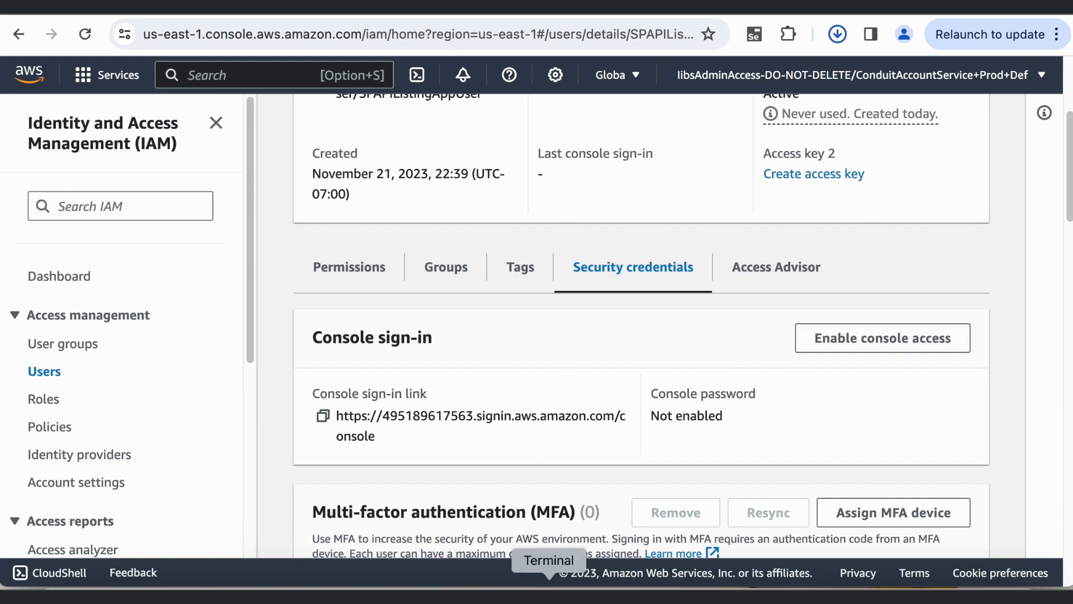
Step: Run aws configure in Terminal and locate the access keys CSV in ~/Downloads to read the keys
{"action": "left_click", "coordinate": [547, 560]}
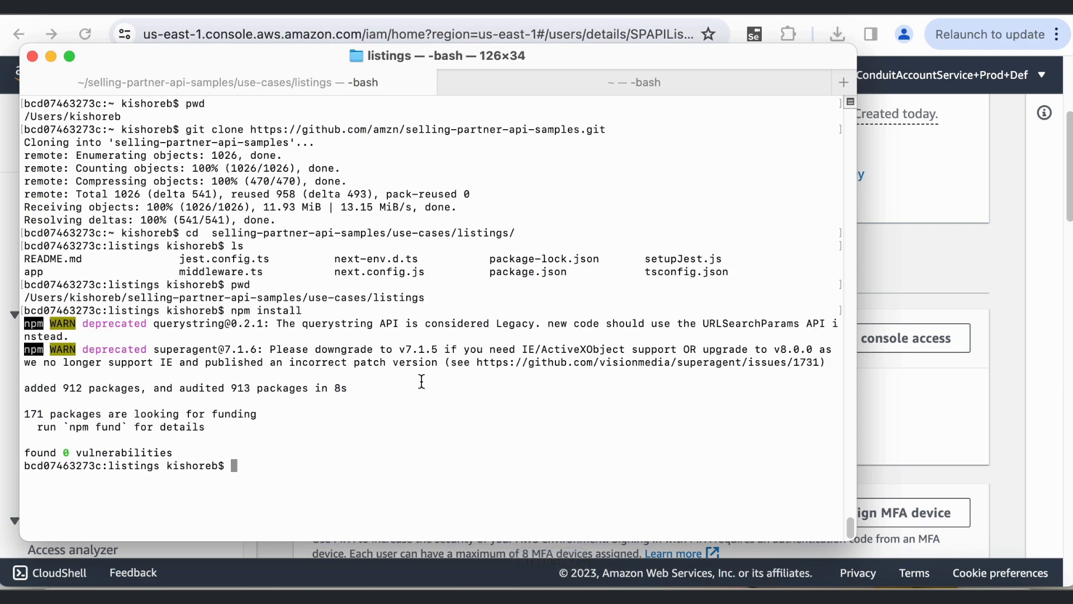
{"action": "type", "text": "aws co"}
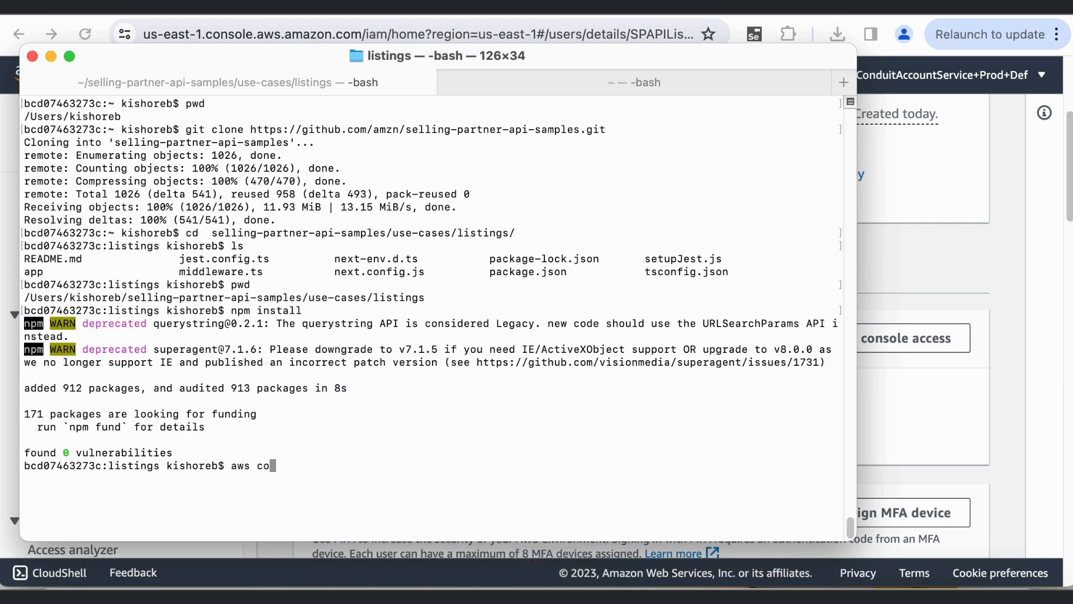
{"action": "type", "text": "nfigure"}
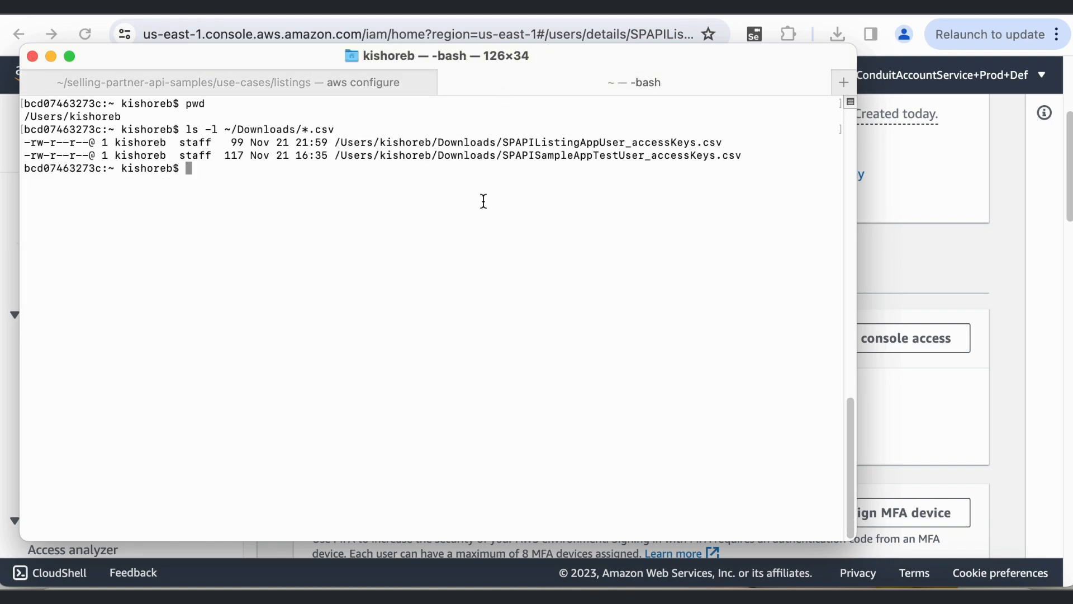
{"action": "type", "text": "ls -l ~/Downloads/*.csv"}
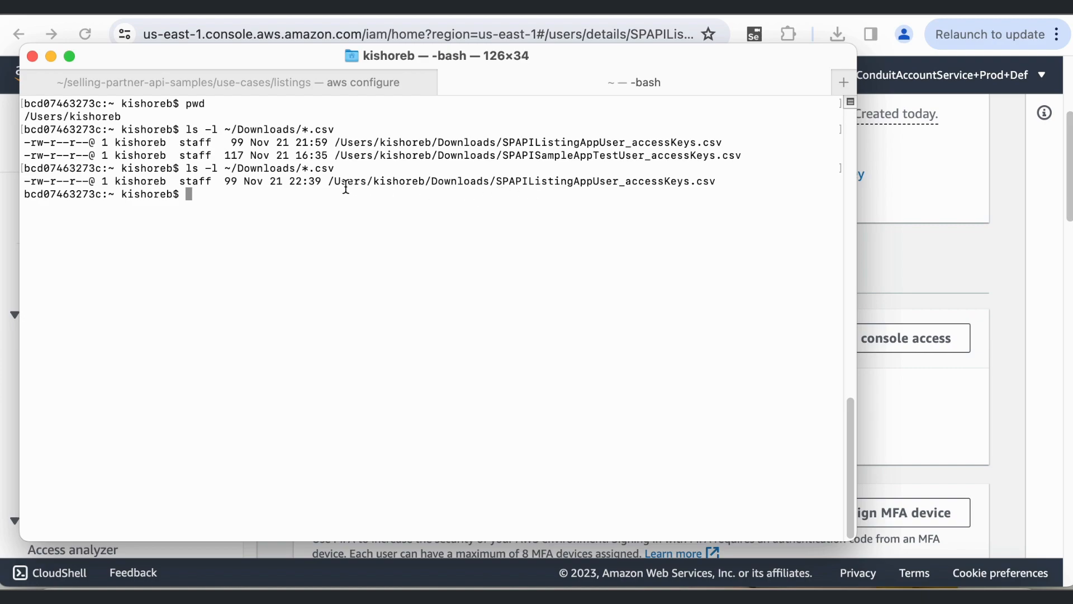
{"action": "left_click_drag", "start_coordinate": [329, 181], "coordinate": [716, 181]}
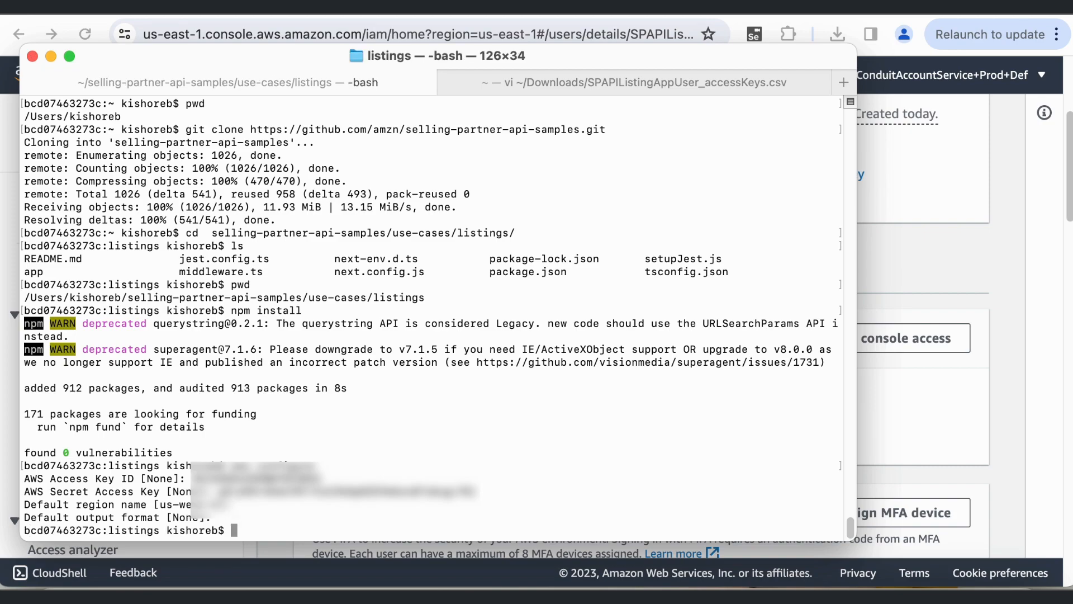
{"action": "mouse_move", "coordinate": [351, 447]}
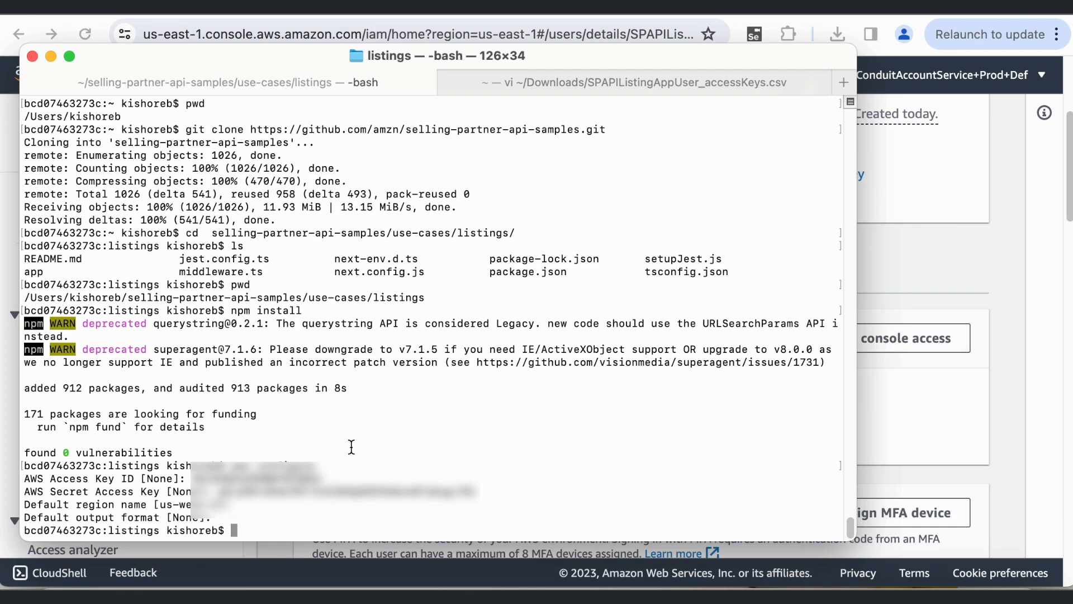
{"action": "mouse_move", "coordinate": [664, 390]}
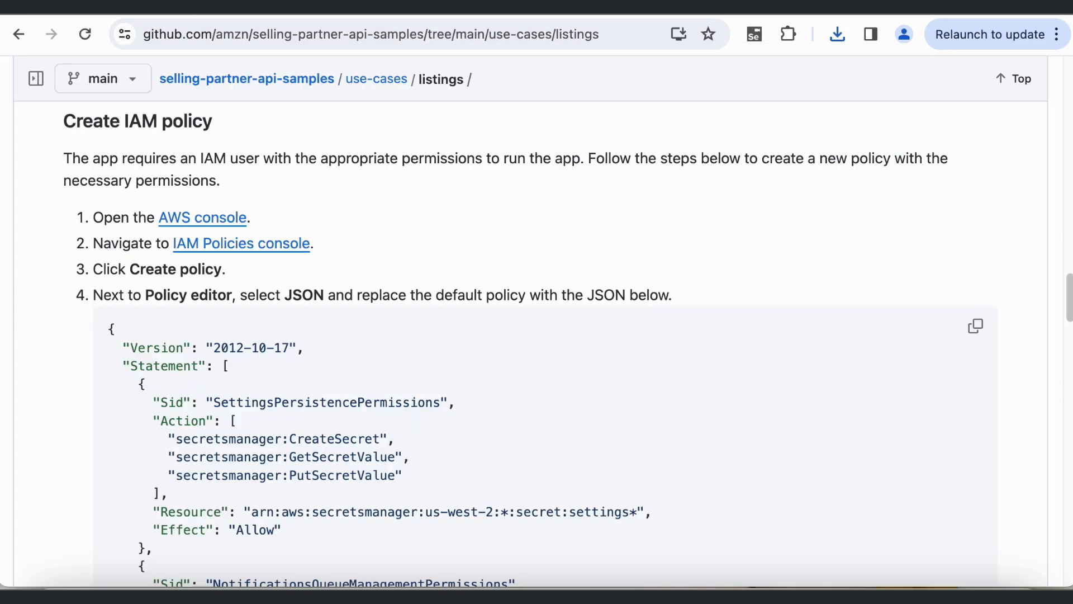
Step: Scroll further through the GitHub listings README setup guide
{"action": "scroll", "scroll_direction": "down", "scroll_amount": 3}
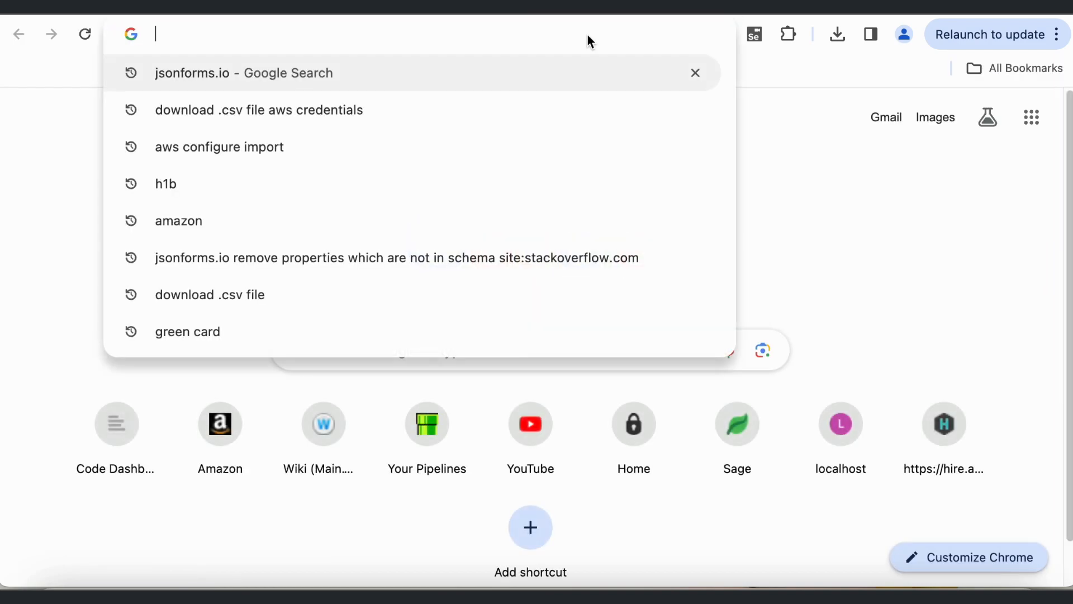
Step: Load localhost:3000 and read the sample app's Intro and How to Navigate sections
{"action": "type", "text": "localhost:3000"}
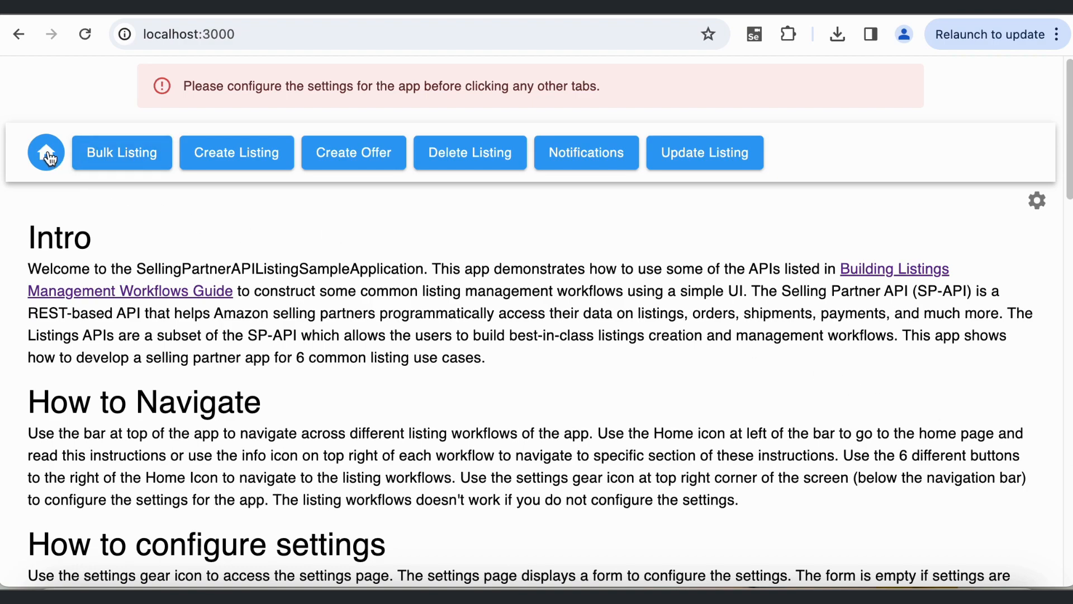
{"action": "mouse_move", "coordinate": [121, 152]}
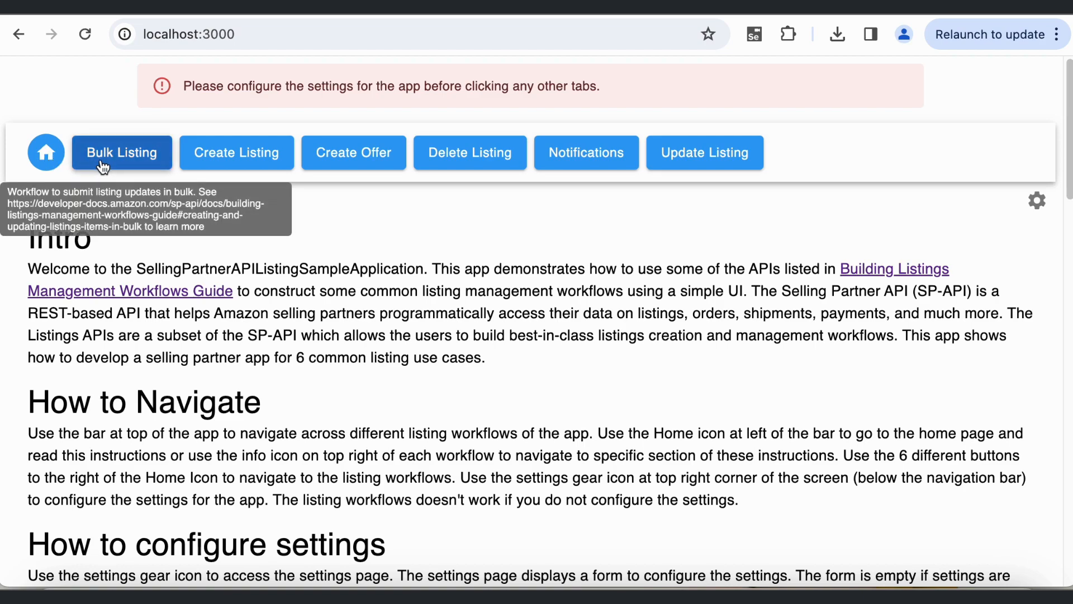
{"action": "mouse_move", "coordinate": [470, 158]}
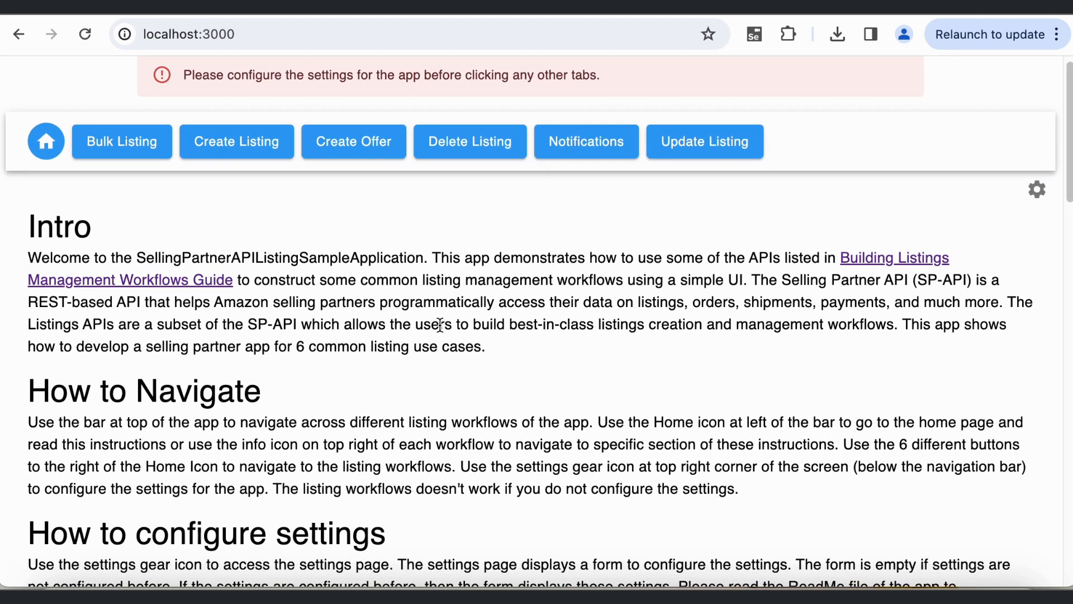
{"action": "scroll", "scroll_direction": "down", "scroll_amount": 3}
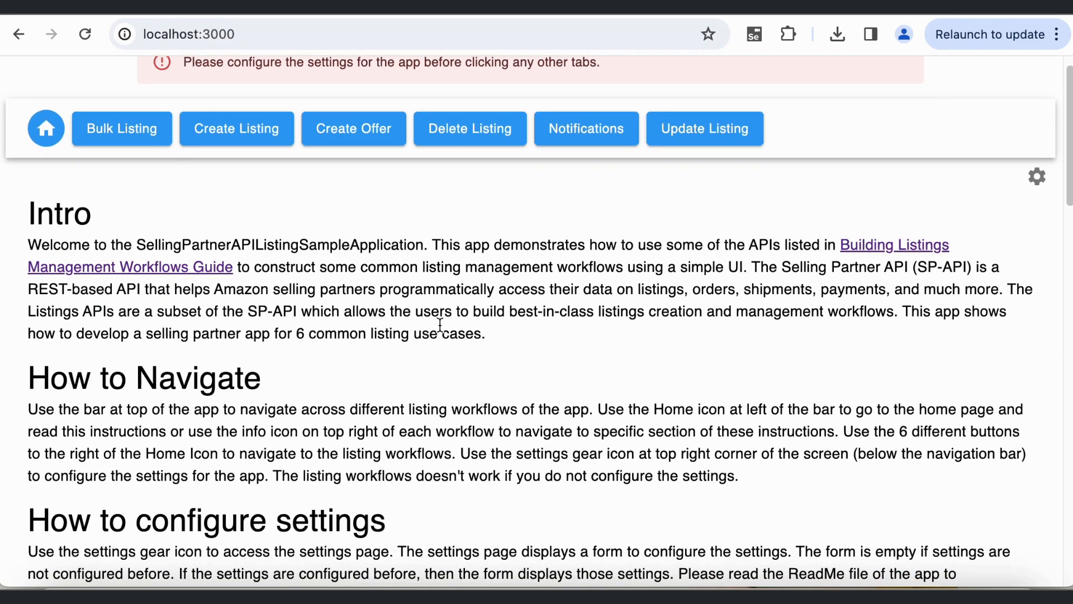
{"action": "scroll", "scroll_direction": "down", "scroll_amount": 3}
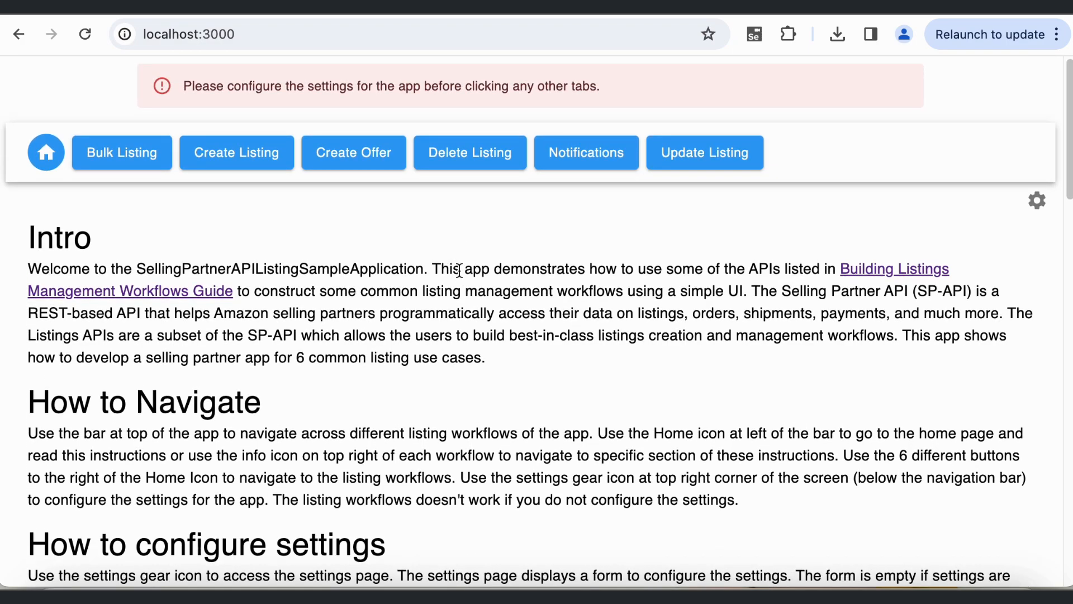
{"action": "mouse_move", "coordinate": [545, 284]}
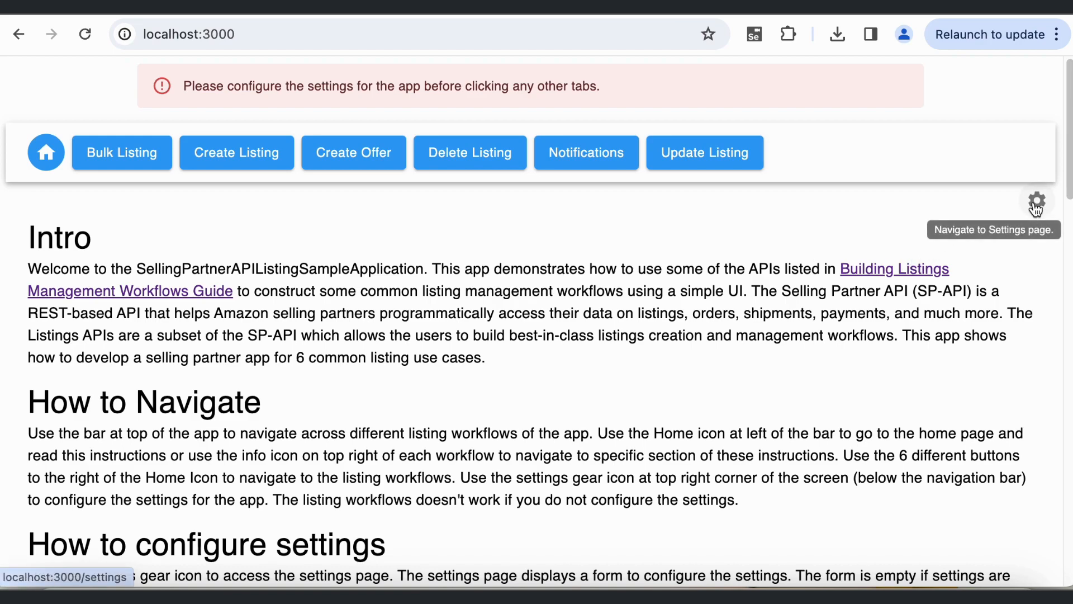
{"action": "left_click", "coordinate": [1037, 201]}
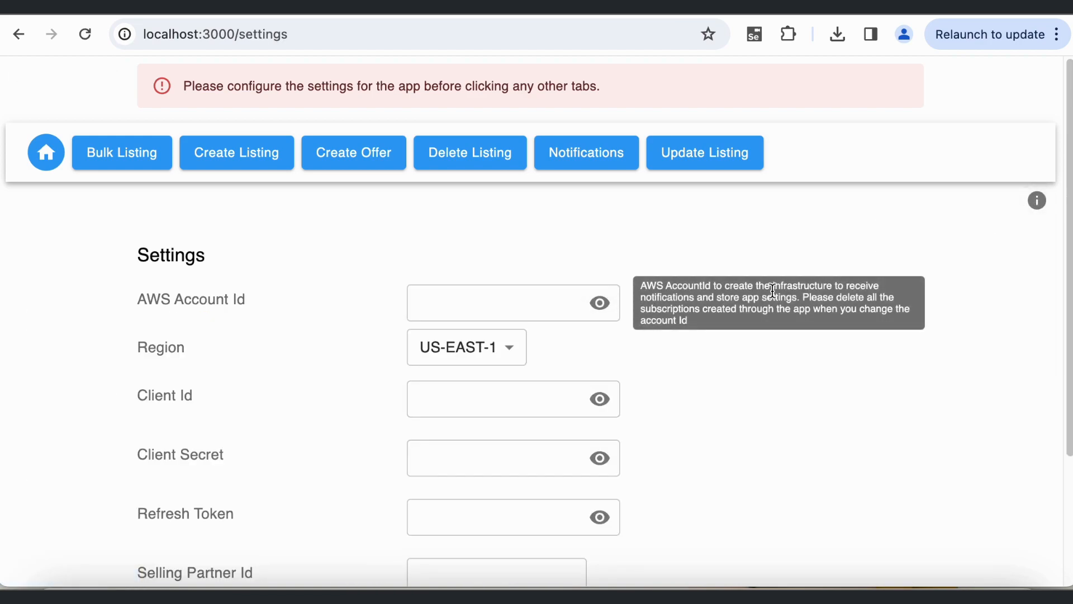
{"action": "scroll", "scroll_direction": "down", "scroll_amount": 3}
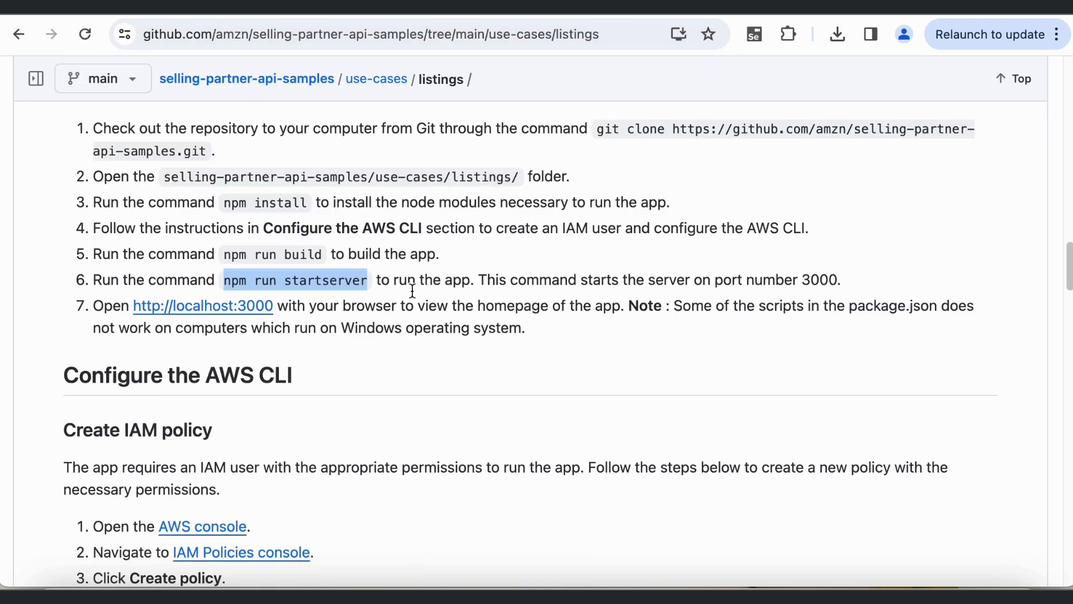
{"action": "scroll", "scroll_direction": "down", "scroll_amount": 3}
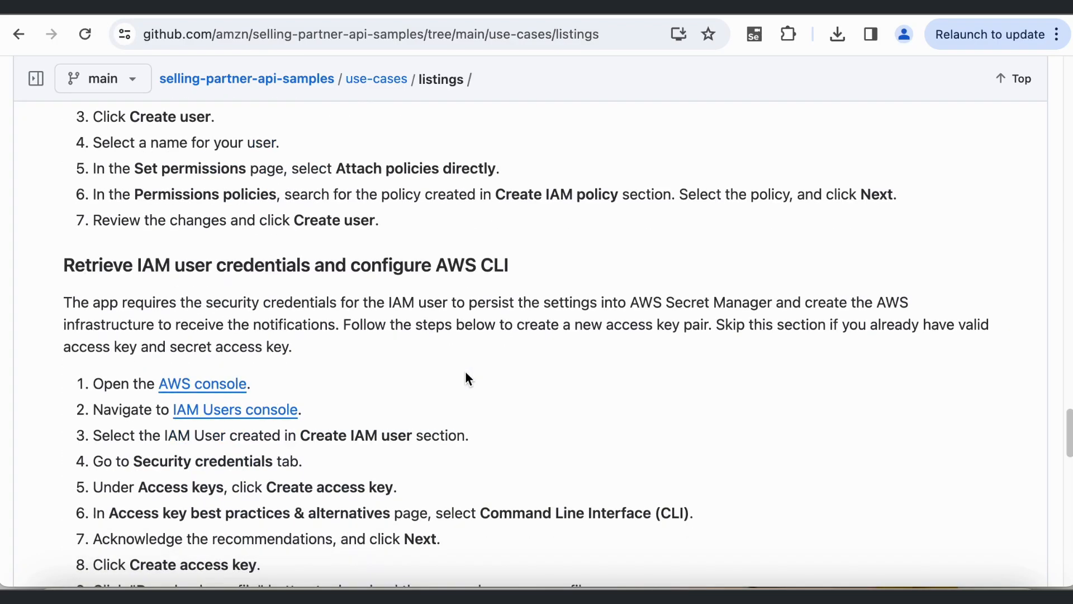
{"action": "scroll", "scroll_direction": "down", "scroll_amount": 3}
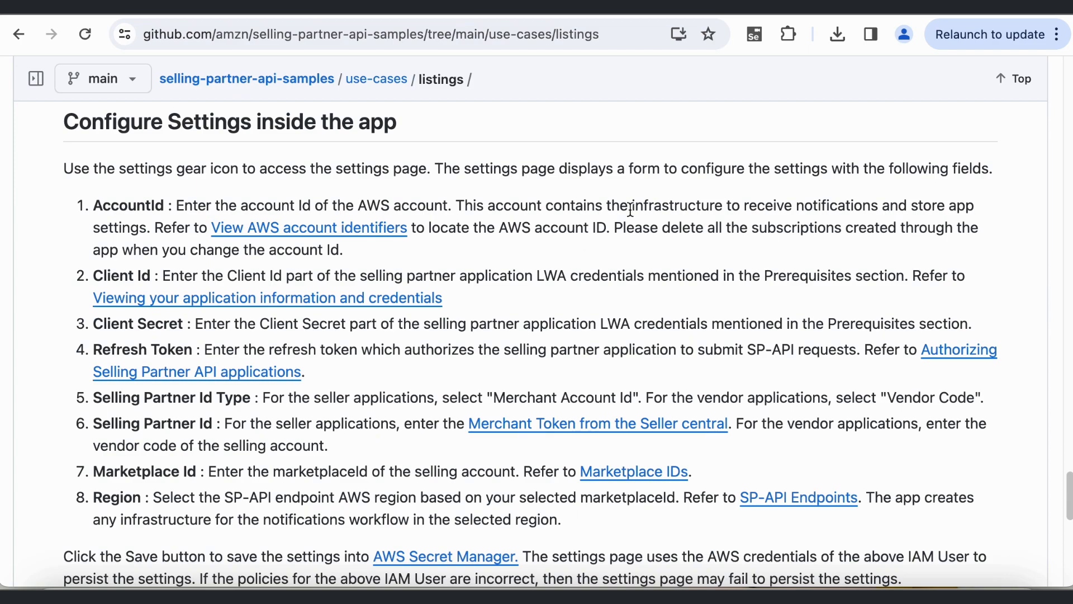
{"action": "mouse_move", "coordinate": [459, 50]}
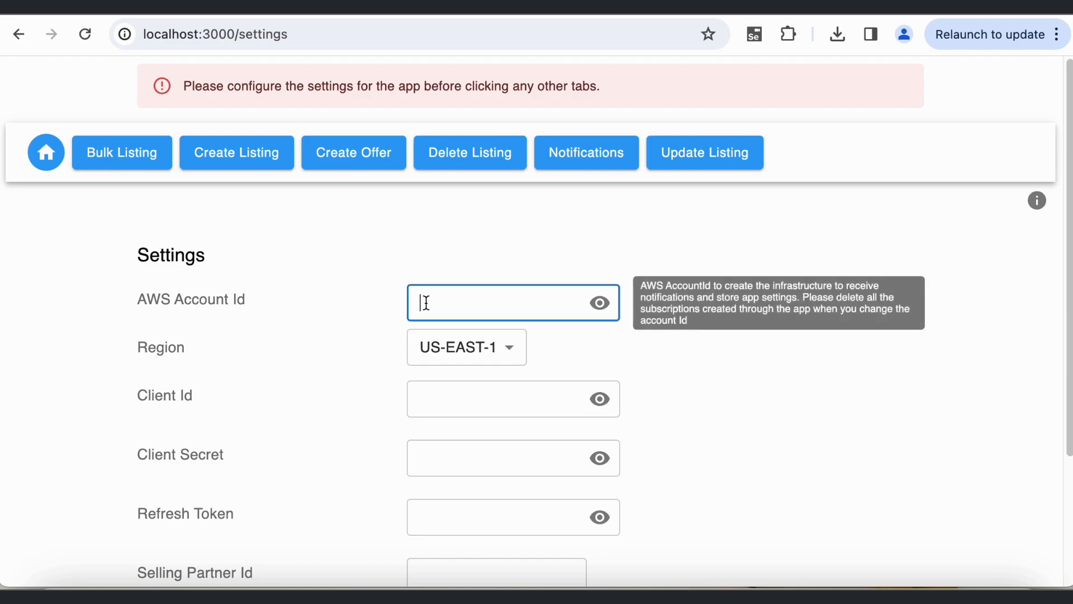
{"action": "type", "text": "123456789012"}
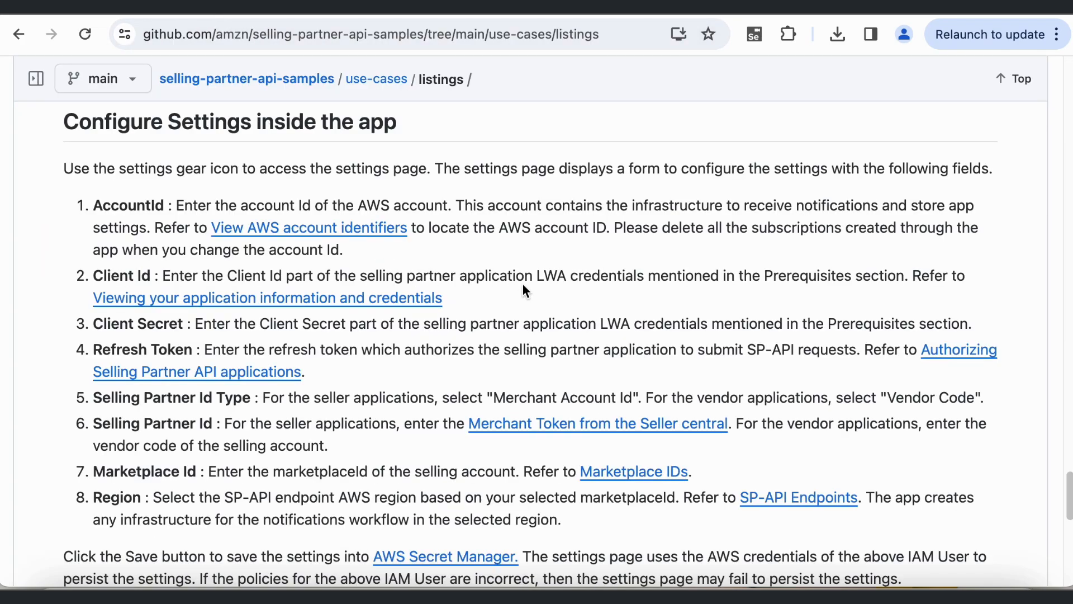
{"action": "scroll", "scroll_direction": "down", "scroll_amount": 3}
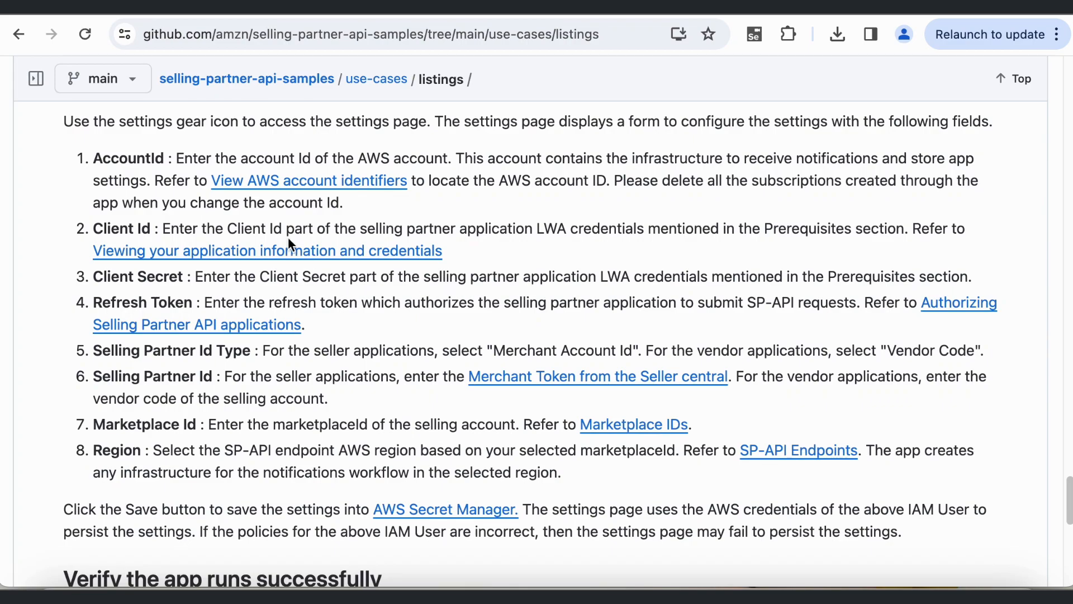
{"action": "mouse_move", "coordinate": [581, 102]}
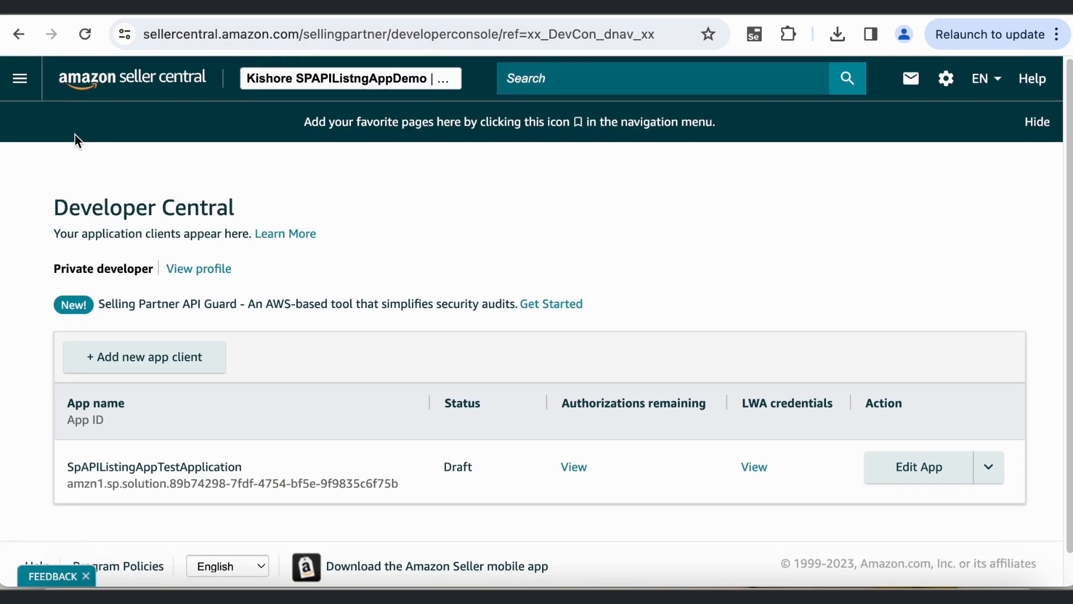
Step: Copy the test application's LWA Client Id and Client Secret from Seller Central into the settings
{"action": "left_click", "coordinate": [20, 78]}
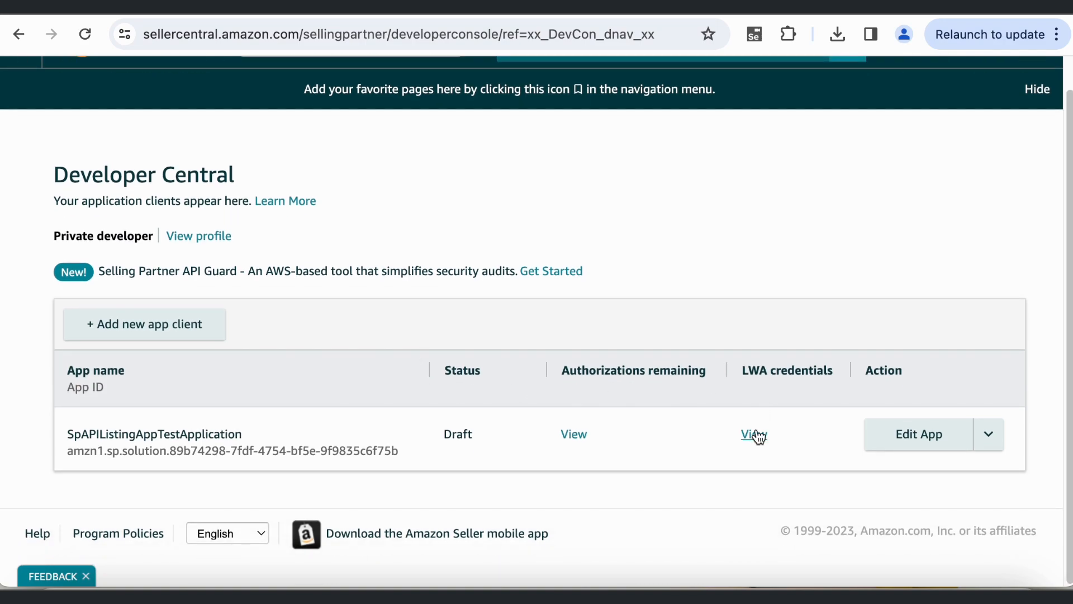
{"action": "left_click", "coordinate": [753, 434]}
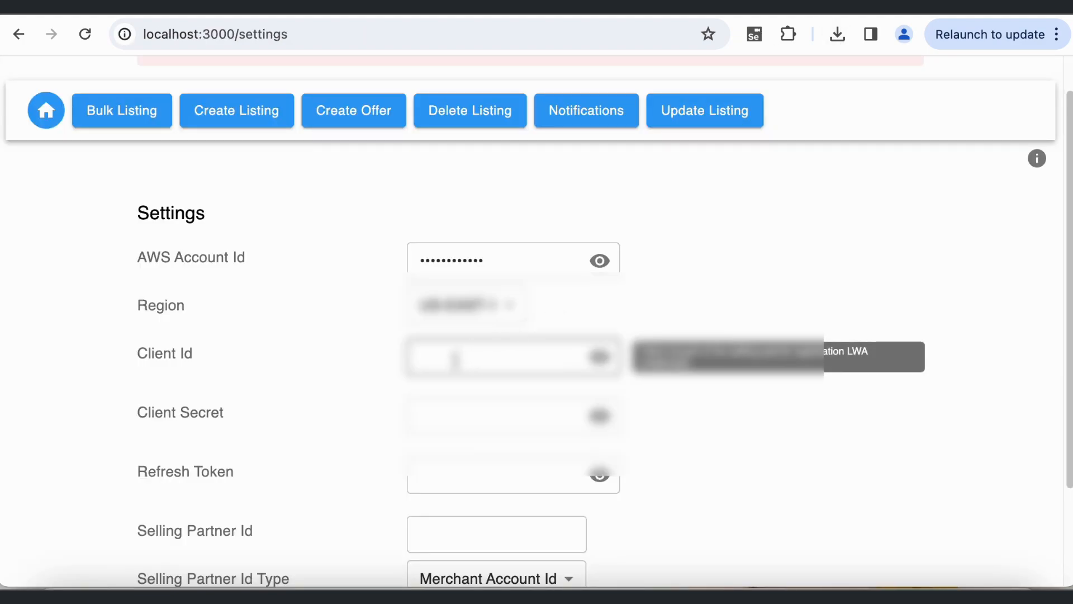
{"action": "left_click", "coordinate": [506, 357]}
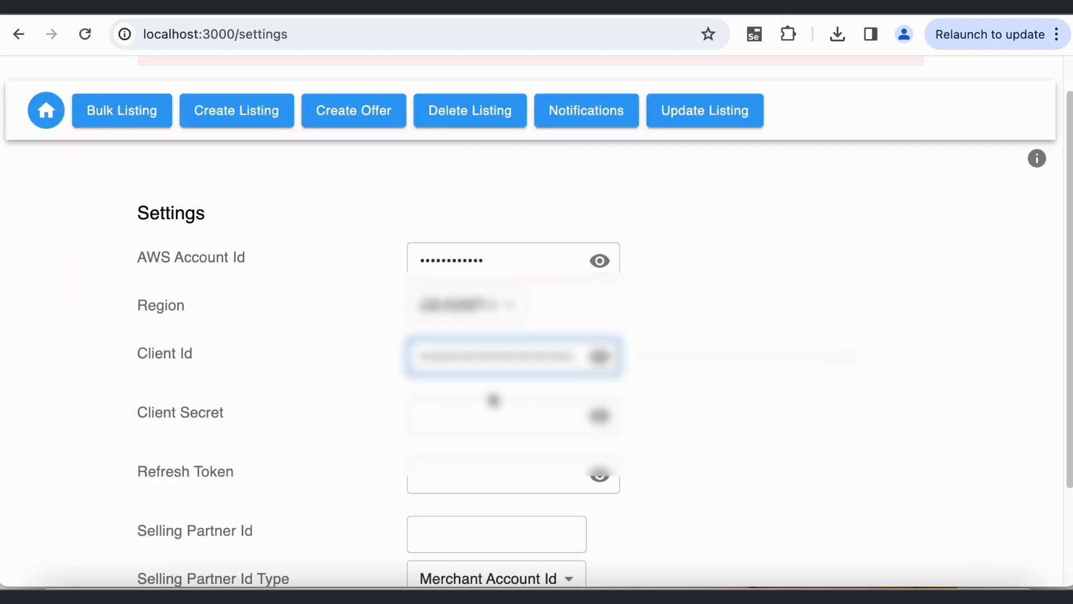
{"action": "left_click", "coordinate": [513, 416]}
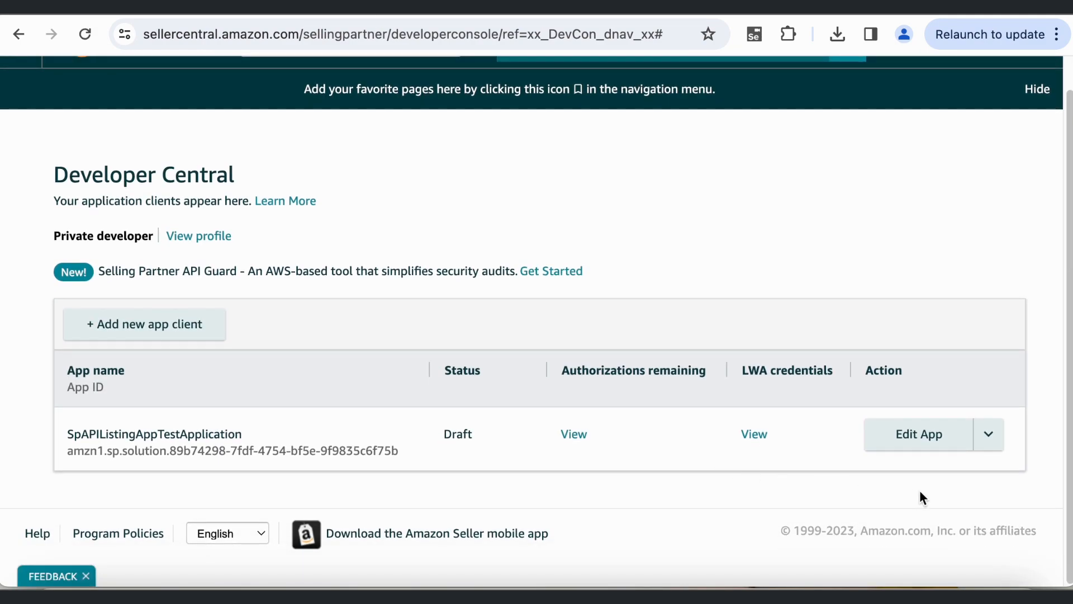
Step: Authorize the test application and generate a refresh token for the United States marketplace
{"action": "left_click", "coordinate": [988, 434]}
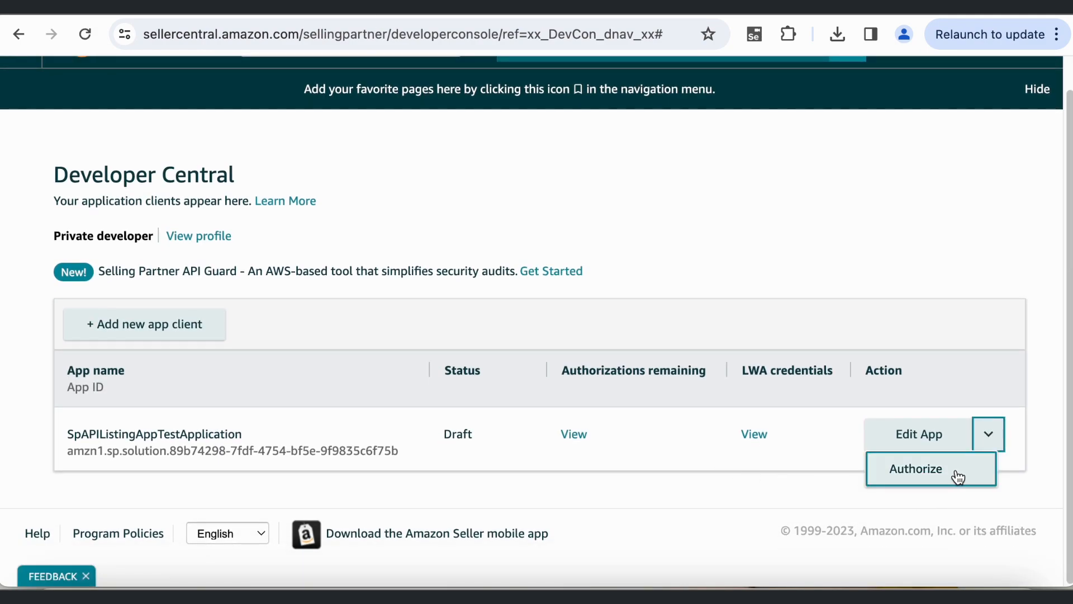
{"action": "left_click", "coordinate": [916, 469]}
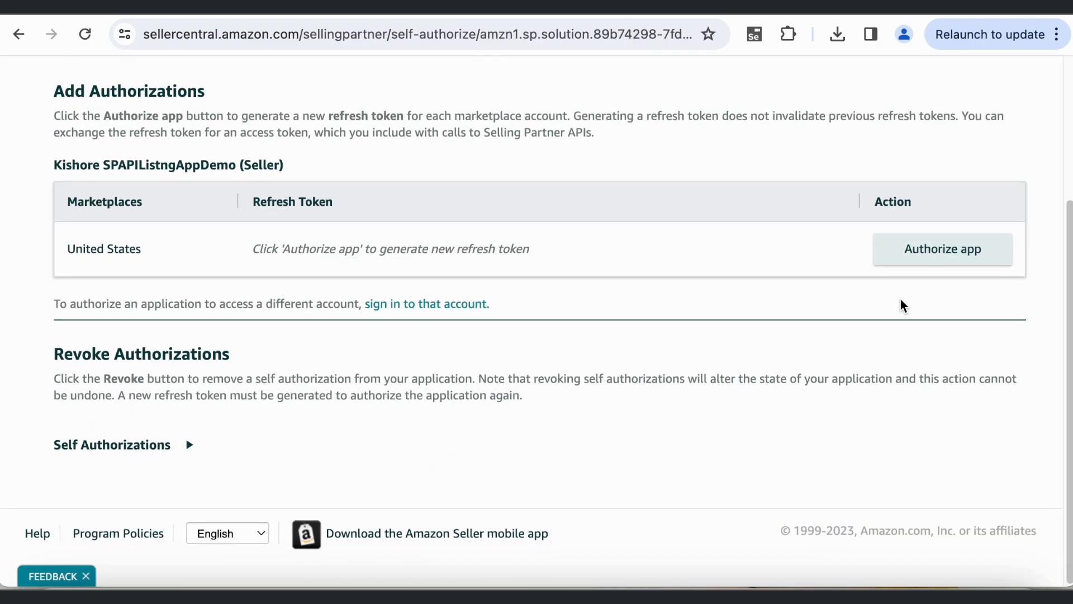
{"action": "left_click", "coordinate": [942, 248]}
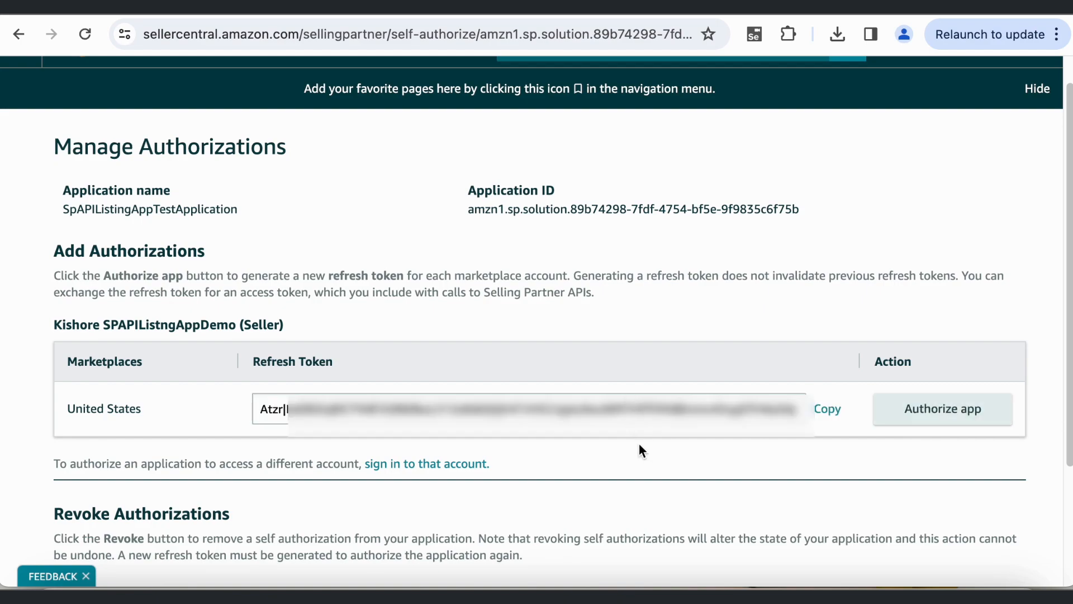
{"action": "left_click", "coordinate": [827, 409]}
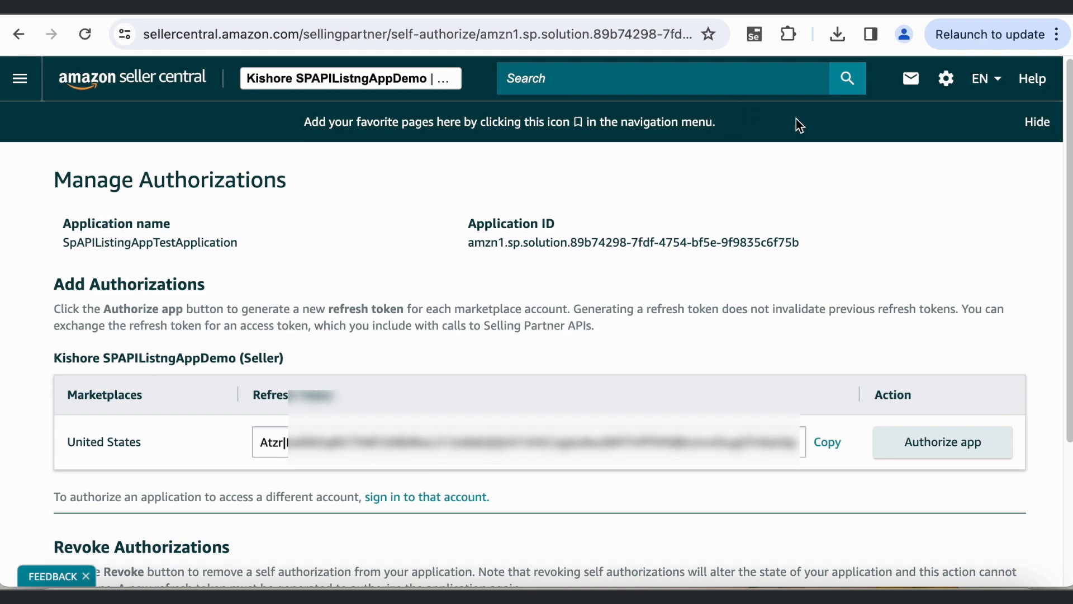
{"action": "left_click", "coordinate": [947, 79]}
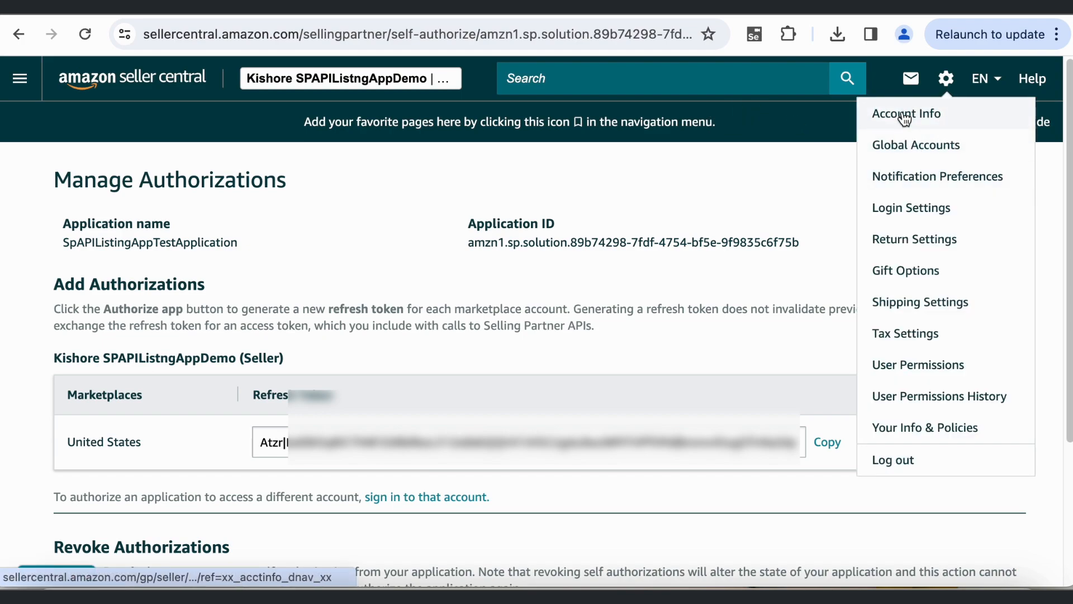
{"action": "left_click", "coordinate": [907, 113]}
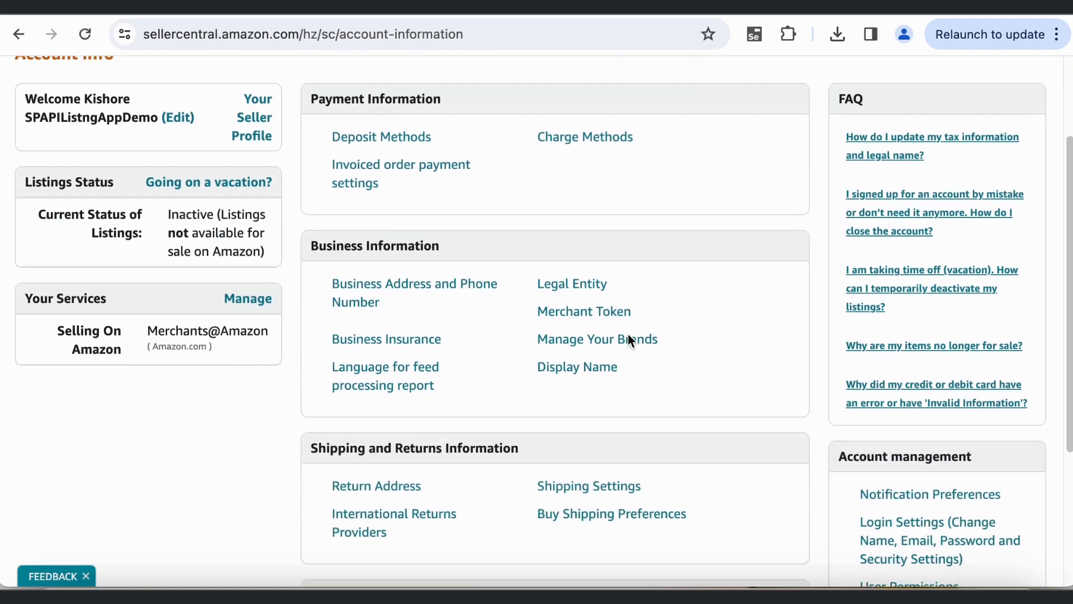
{"action": "left_click", "coordinate": [583, 312]}
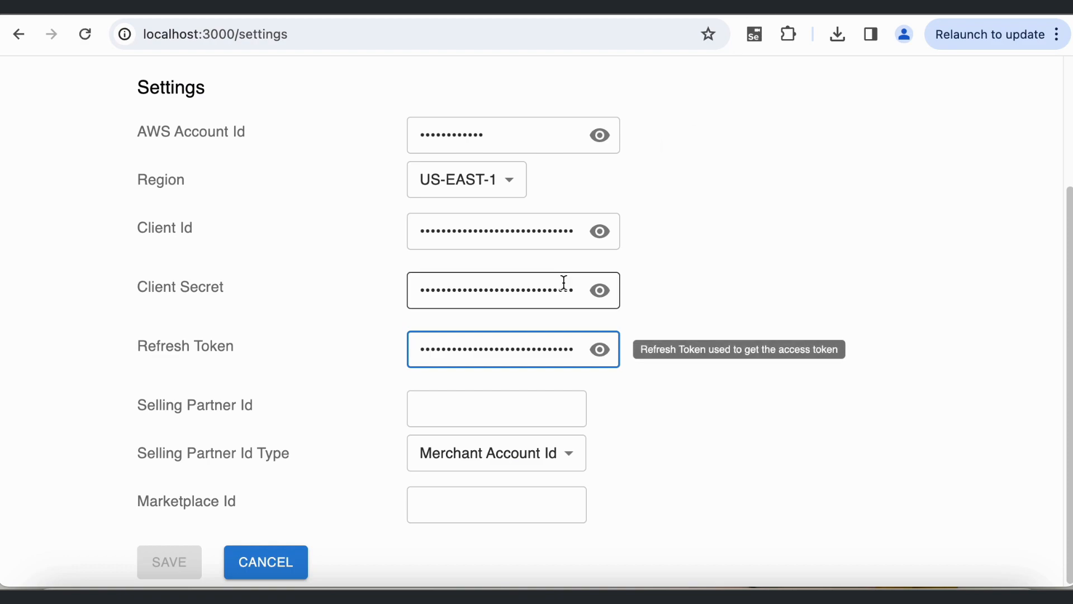
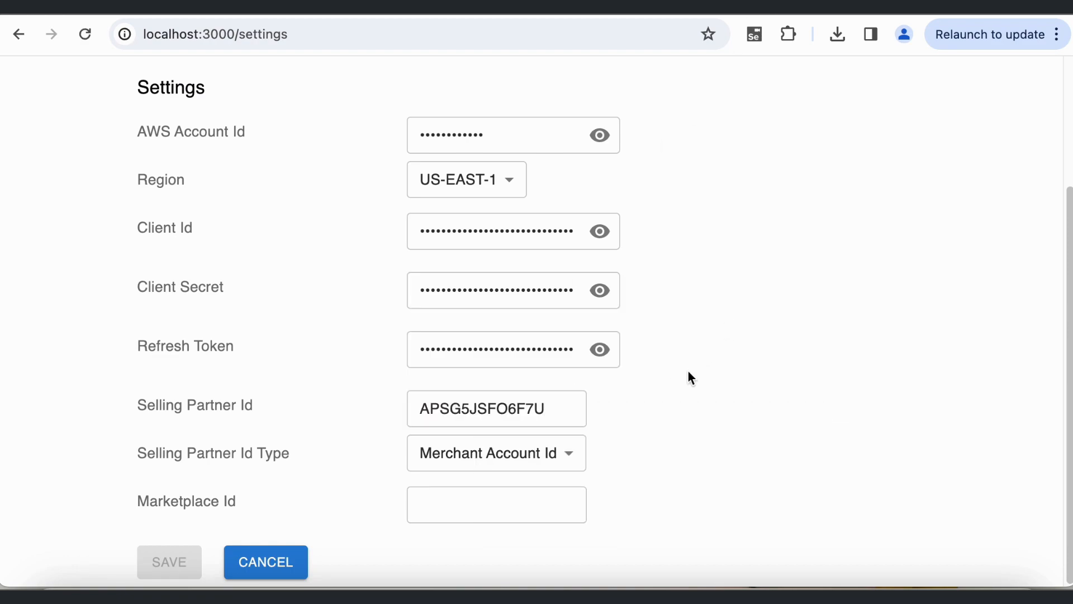
{"action": "mouse_move", "coordinate": [551, 462]}
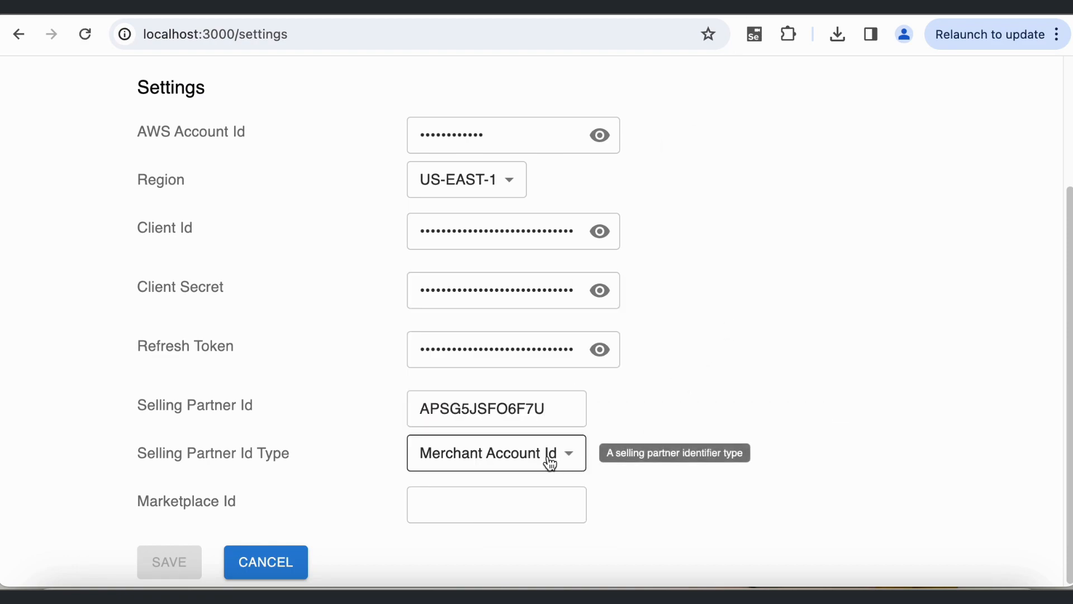
{"action": "mouse_move", "coordinate": [642, 448]}
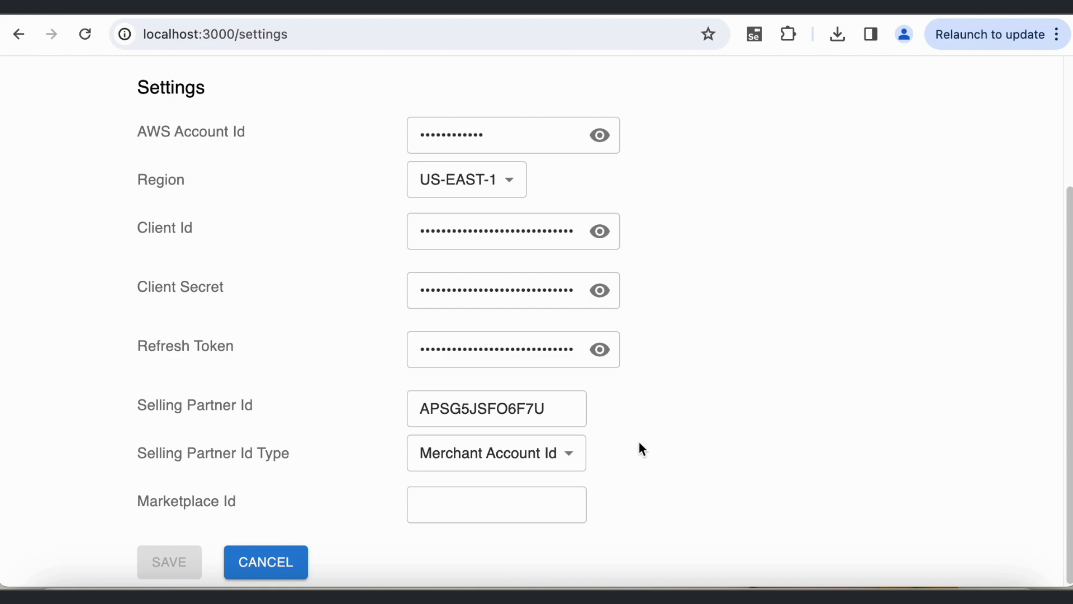
{"action": "mouse_move", "coordinate": [298, 465]}
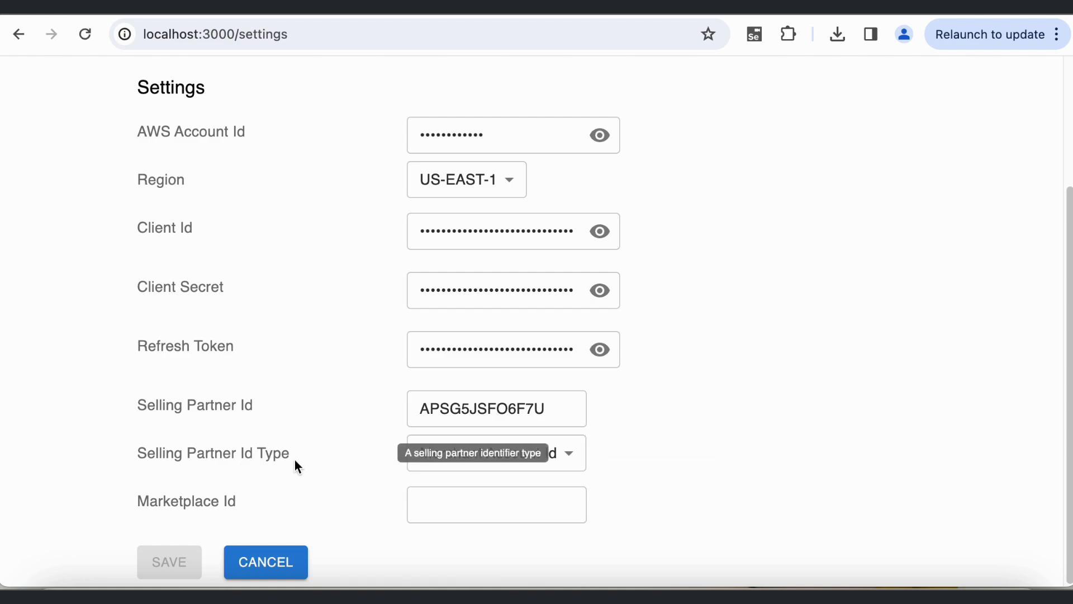
{"action": "left_click", "coordinate": [497, 453]}
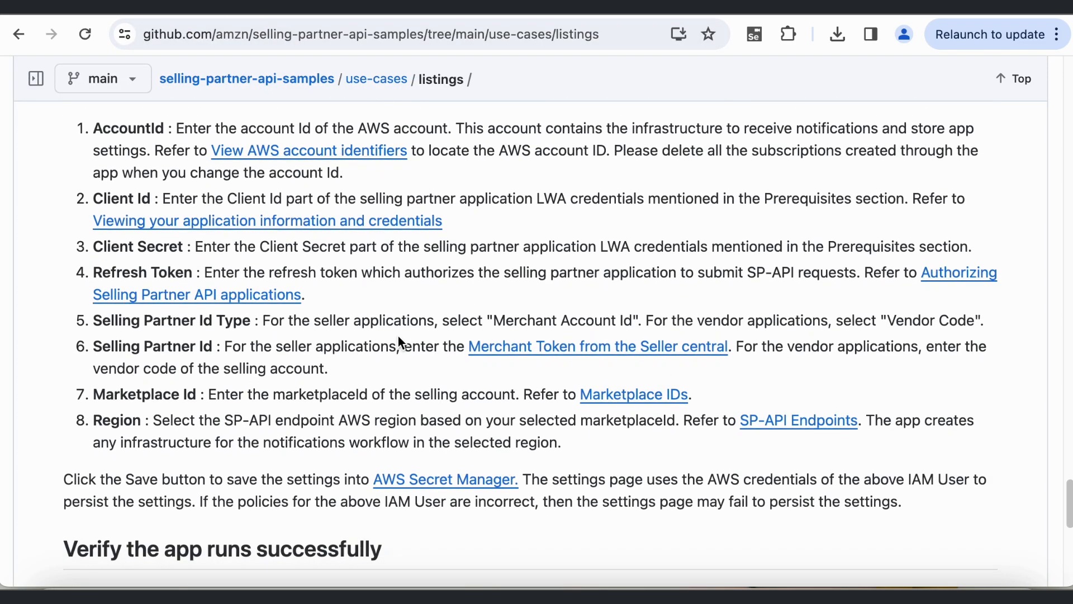
Step: Fill Marketplace Id with the United States ID ATVPDKIKX0DER from the Marketplace IDs docs
{"action": "right_click", "coordinate": [633, 395]}
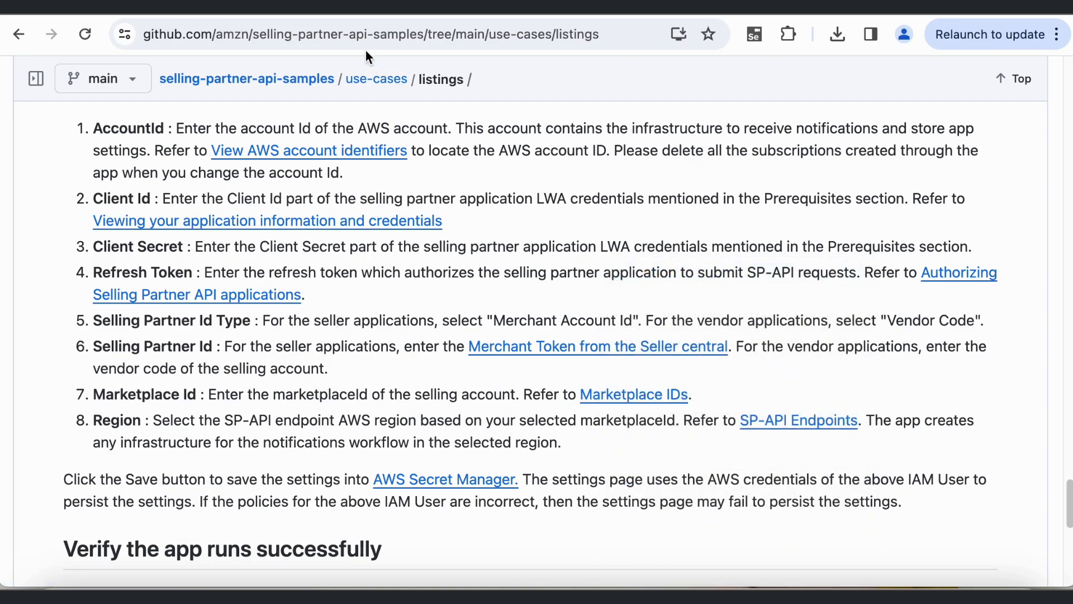
{"action": "left_click", "coordinate": [633, 394]}
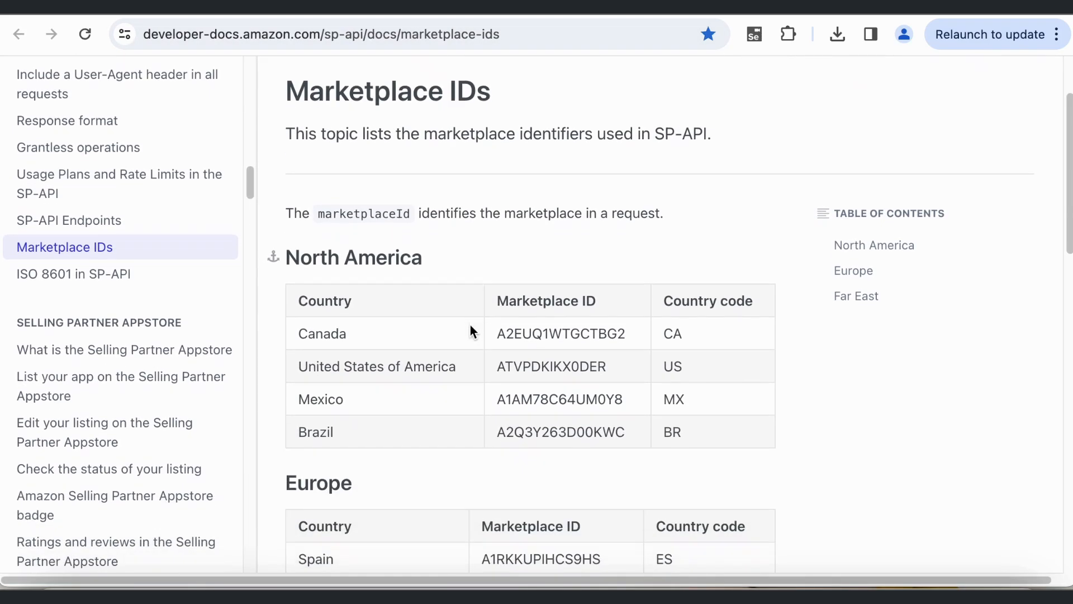
{"action": "double_click", "coordinate": [551, 359]}
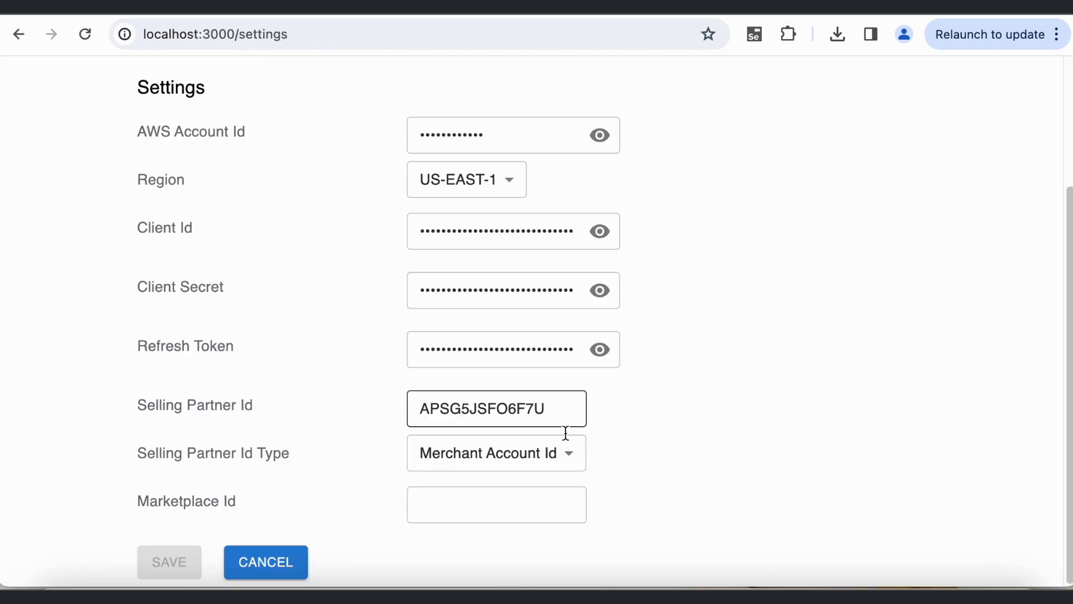
{"action": "type", "text": "ATVPDKIKX0DER"}
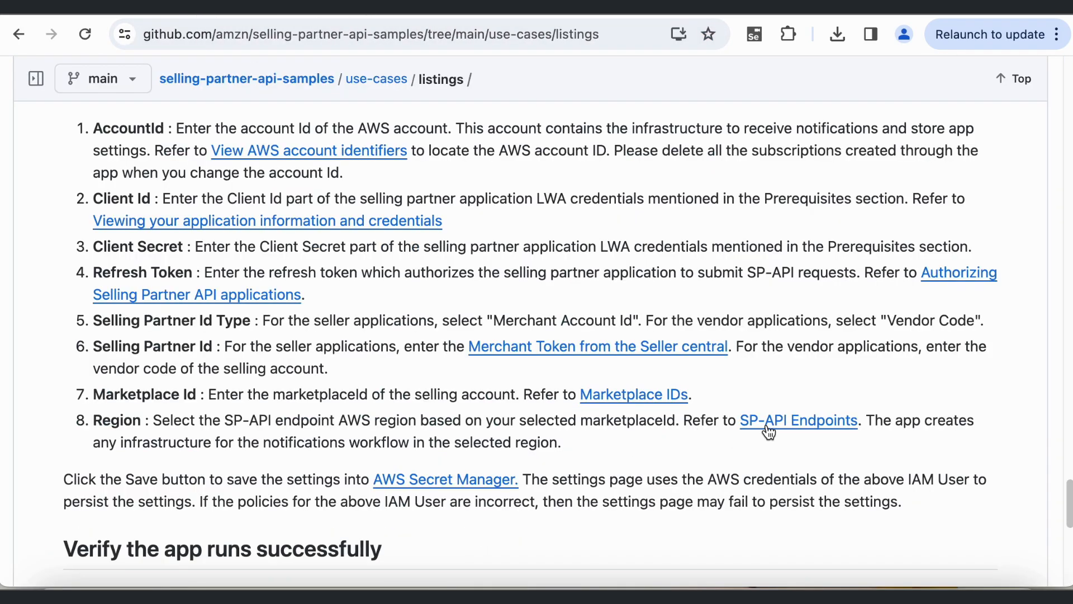
{"action": "left_click", "coordinate": [798, 420]}
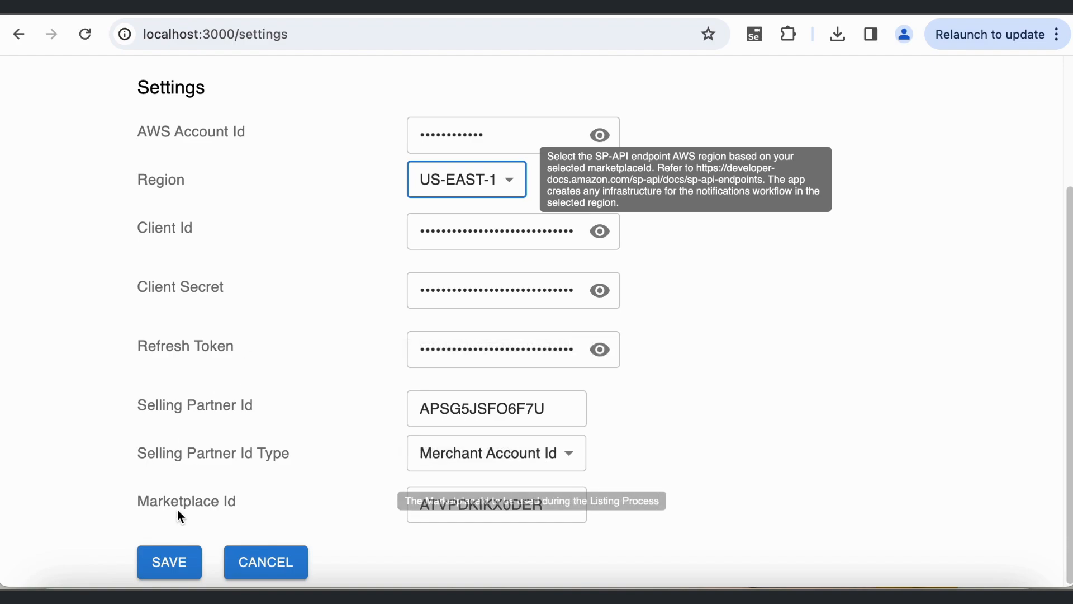
Step: Save the listings app settings and dismiss the Success confirmation
{"action": "left_click", "coordinate": [169, 562]}
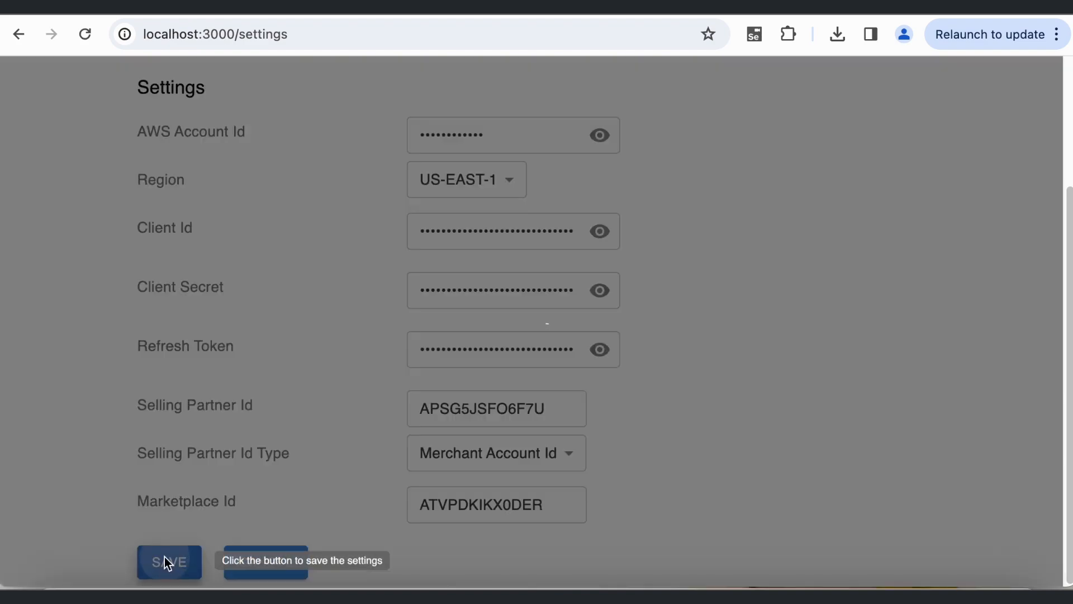
{"action": "left_click", "coordinate": [169, 562]}
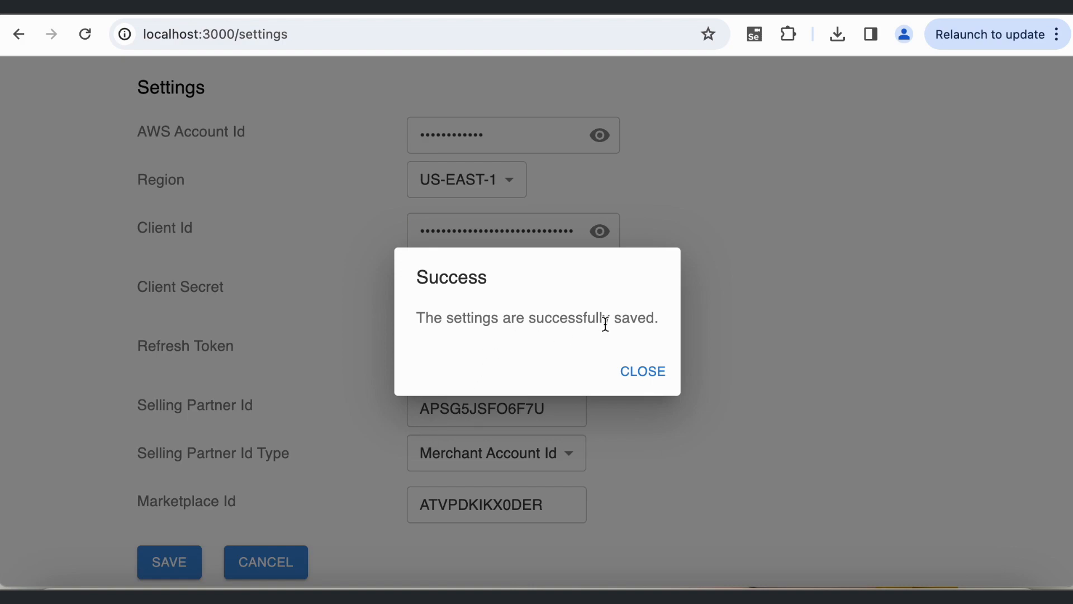
{"action": "left_click", "coordinate": [642, 370]}
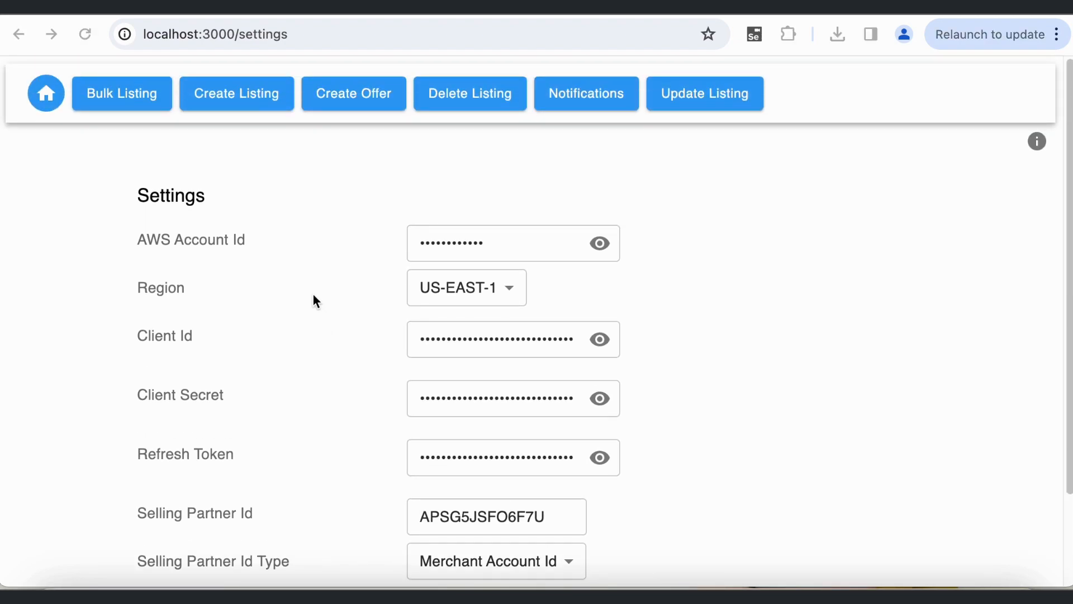
{"action": "mouse_move", "coordinate": [326, 228]}
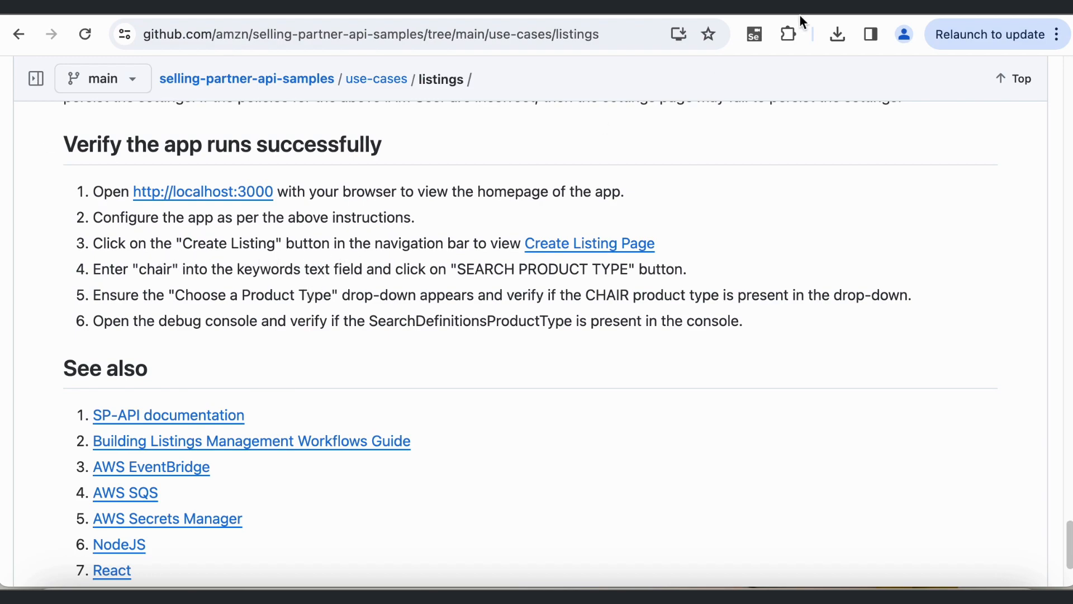
Step: Search product types for 'chair' on the Create Listing page and bring up the debug console
{"action": "left_click", "coordinate": [202, 191]}
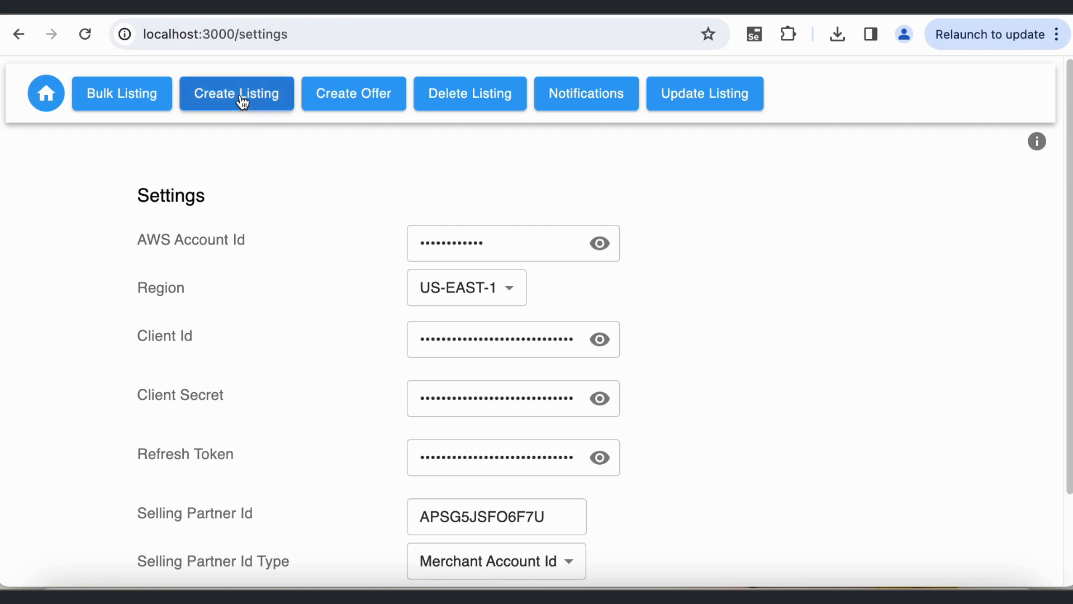
{"action": "left_click", "coordinate": [236, 93]}
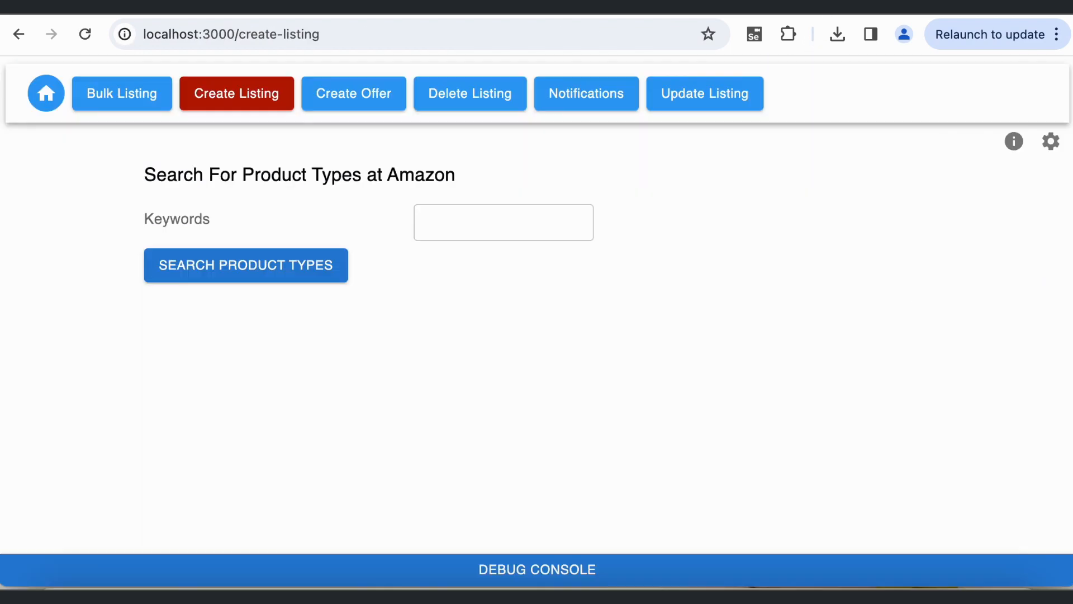
{"action": "left_click", "coordinate": [245, 265]}
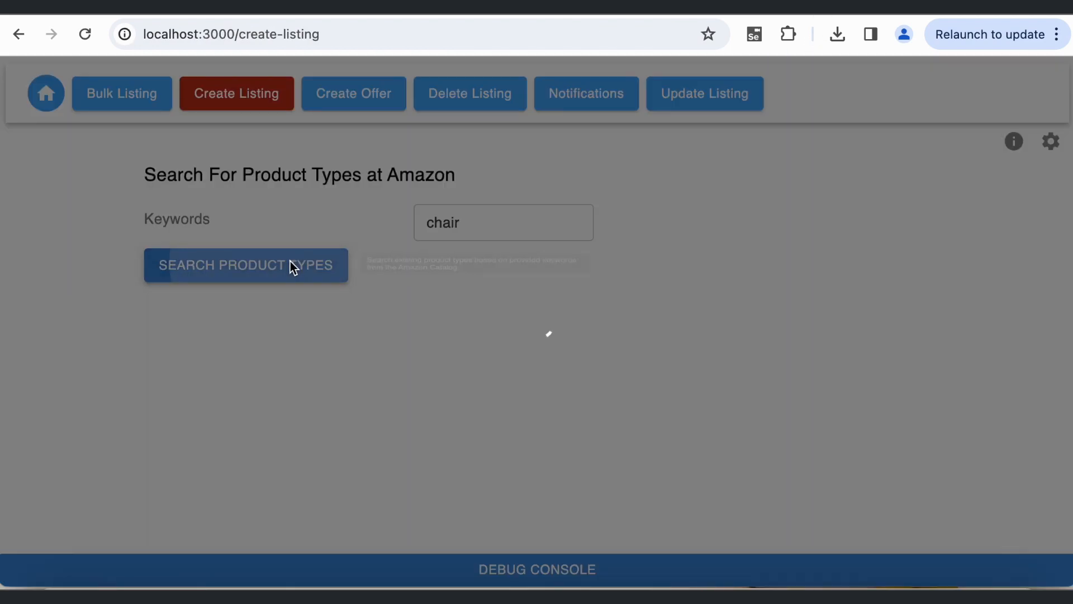
{"action": "left_click", "coordinate": [244, 265]}
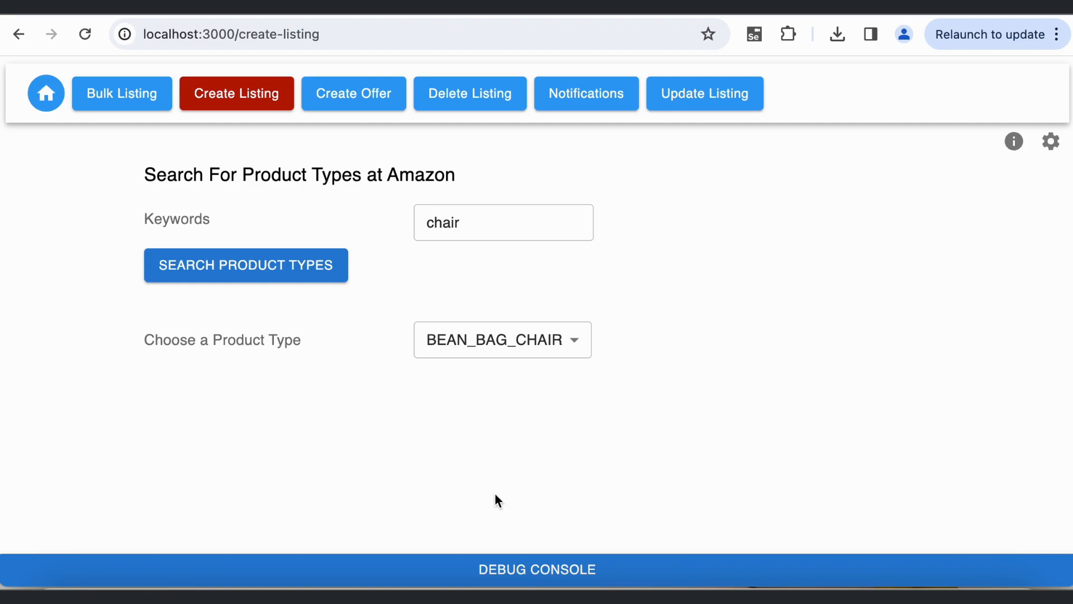
{"action": "left_click", "coordinate": [536, 568]}
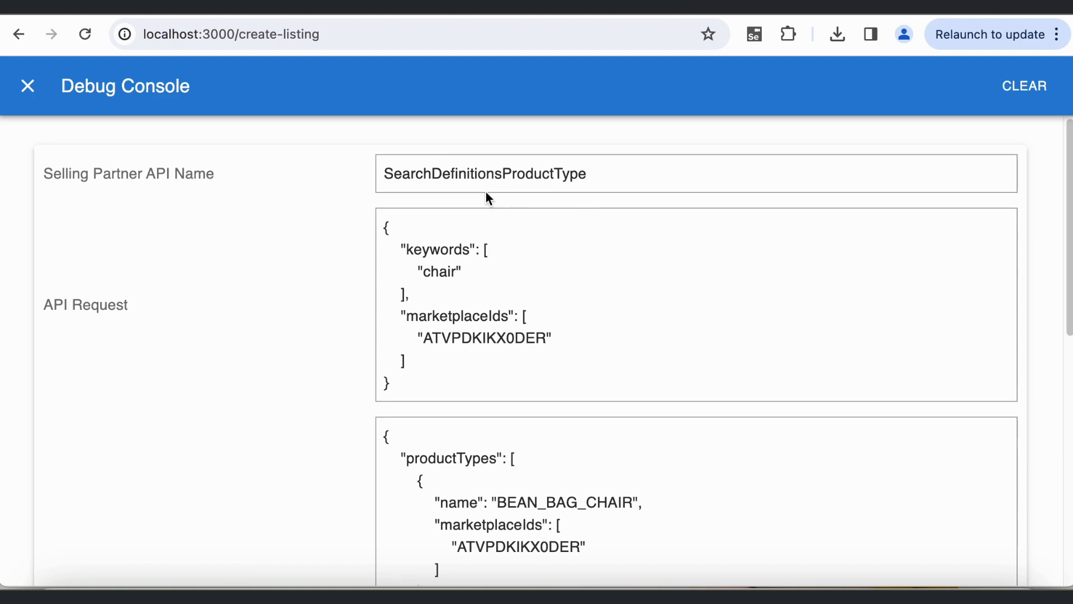
{"action": "mouse_move", "coordinate": [339, 194]}
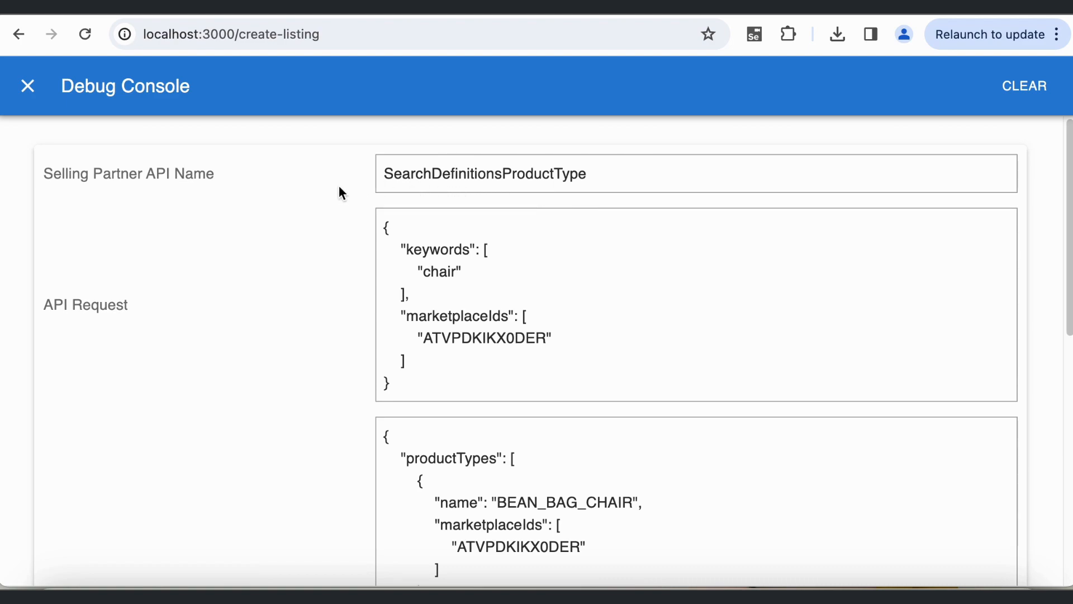
{"action": "mouse_move", "coordinate": [348, 193]}
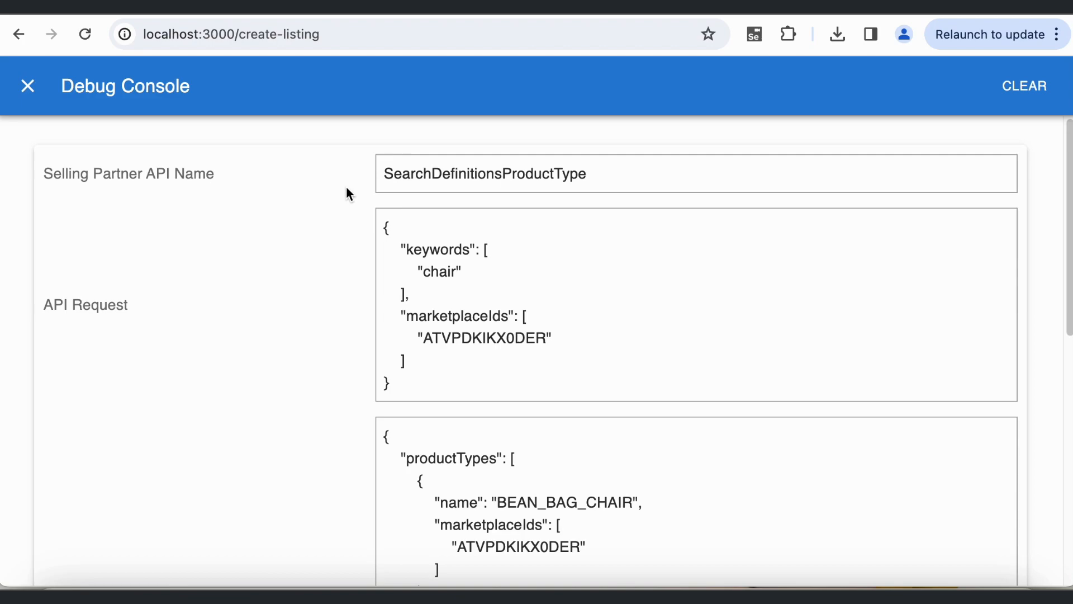
Step: Review the SearchDefinitionsProductType request and response for chair, then close the debug console
{"action": "scroll", "scroll_direction": "down", "scroll_amount": 3}
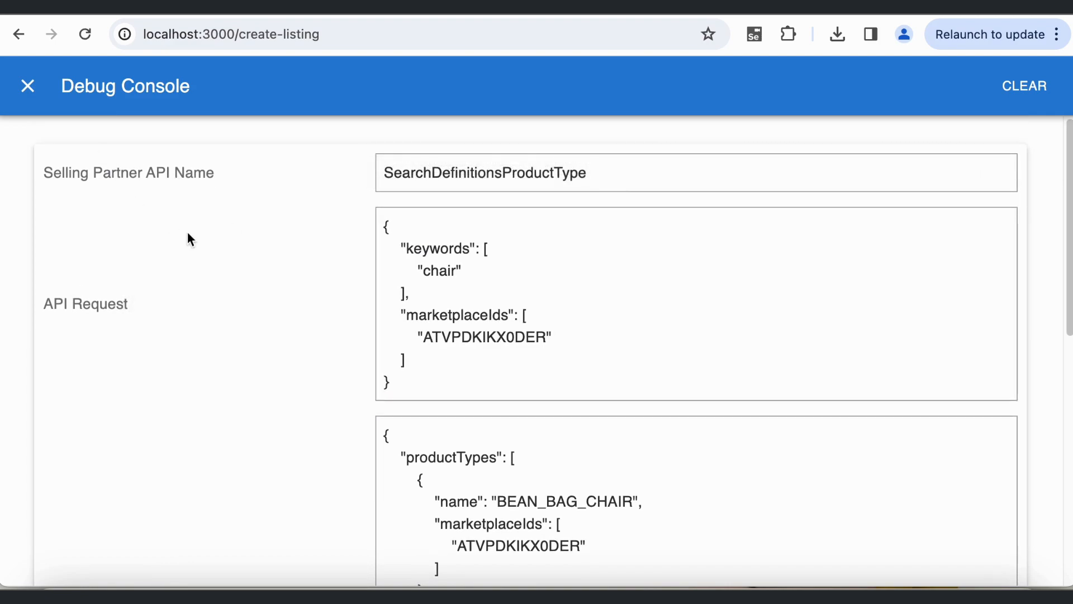
{"action": "left_click", "coordinate": [27, 86]}
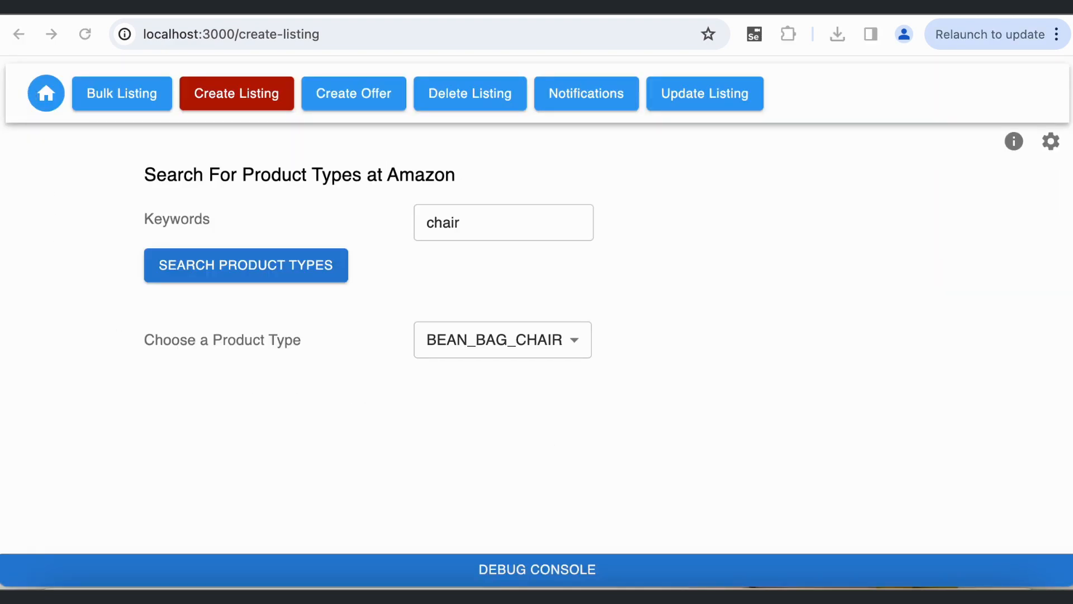
{"action": "mouse_move", "coordinate": [122, 93]}
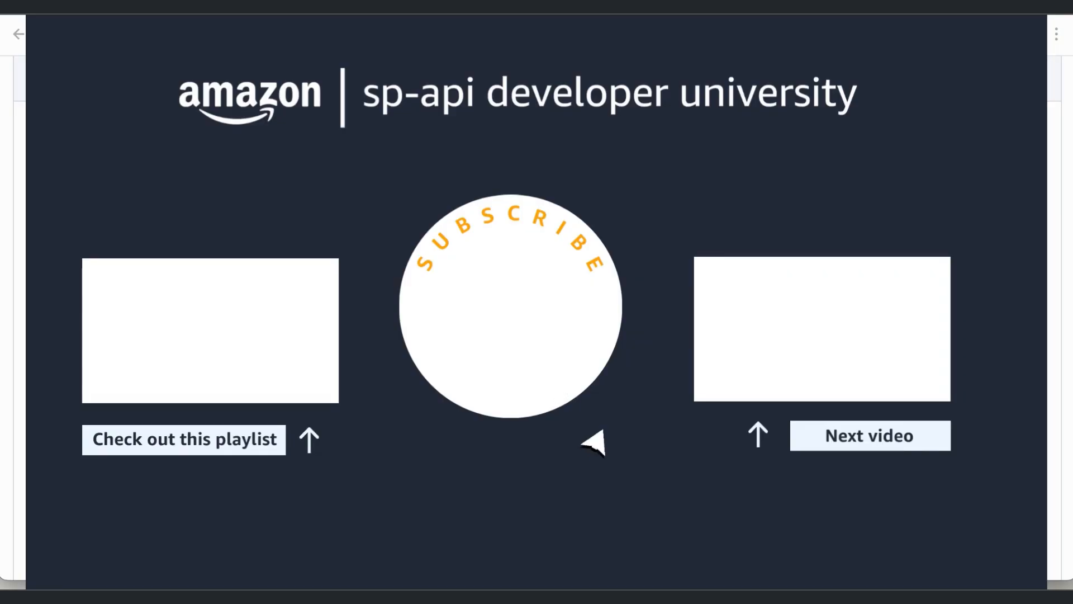
{"action": "mouse_move", "coordinate": [578, 422]}
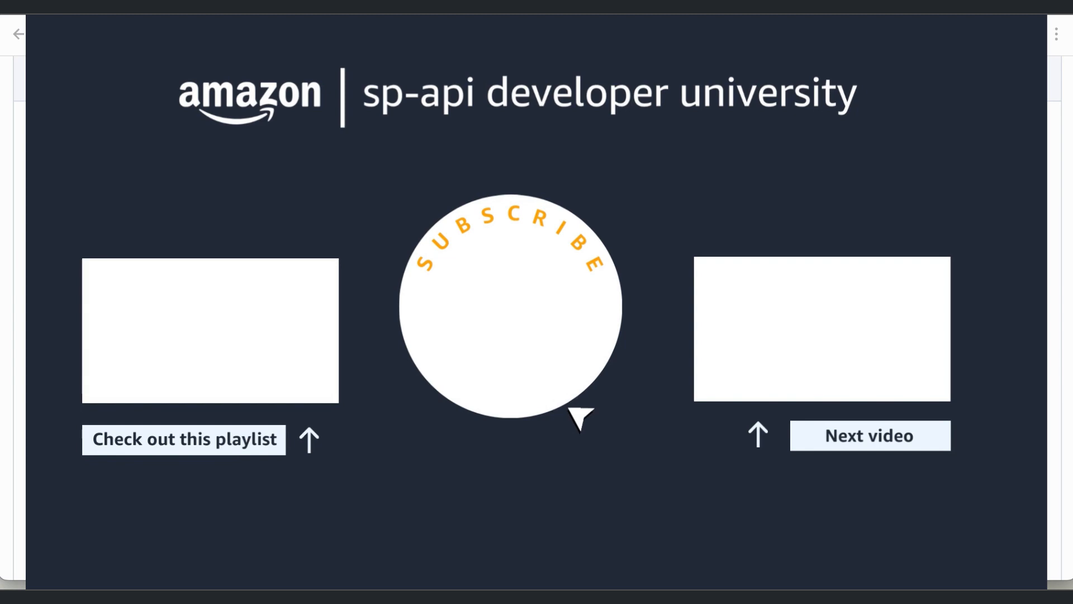
{"action": "left_click", "coordinate": [564, 409]}
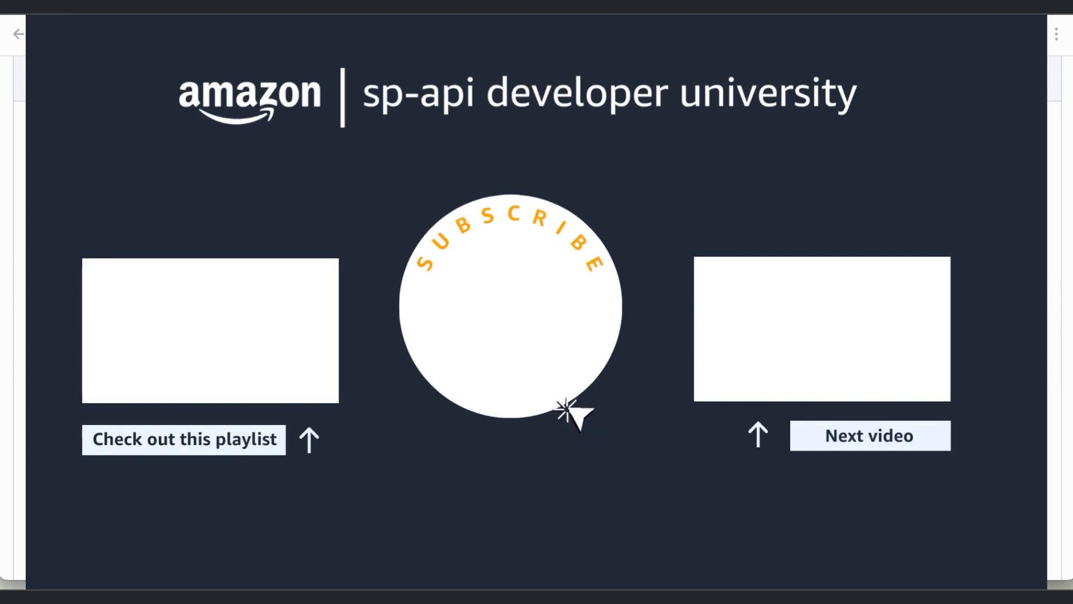